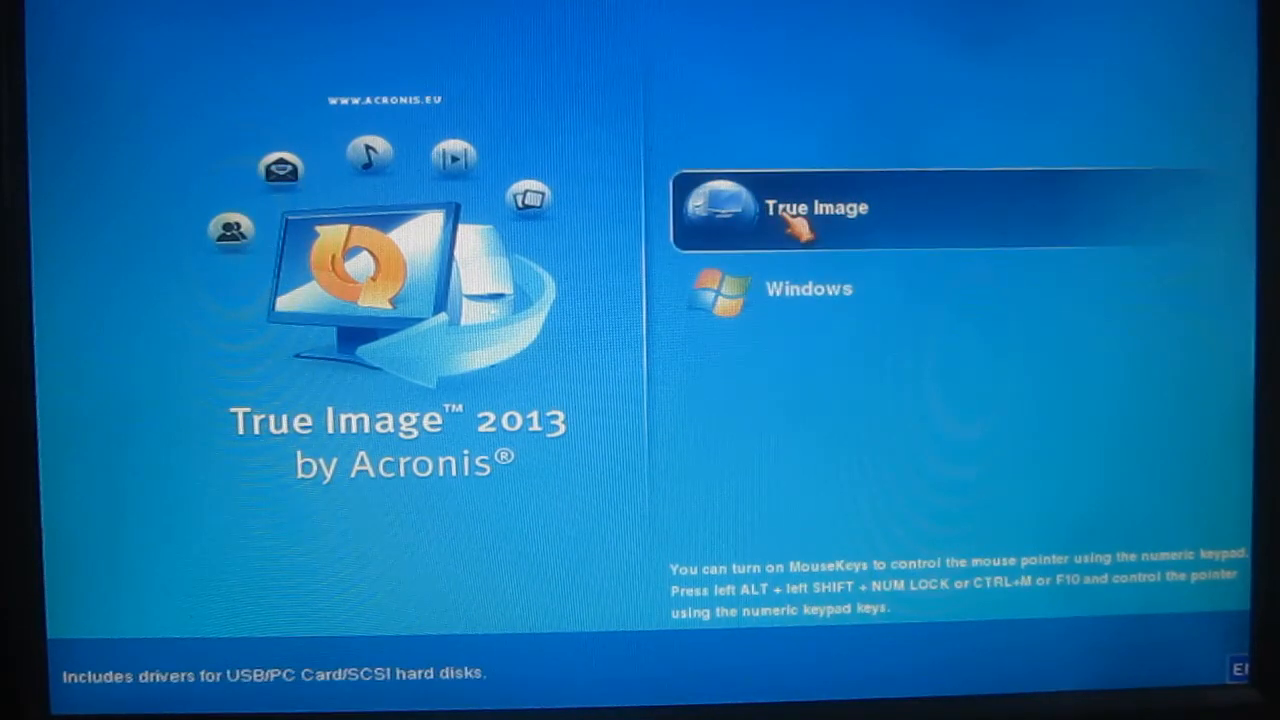
Boot the rescue media into True Image instead of Windows.
click(815, 207)
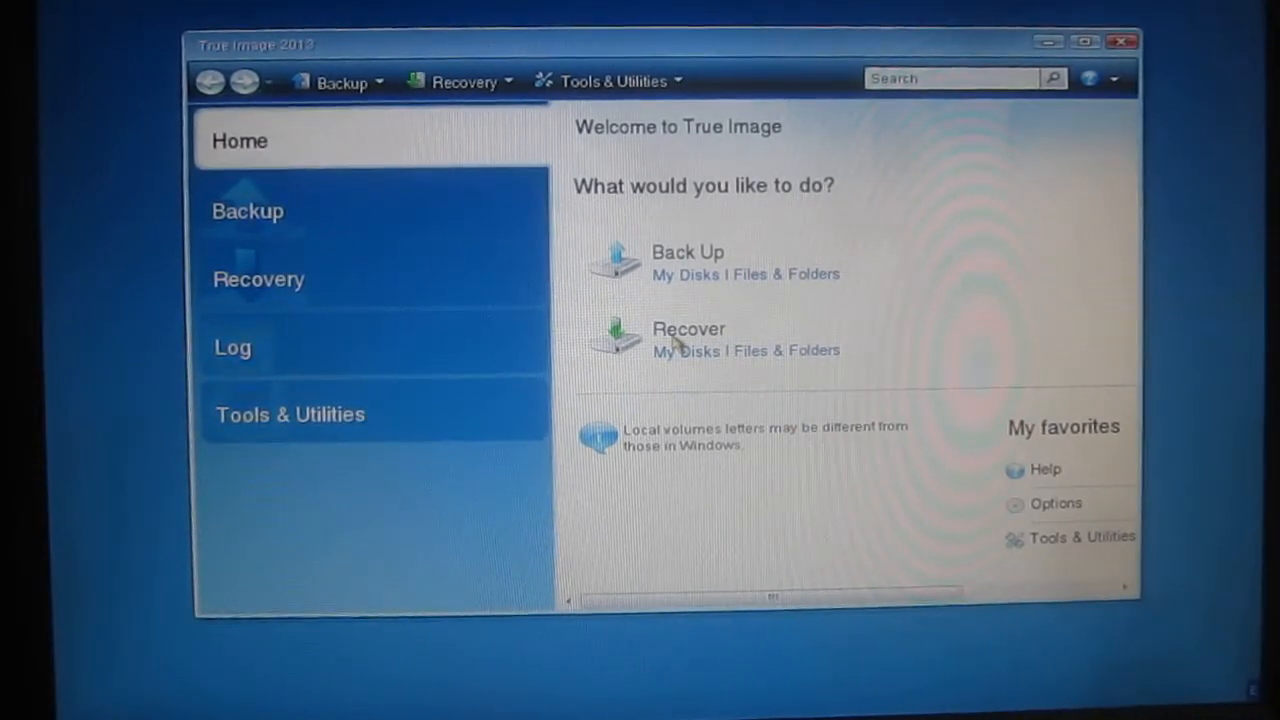
mouse_move(700, 200)
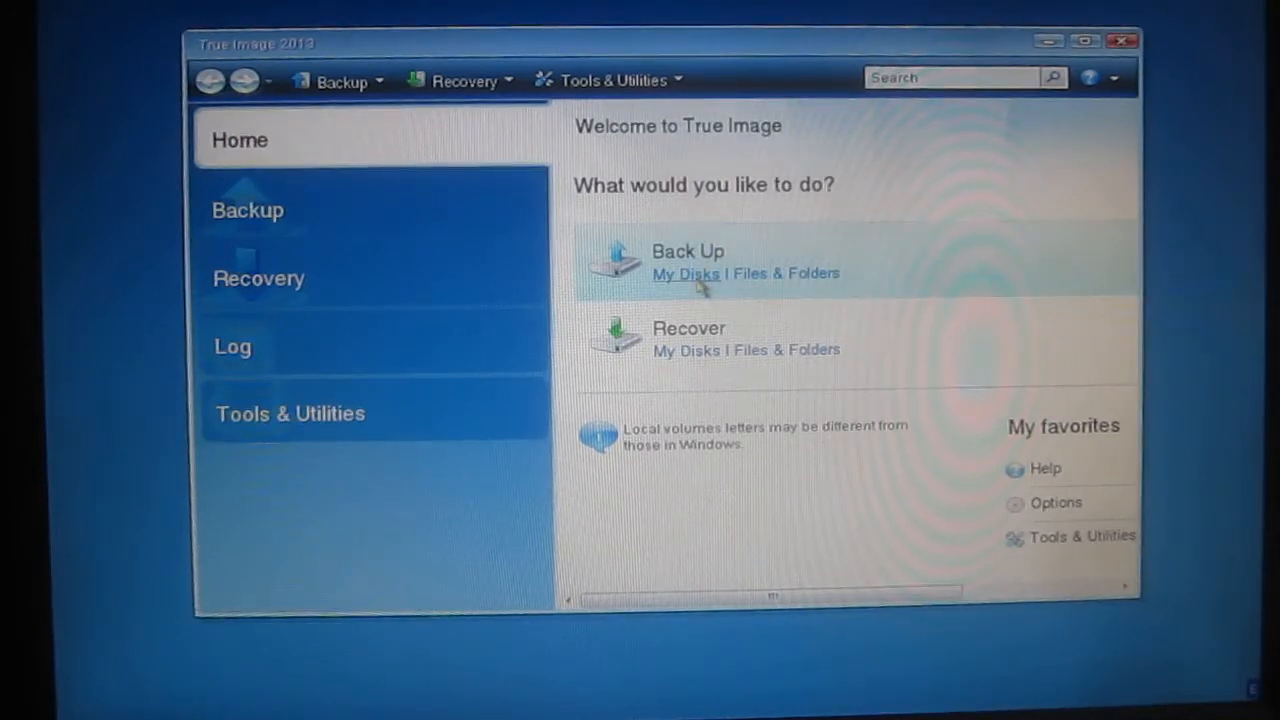
Choose Back Up > My Disks to launch the disk Backup Wizard.
click(685, 273)
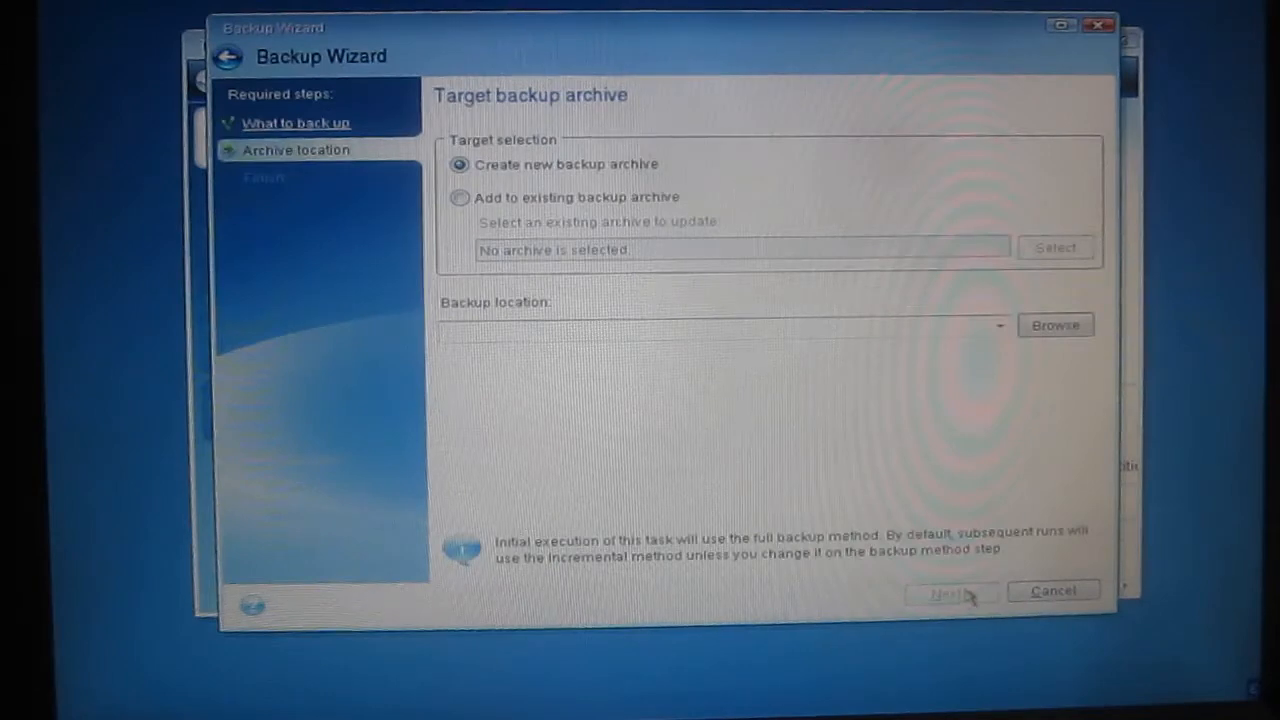
mouse_move(997, 444)
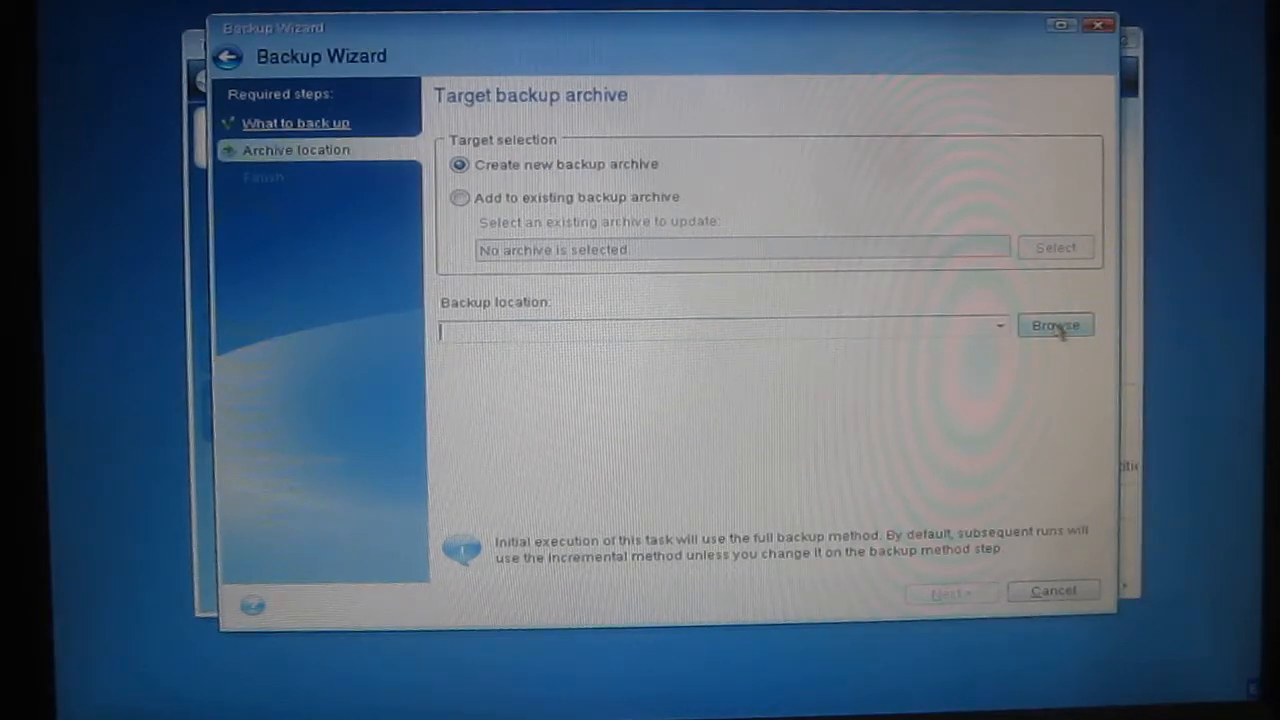
Save the archive in Acronis Images on 500gb Backup (D:), named 2018-02-14.
click(1055, 325)
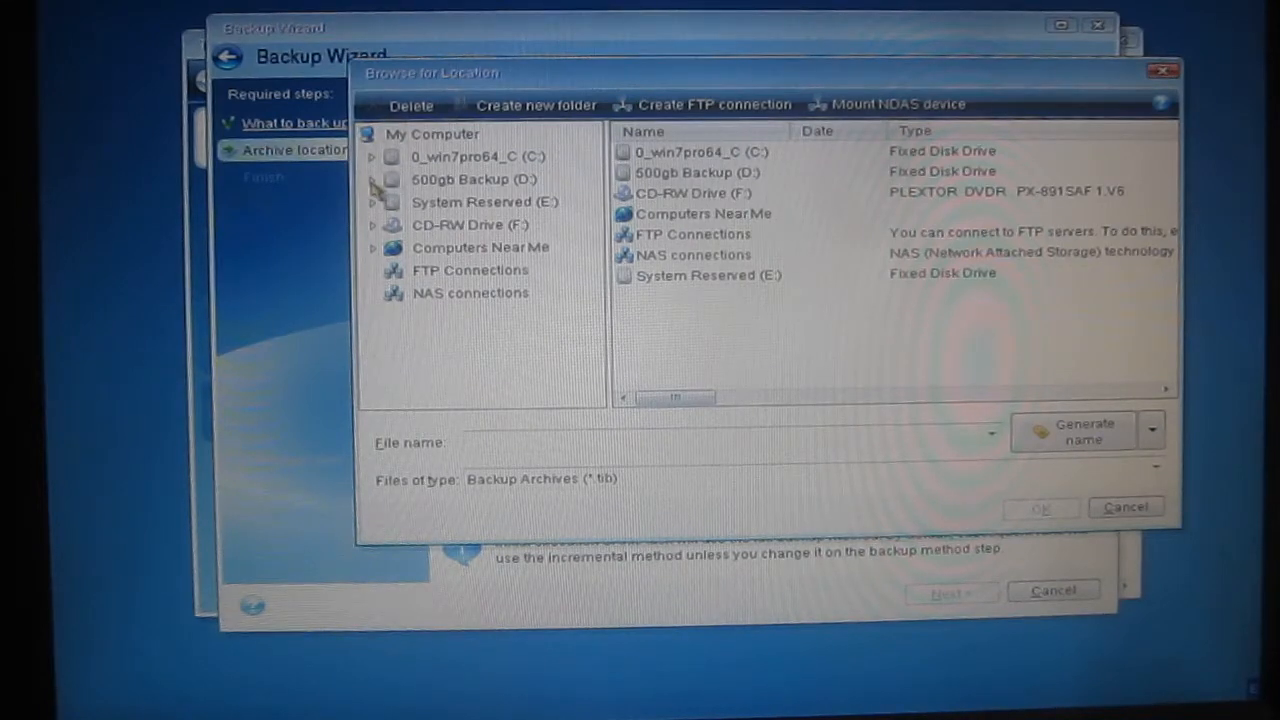
click(372, 179)
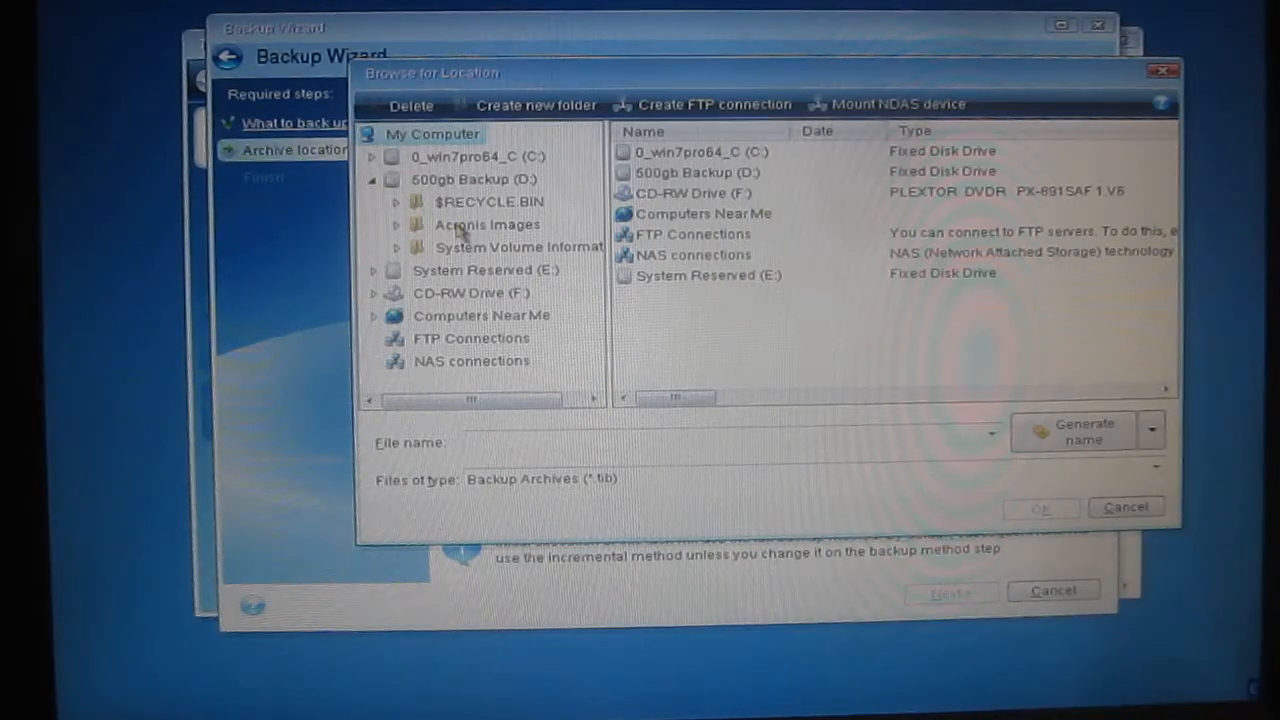
click(487, 224)
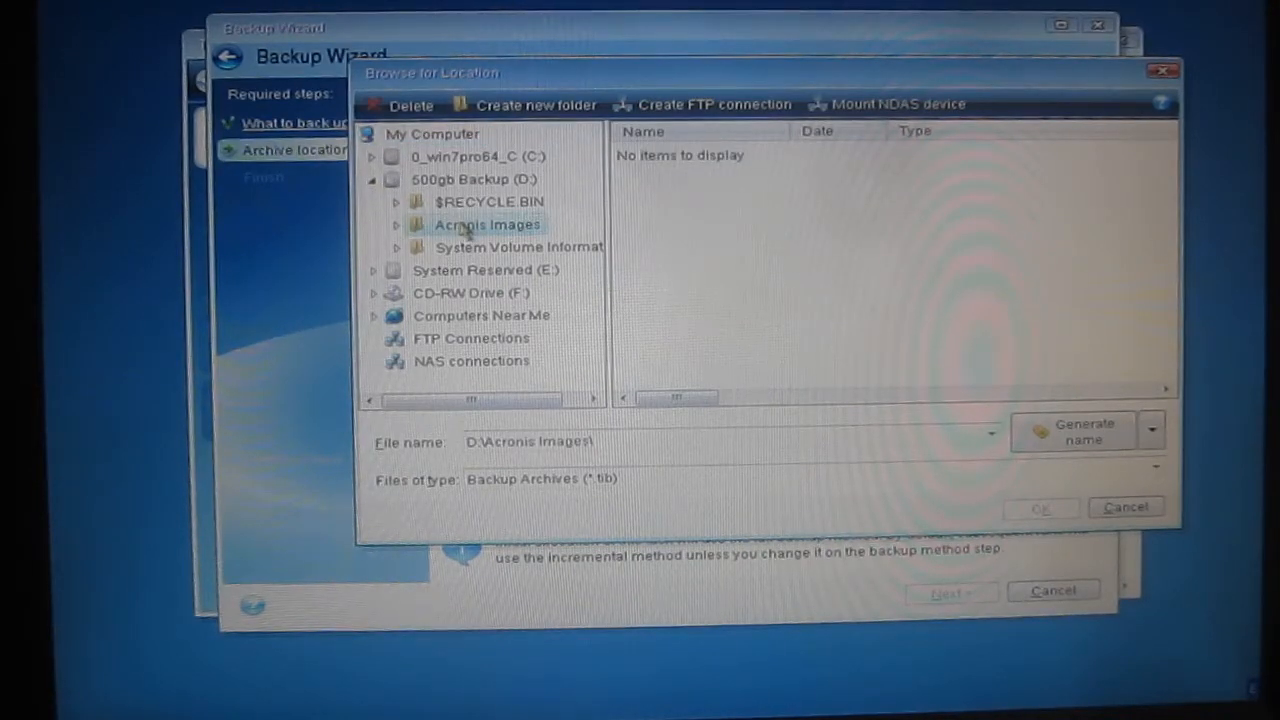
mouse_move(487, 224)
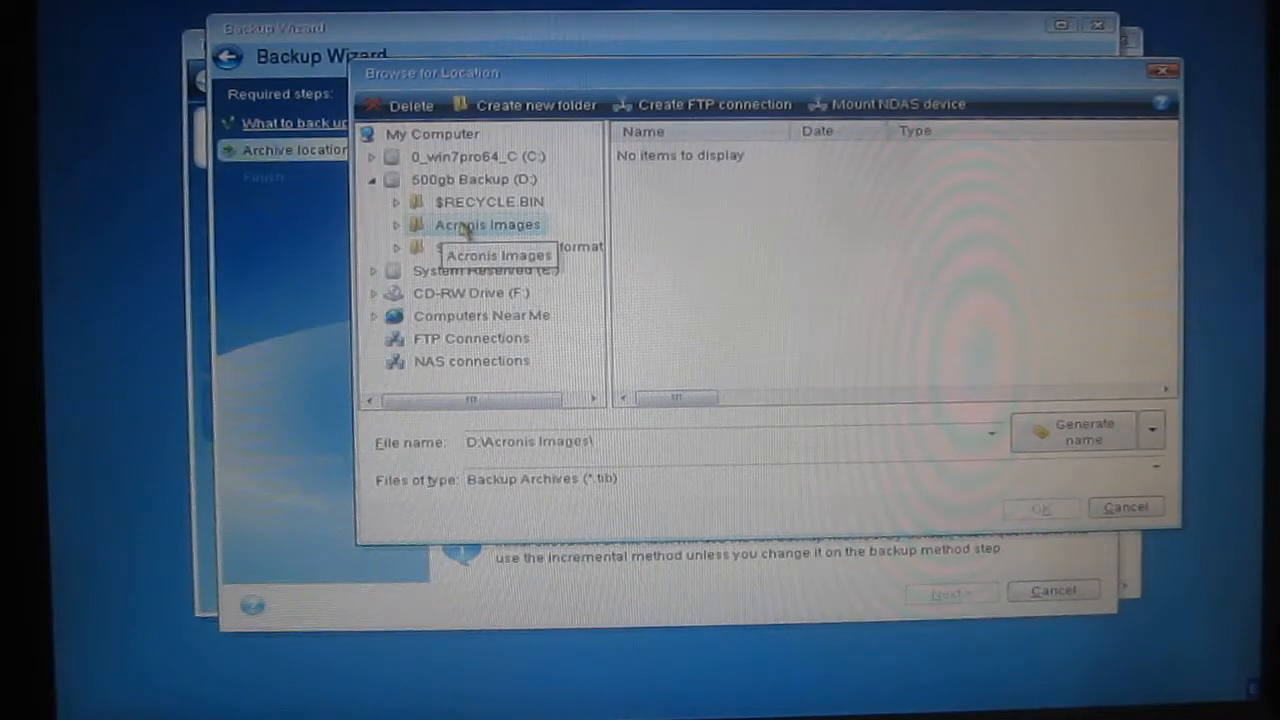
mouse_move(570, 370)
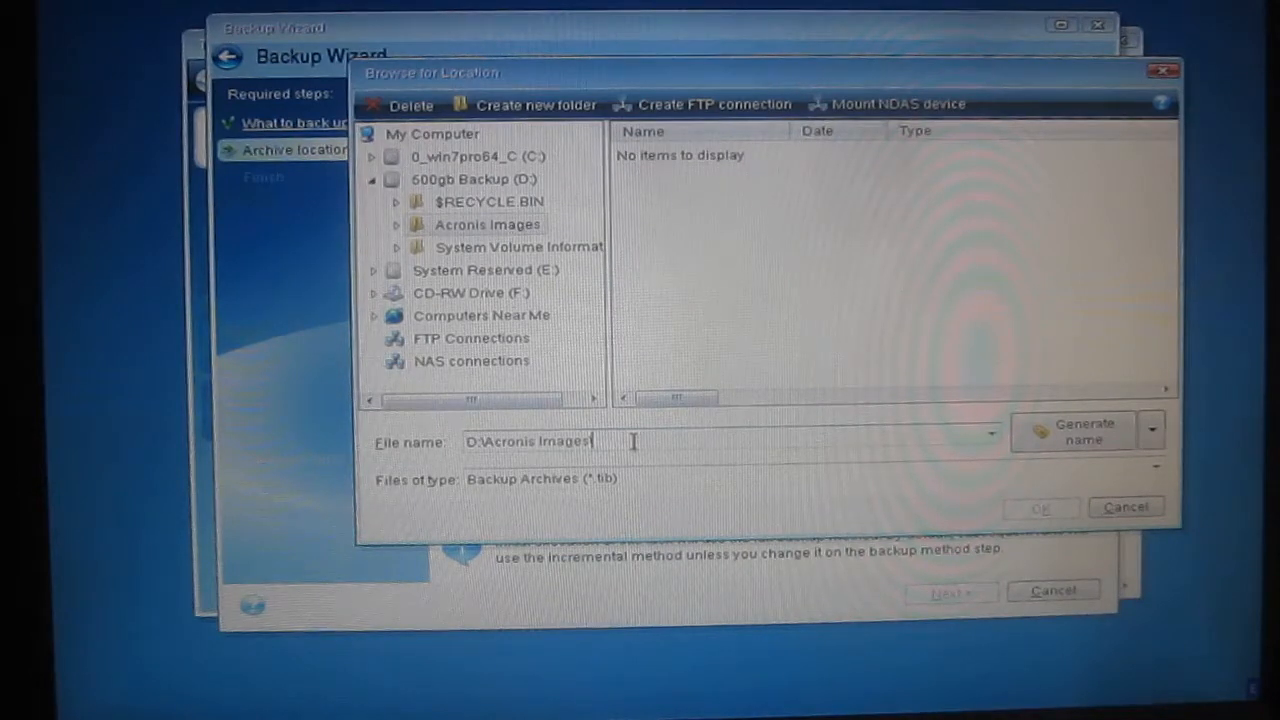
text(2018)
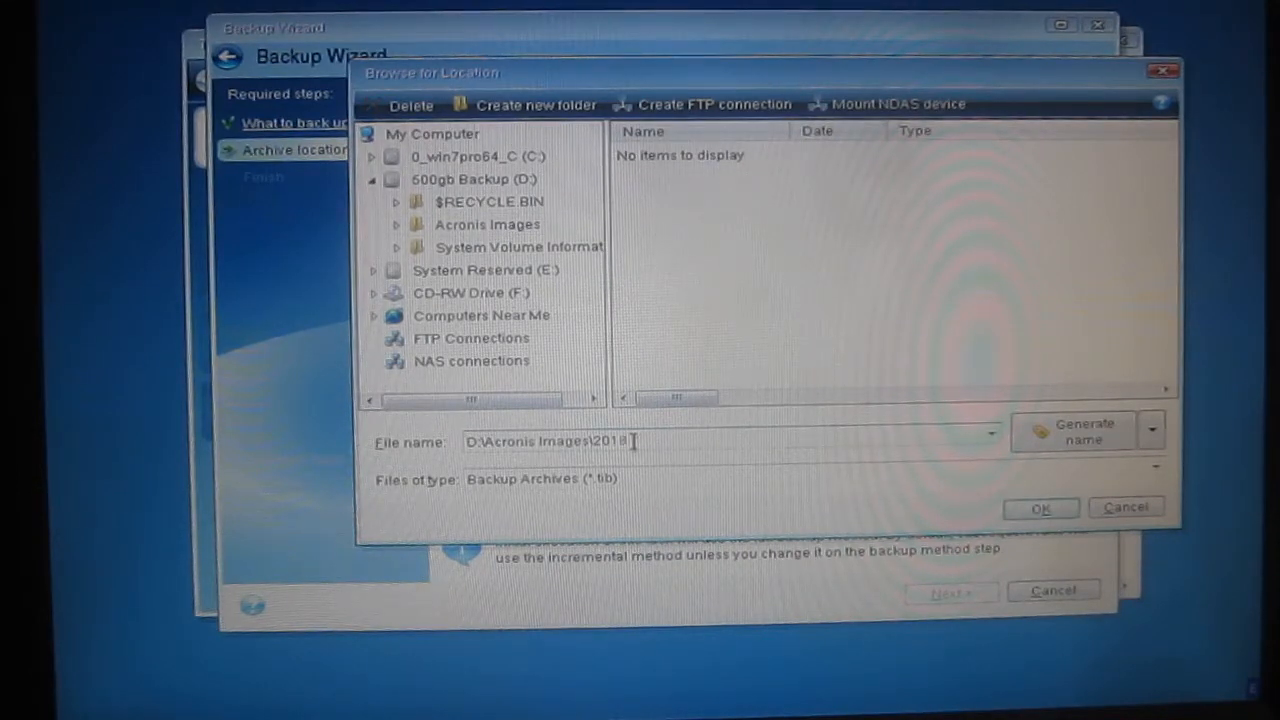
text(-02)
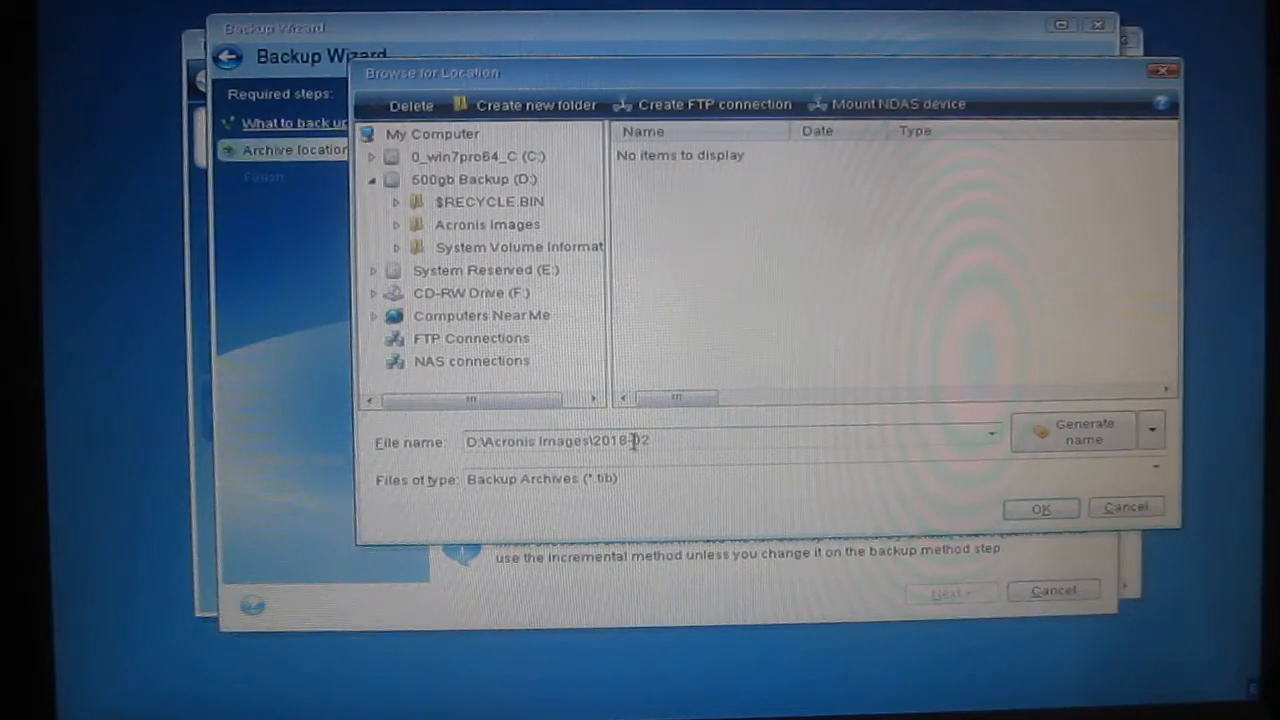
text(-14)
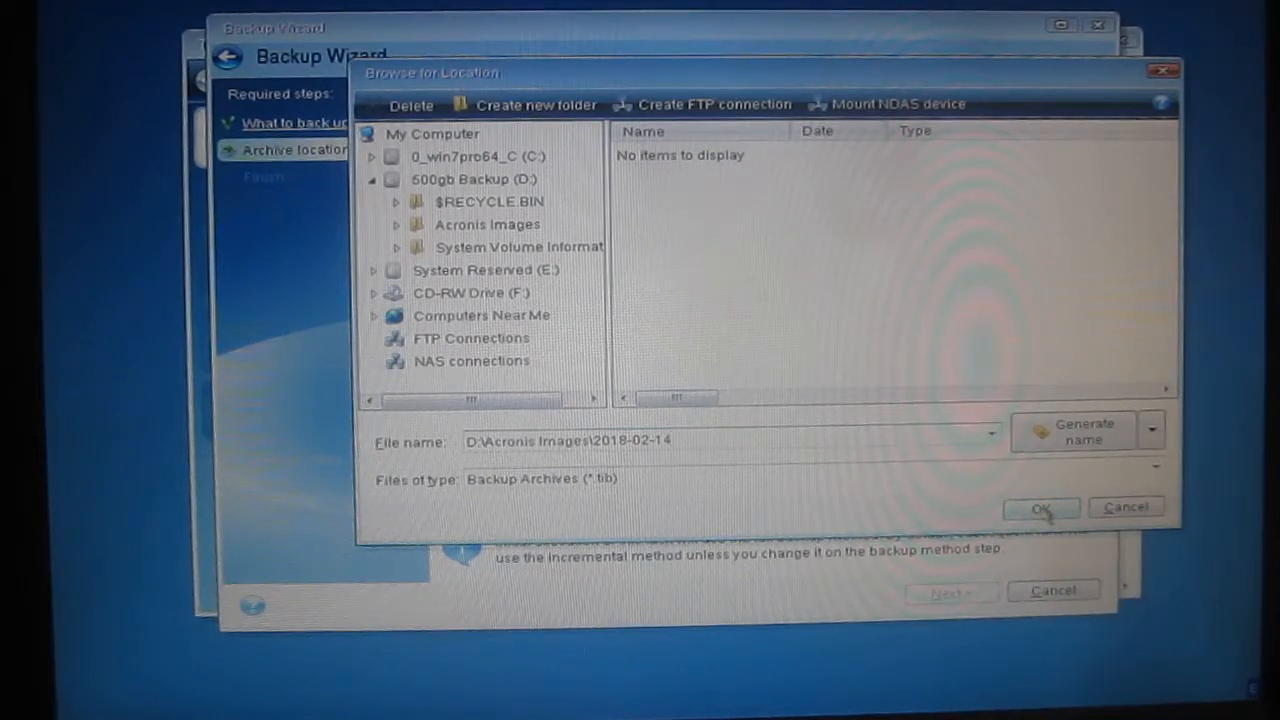
click(1040, 507)
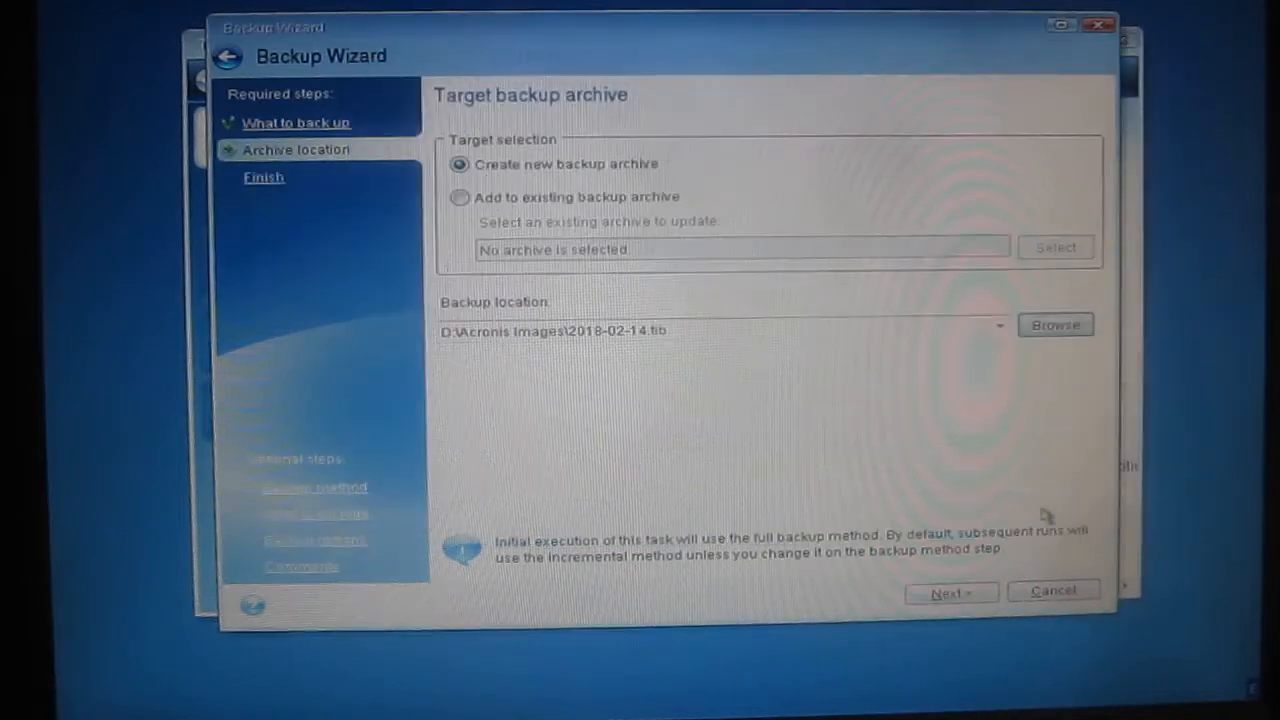
mouse_move(1033, 492)
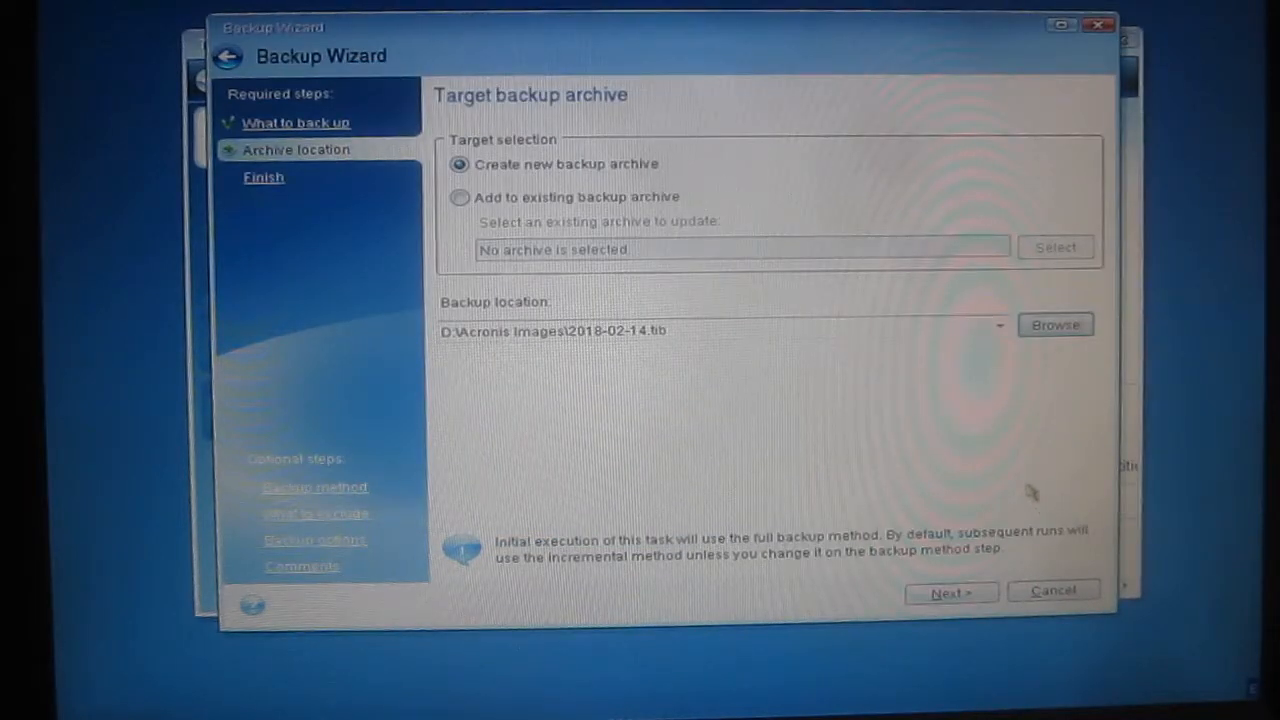
mouse_move(660, 412)
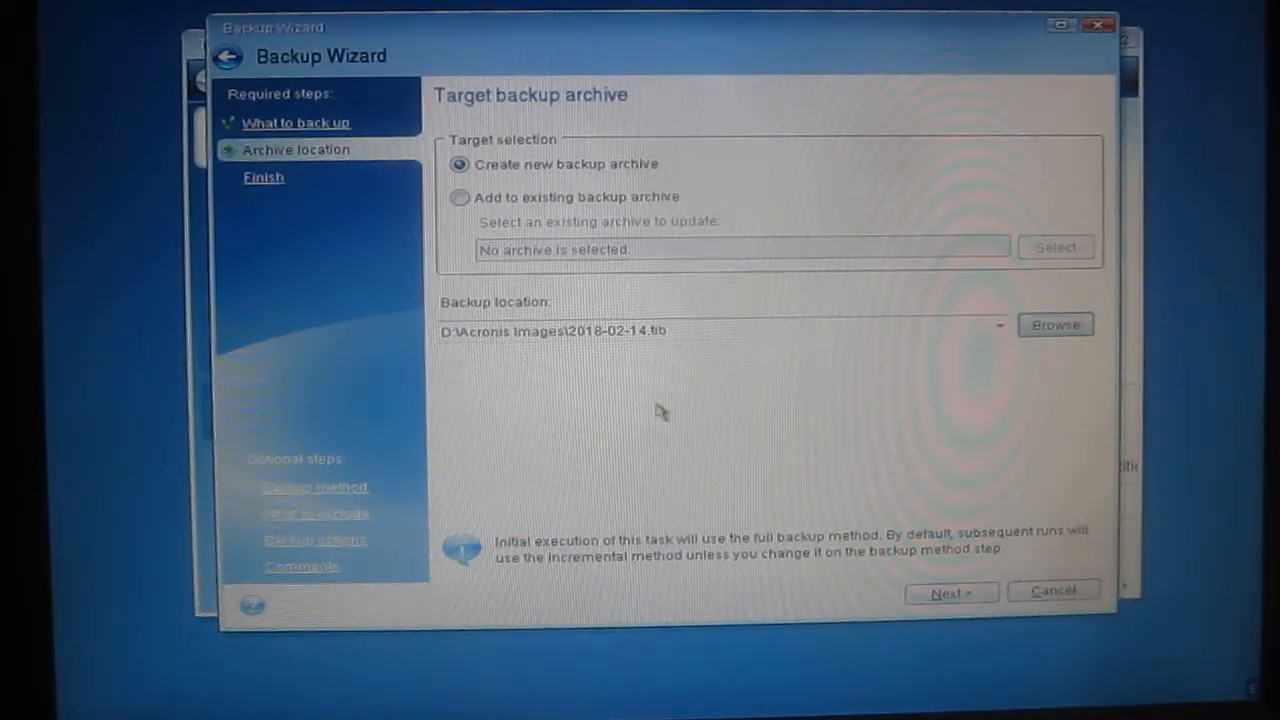
mouse_move(320, 395)
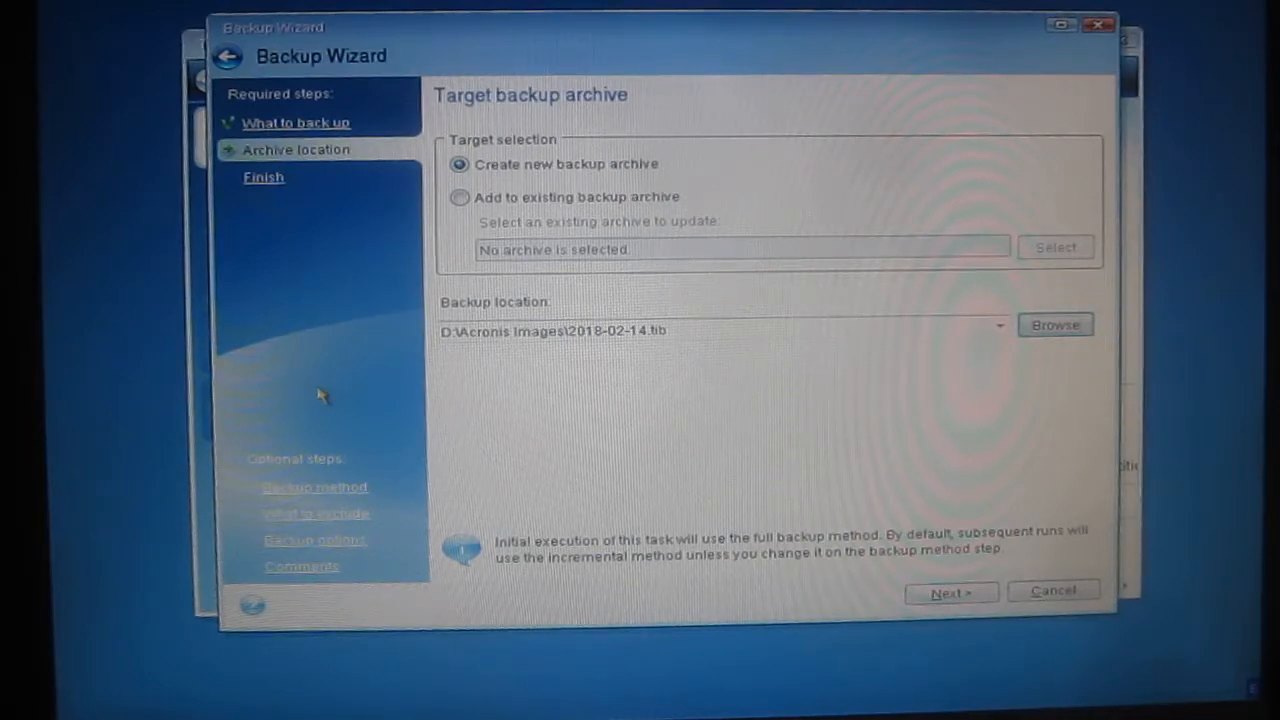
mouse_move(320, 455)
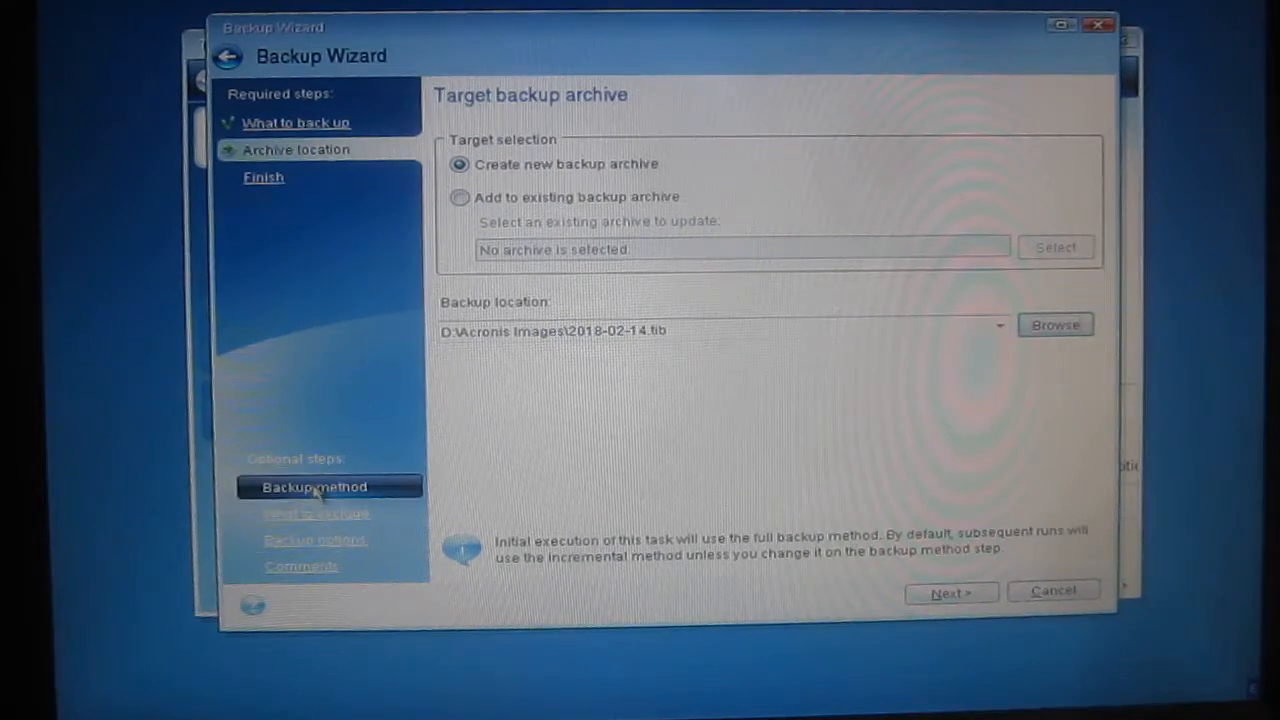
Switch the backup method from Incremental to Full.
click(314, 487)
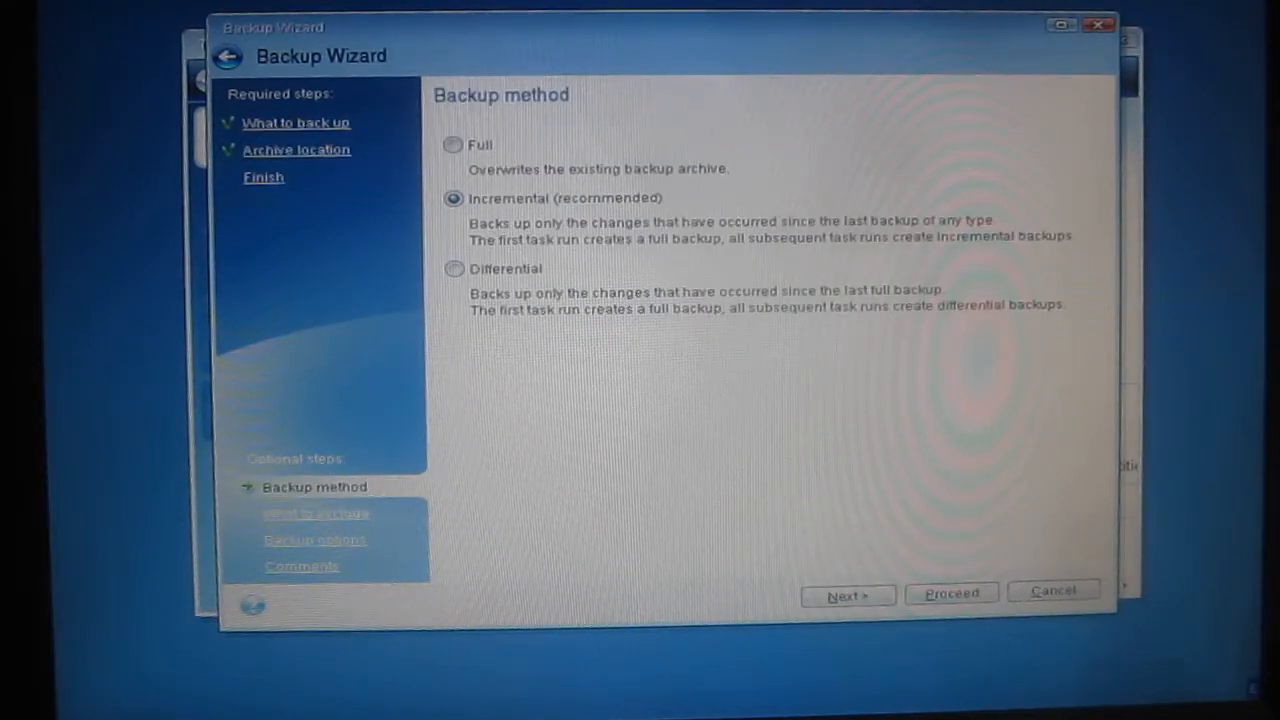
mouse_move(453, 145)
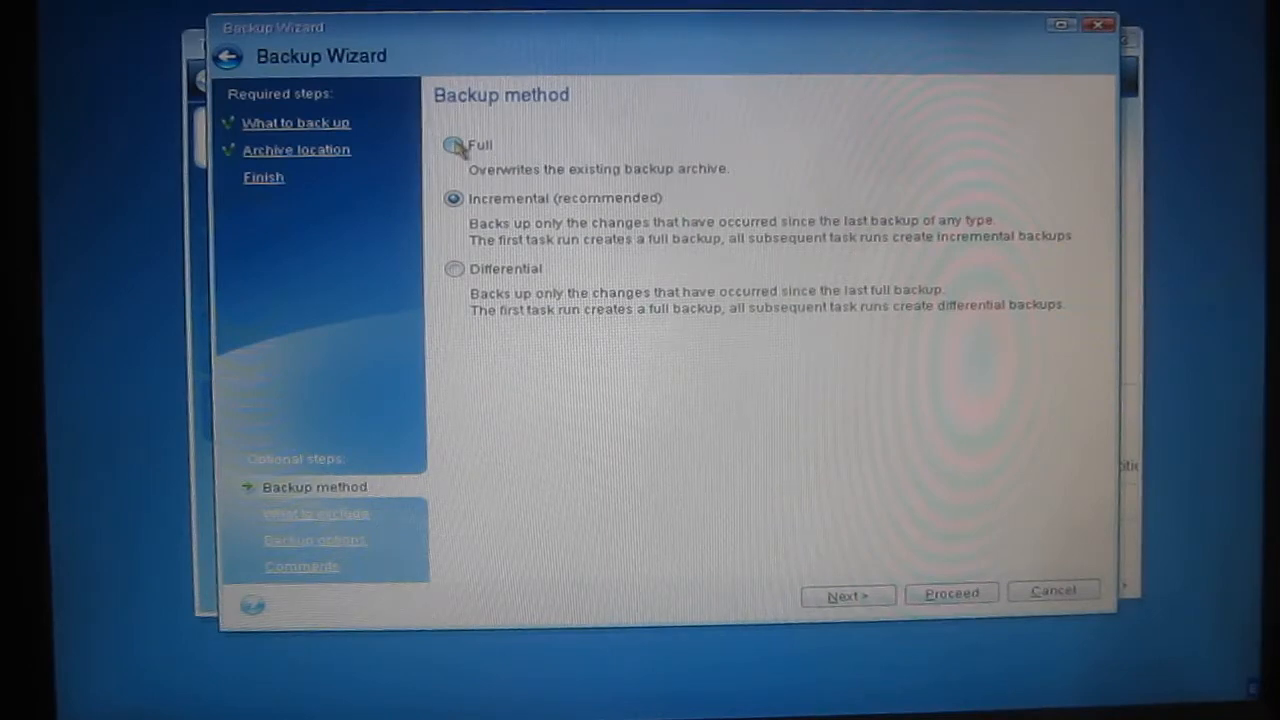
click(453, 145)
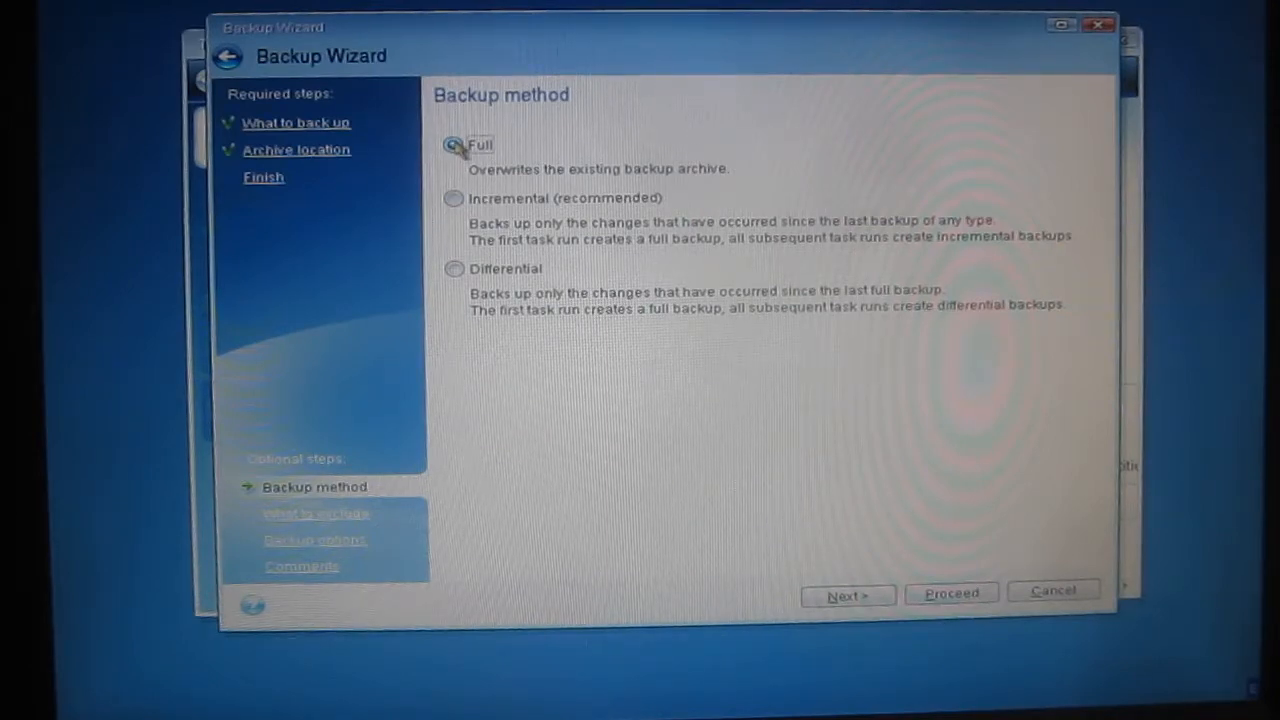
click(453, 145)
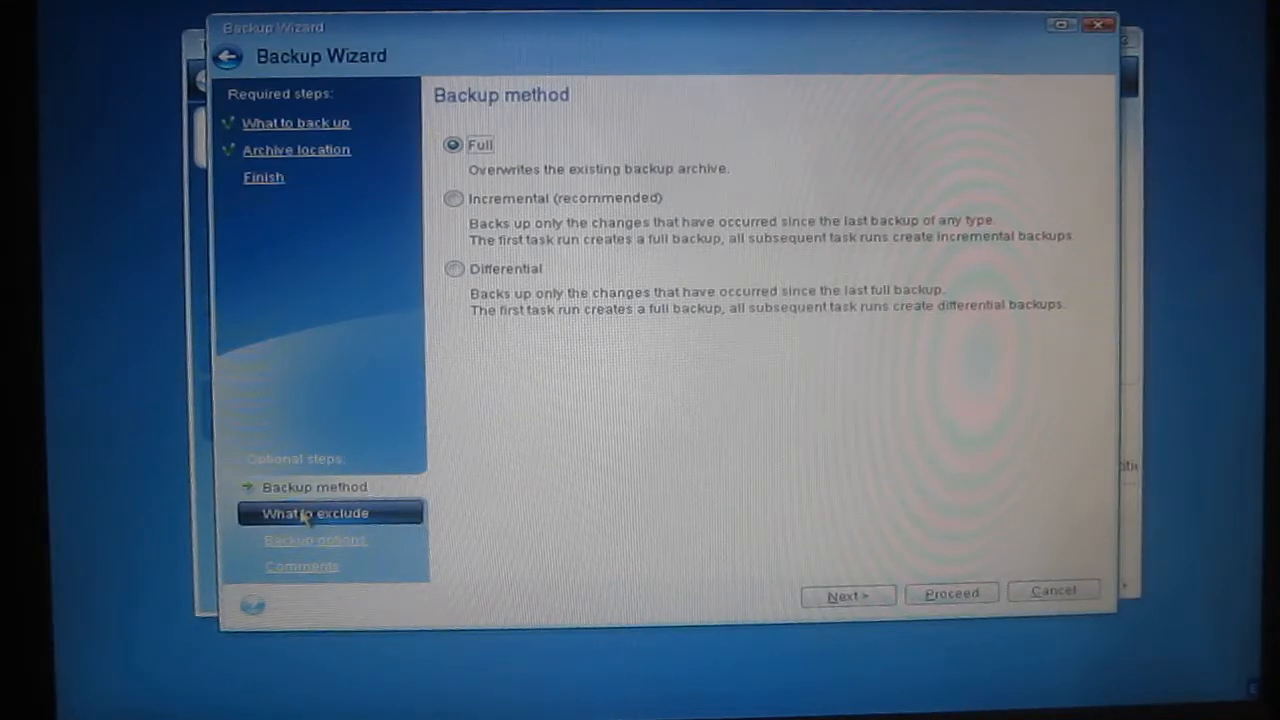
Exclude files matching the *~, *.tmp and *.tib patterns from the backup.
click(315, 512)
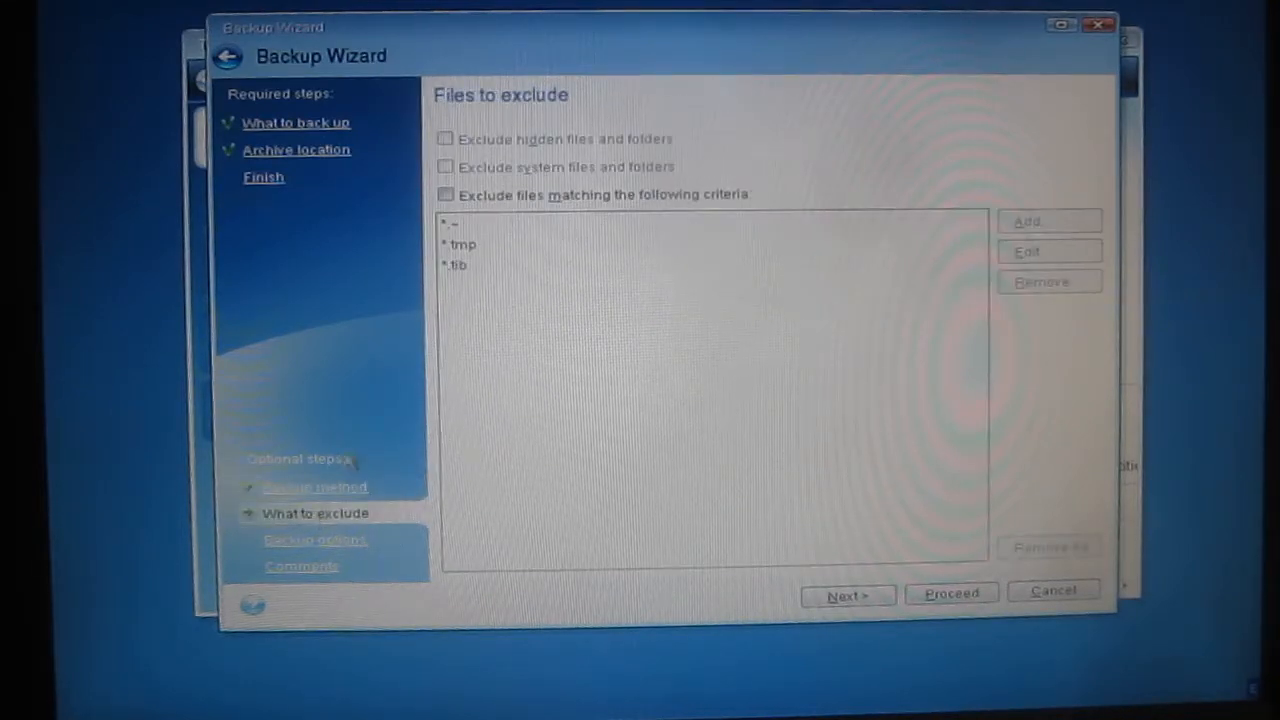
click(445, 194)
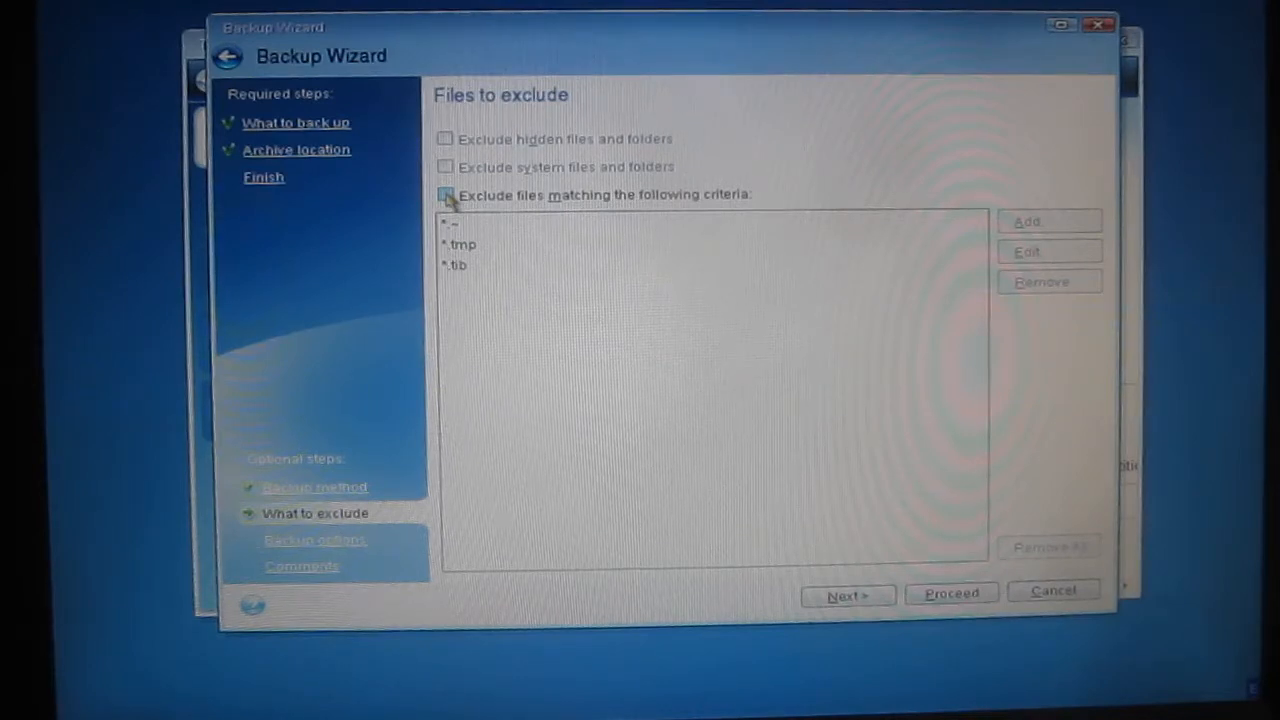
click(445, 194)
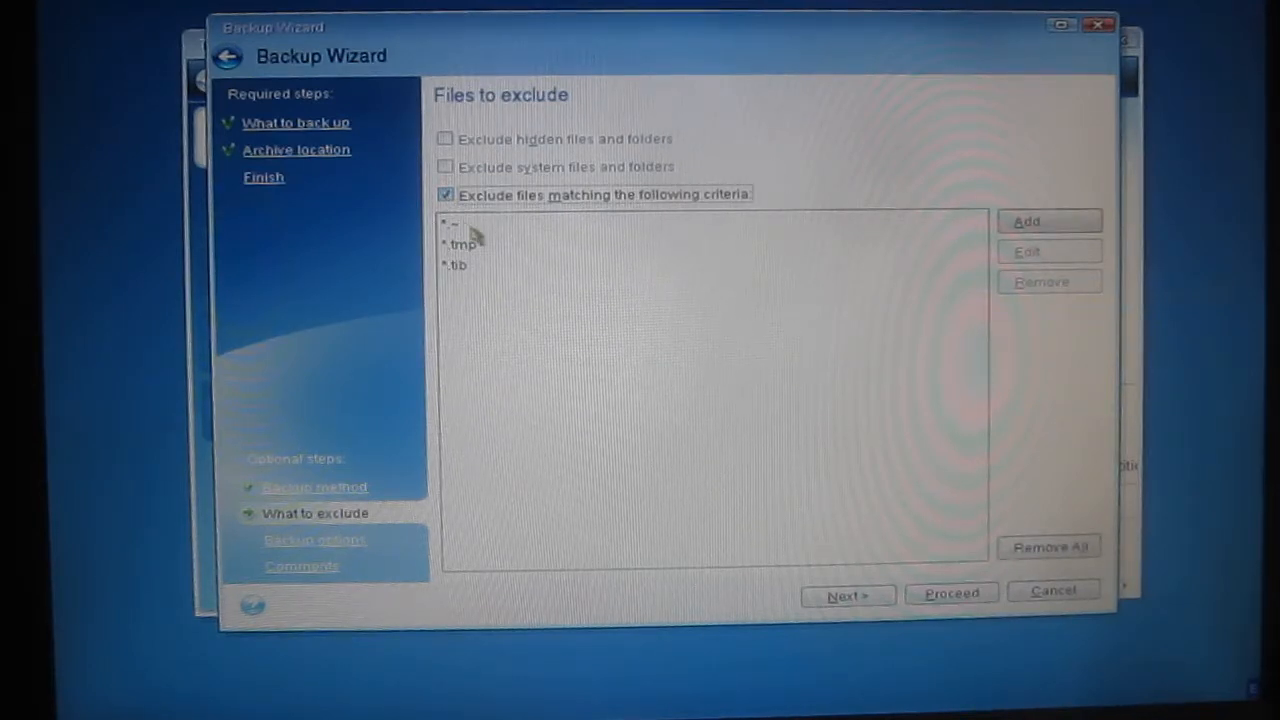
mouse_move(480, 253)
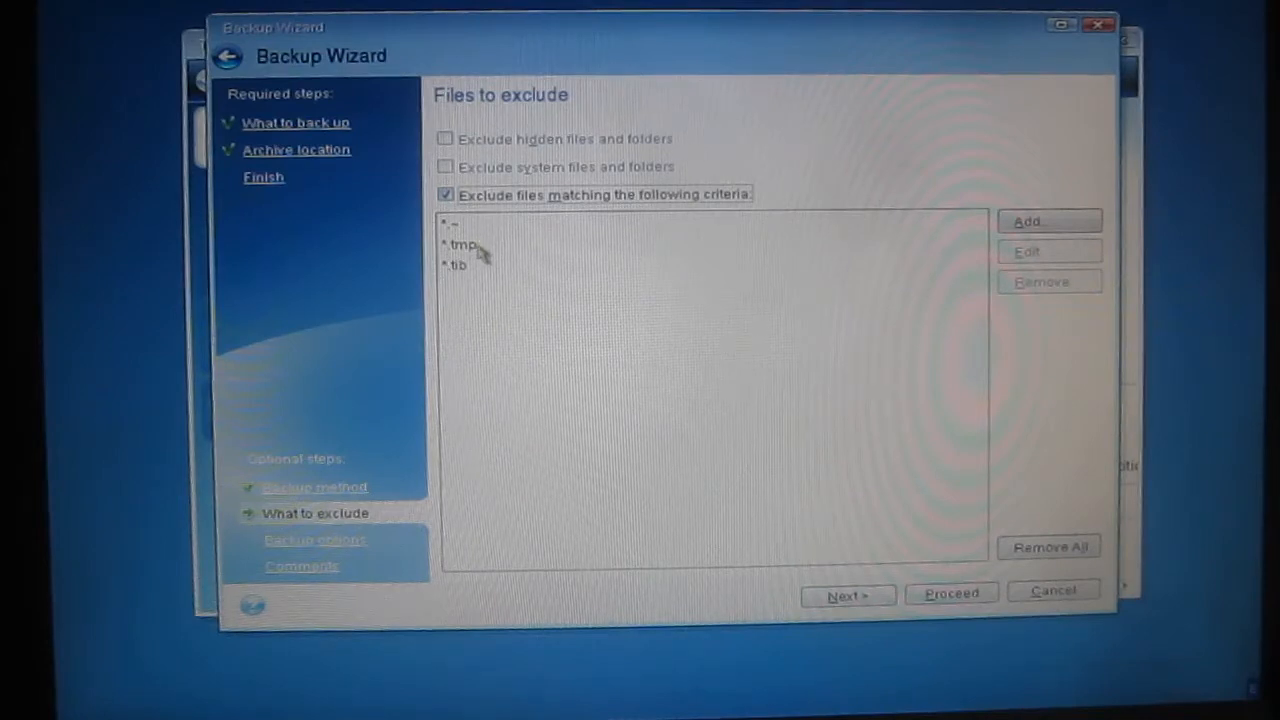
mouse_move(485, 270)
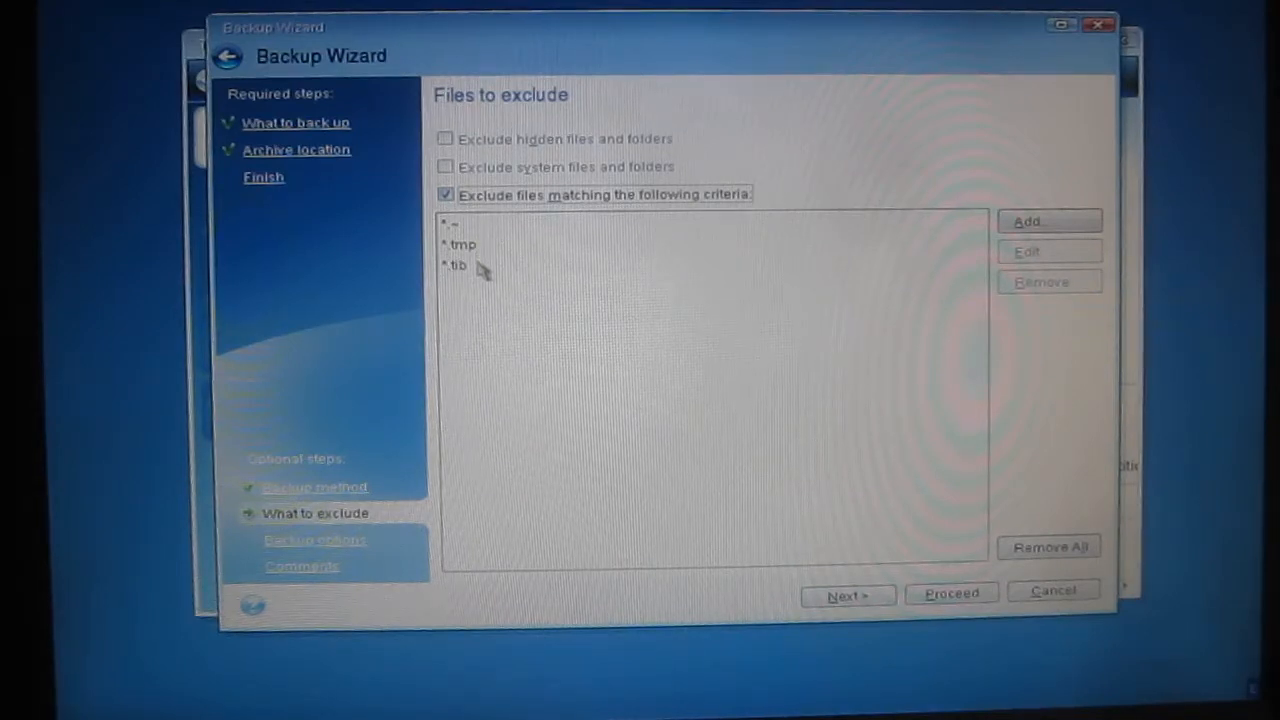
mouse_move(478, 272)
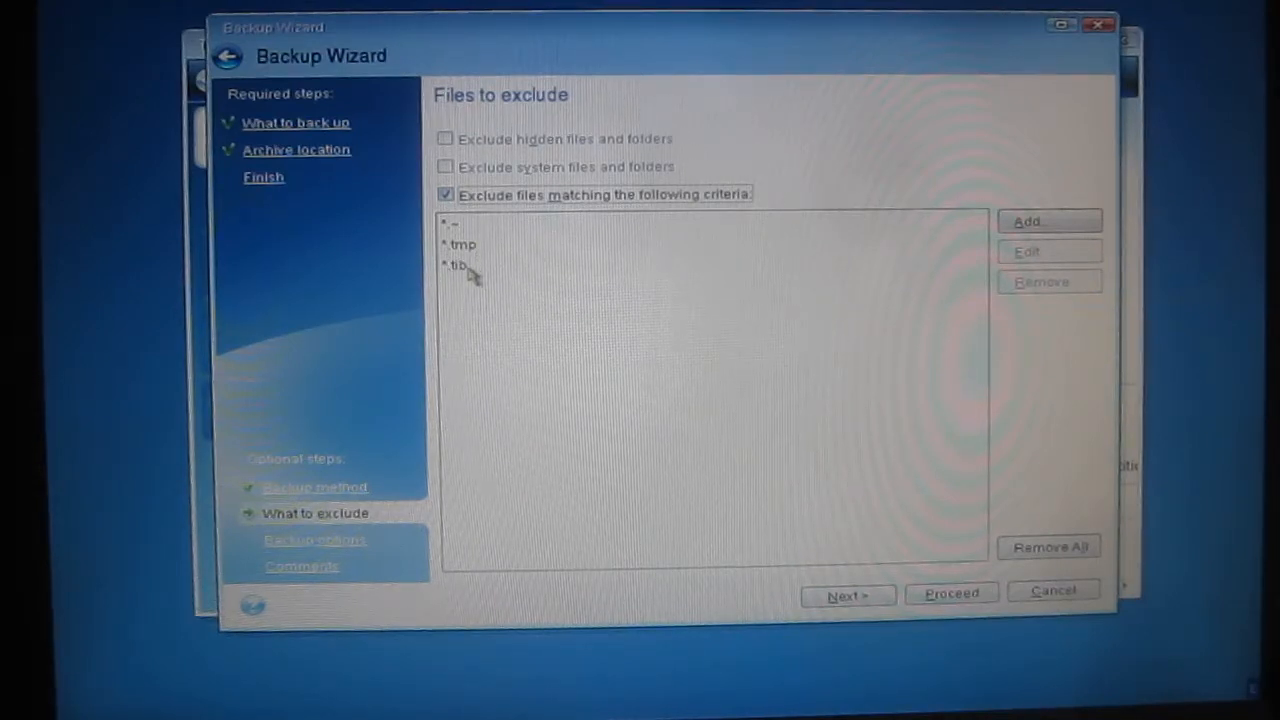
click(458, 265)
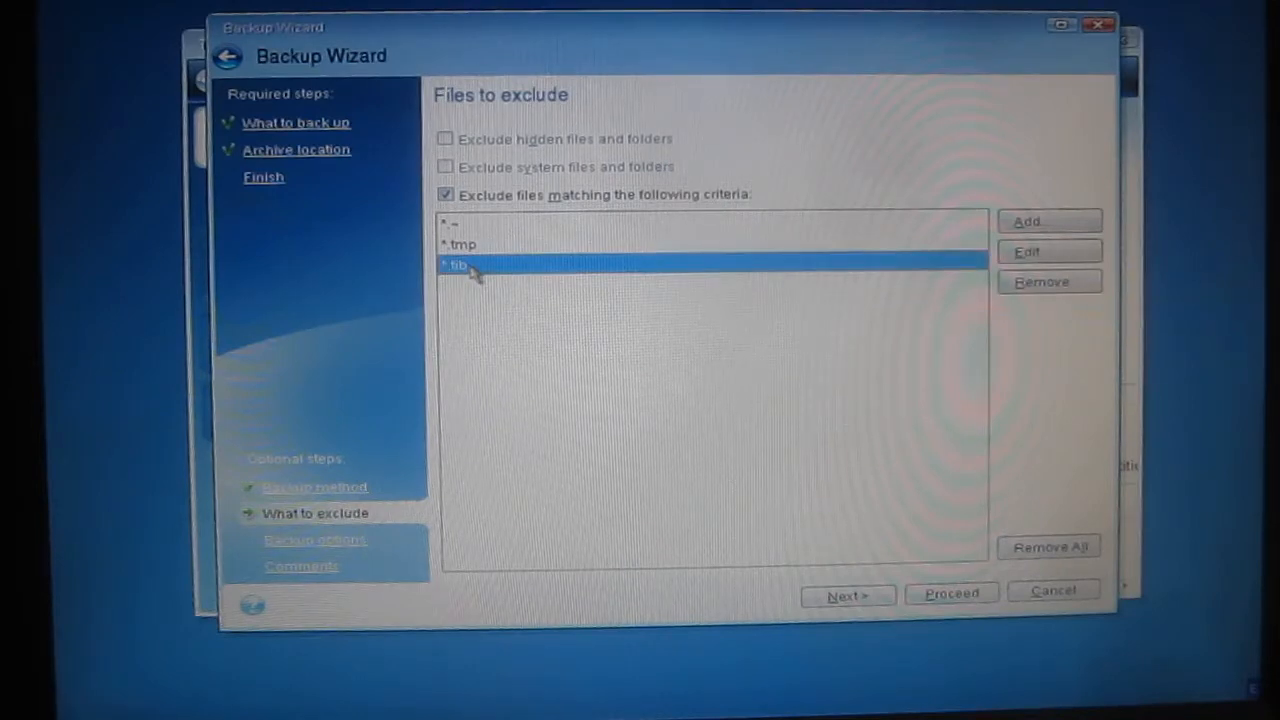
mouse_move(828, 378)
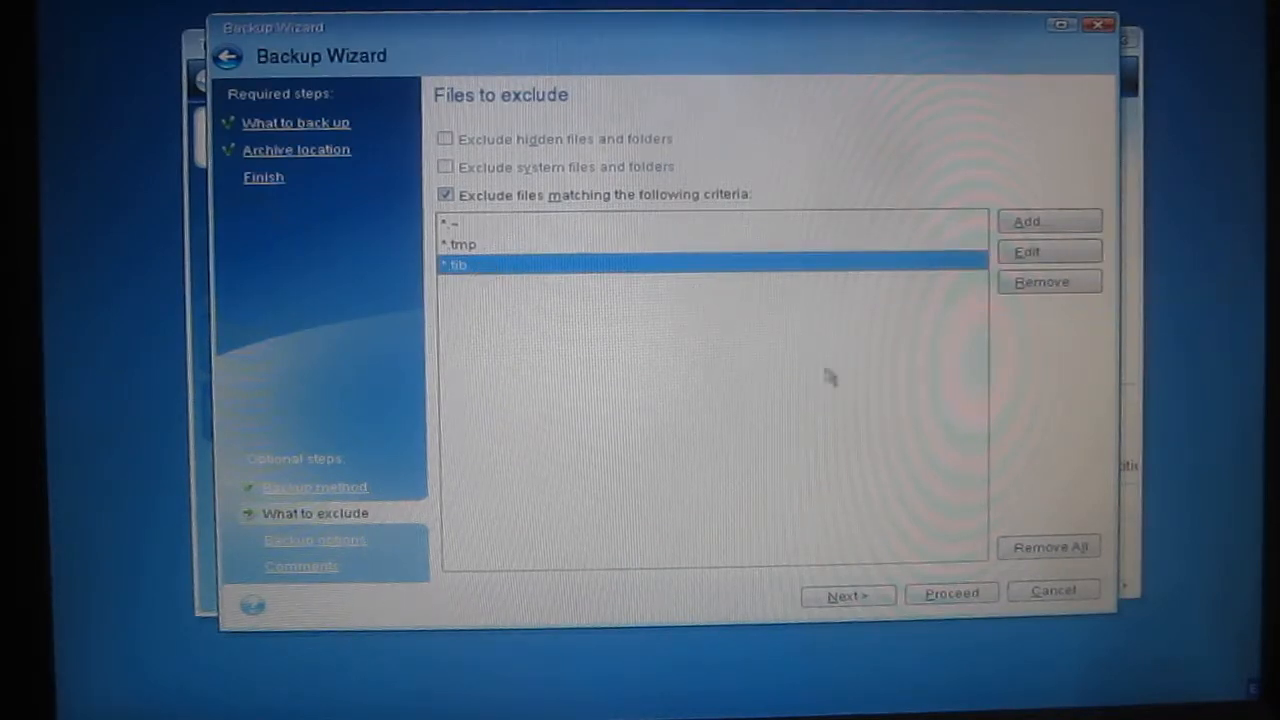
click(315, 539)
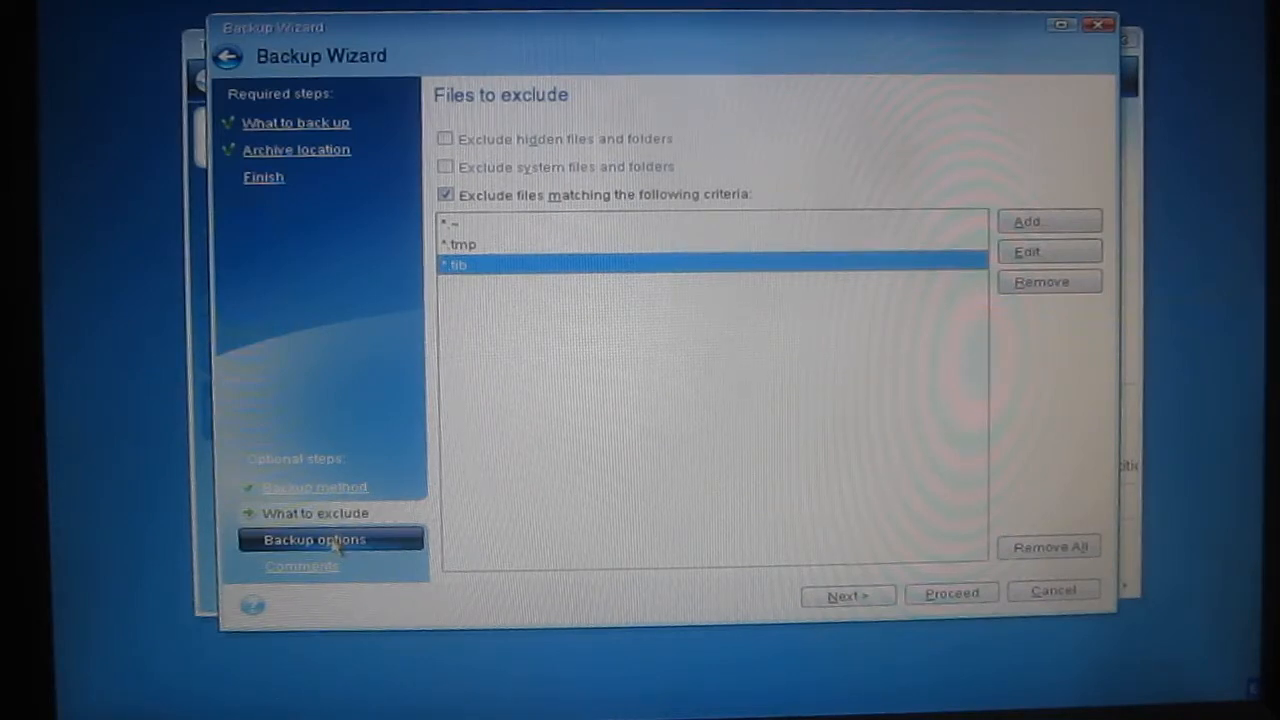
Enable 'Validate backup archive when it is created' under Archive validation.
click(314, 539)
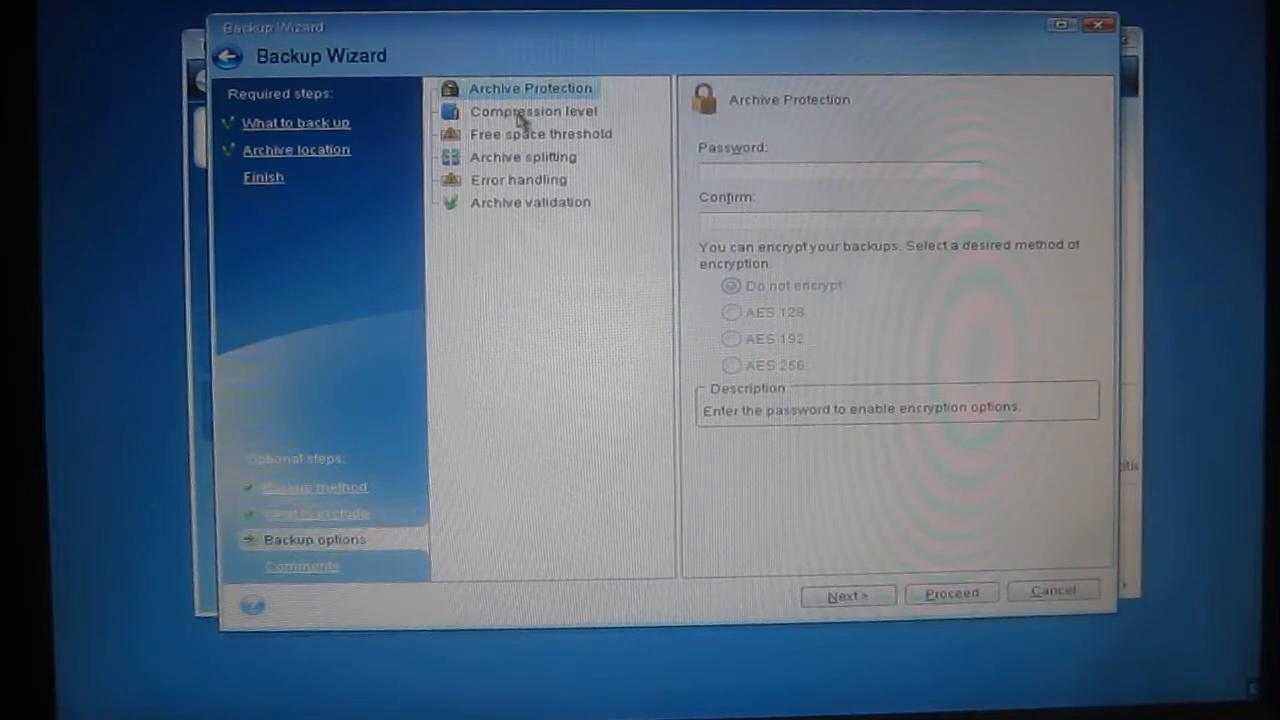
click(540, 133)
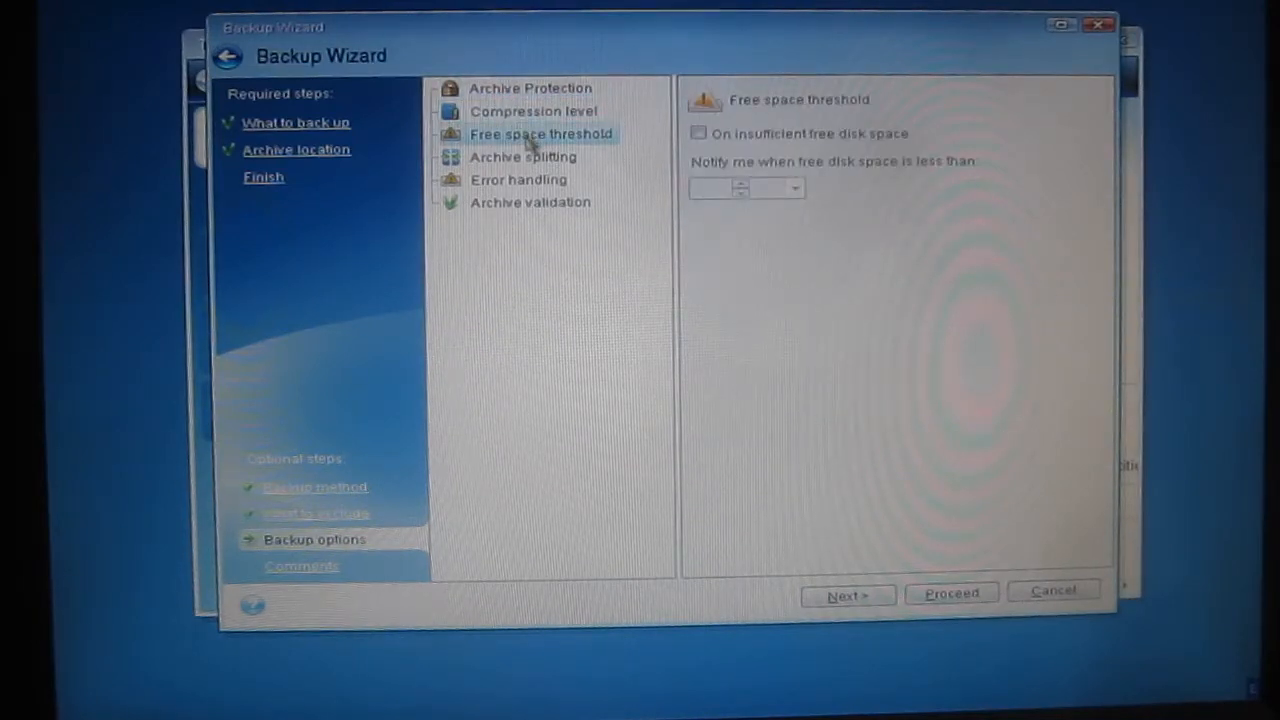
click(519, 179)
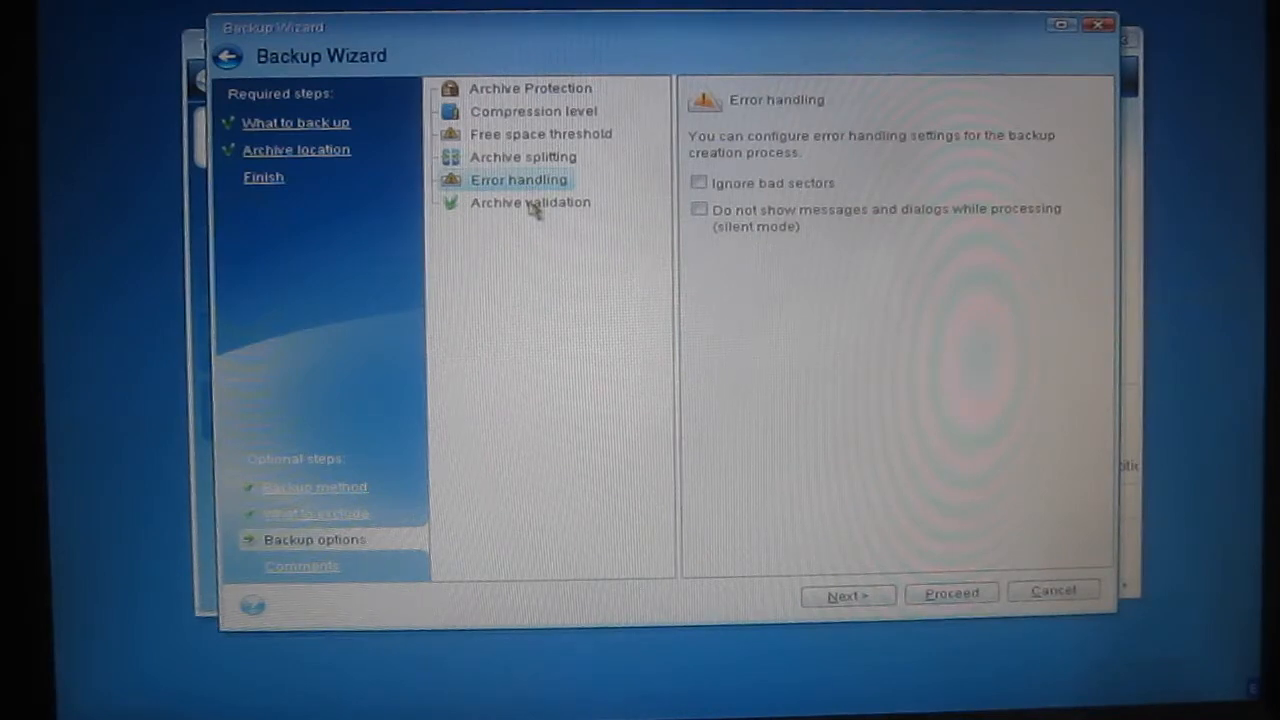
click(530, 202)
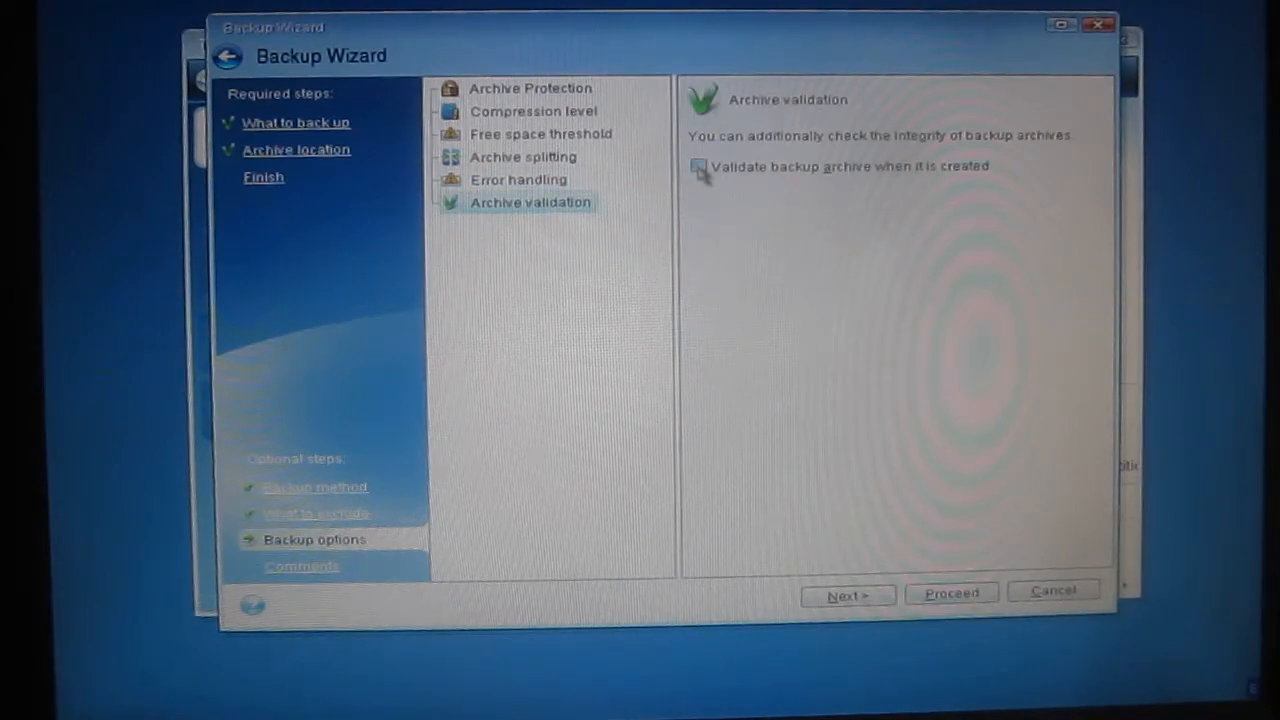
click(698, 166)
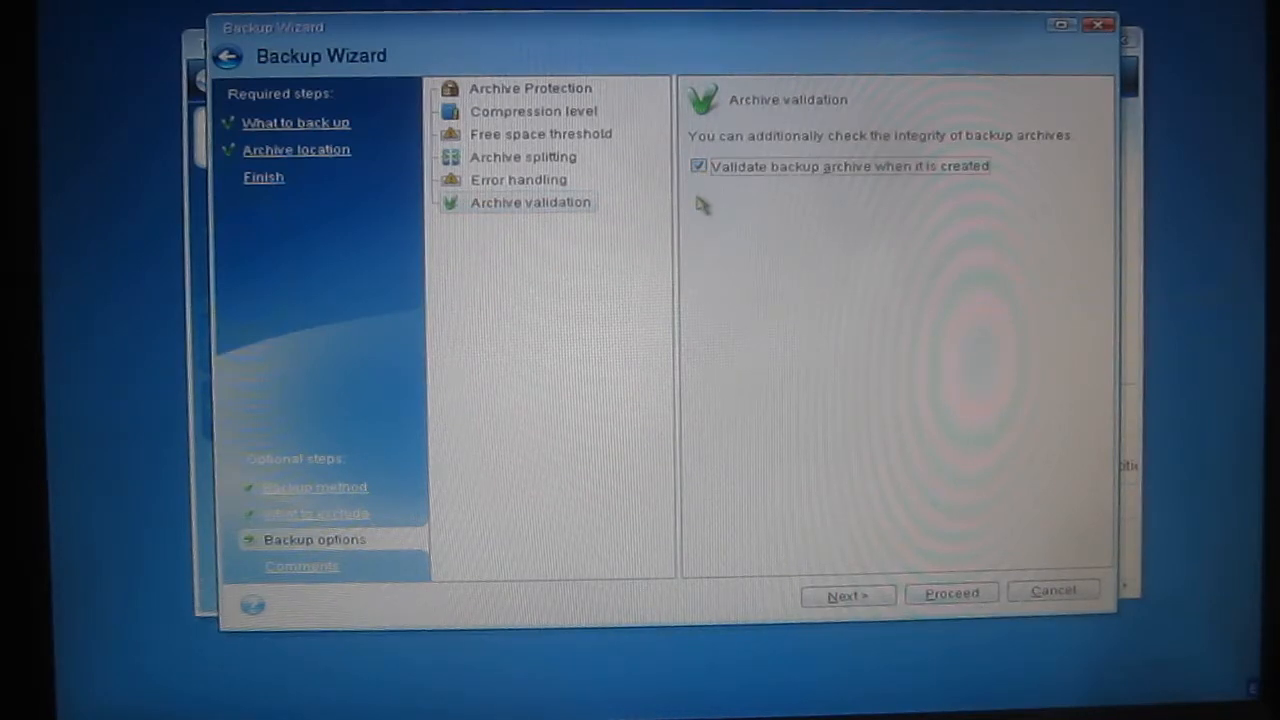
mouse_move(724, 203)
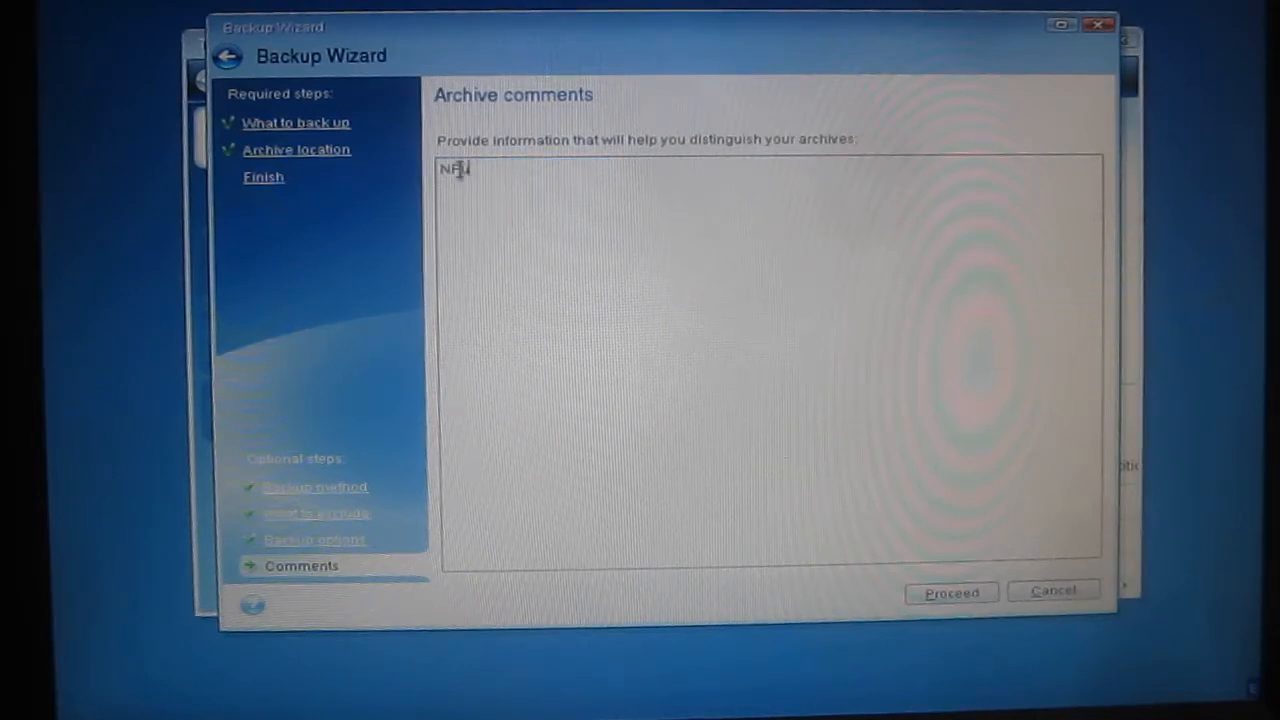
Enter 'Purely for utube demo' as the archive comment.
text(urely)
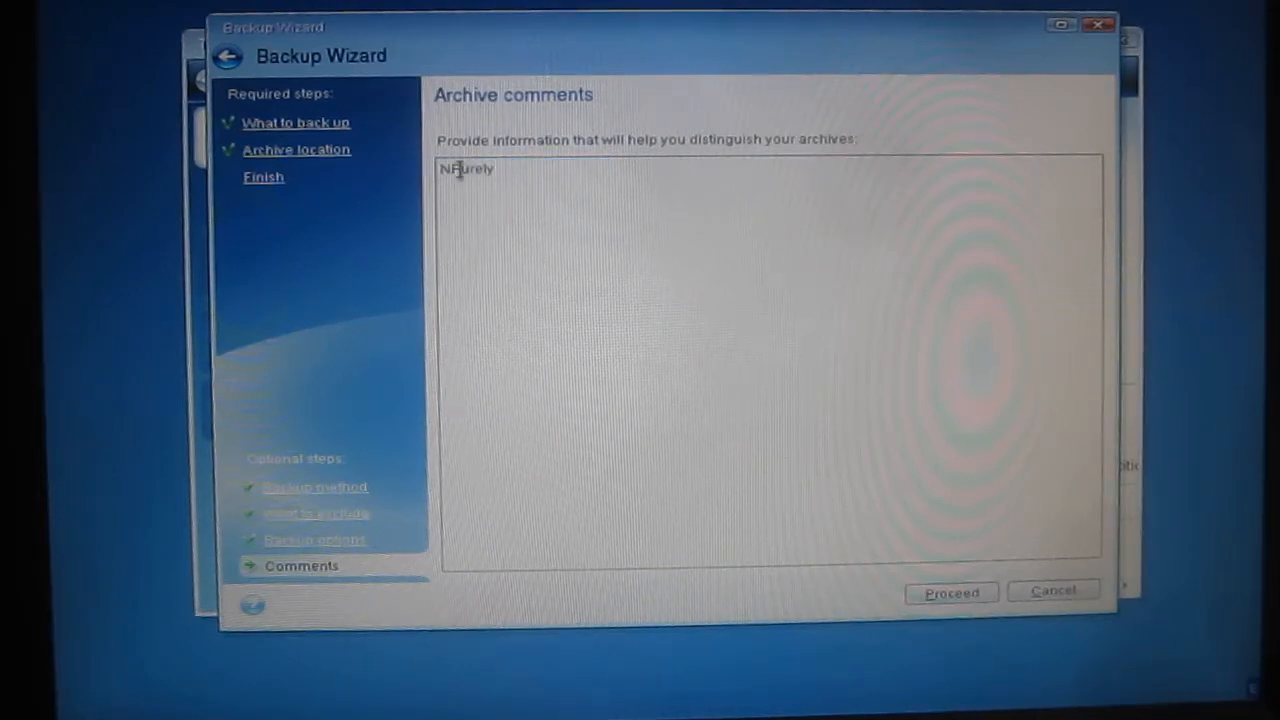
text(for u)
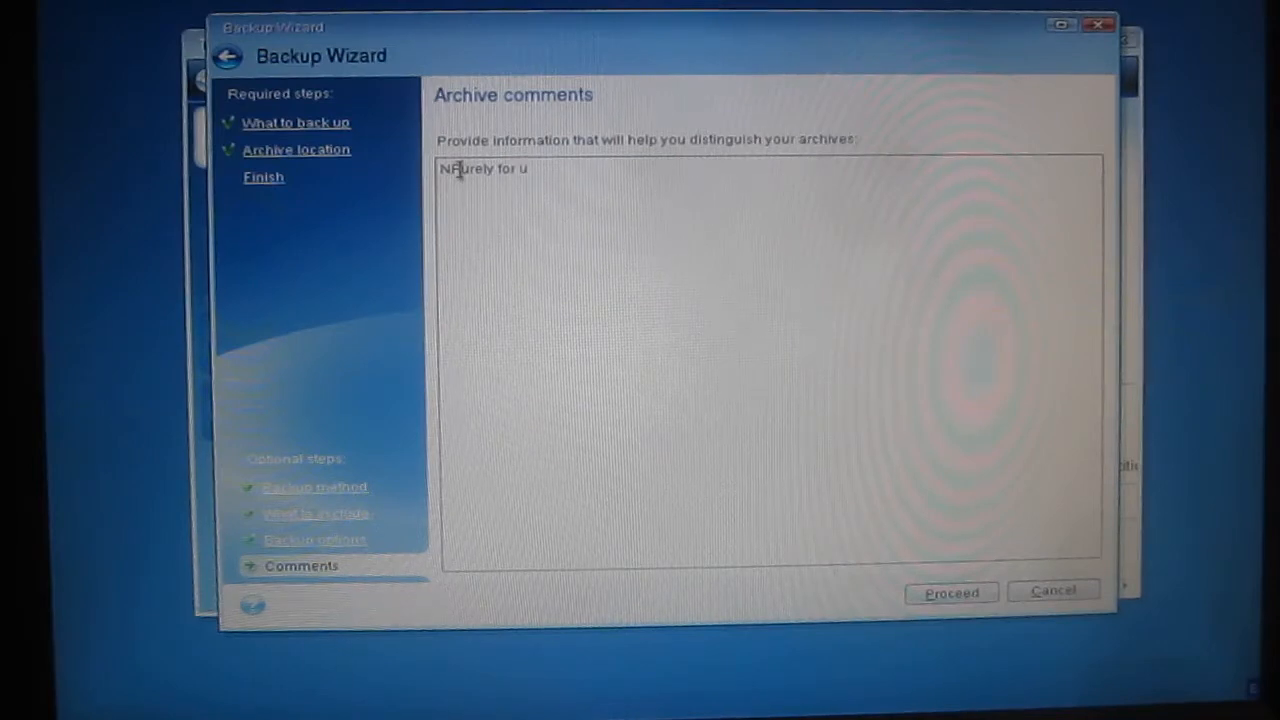
text(tube d)
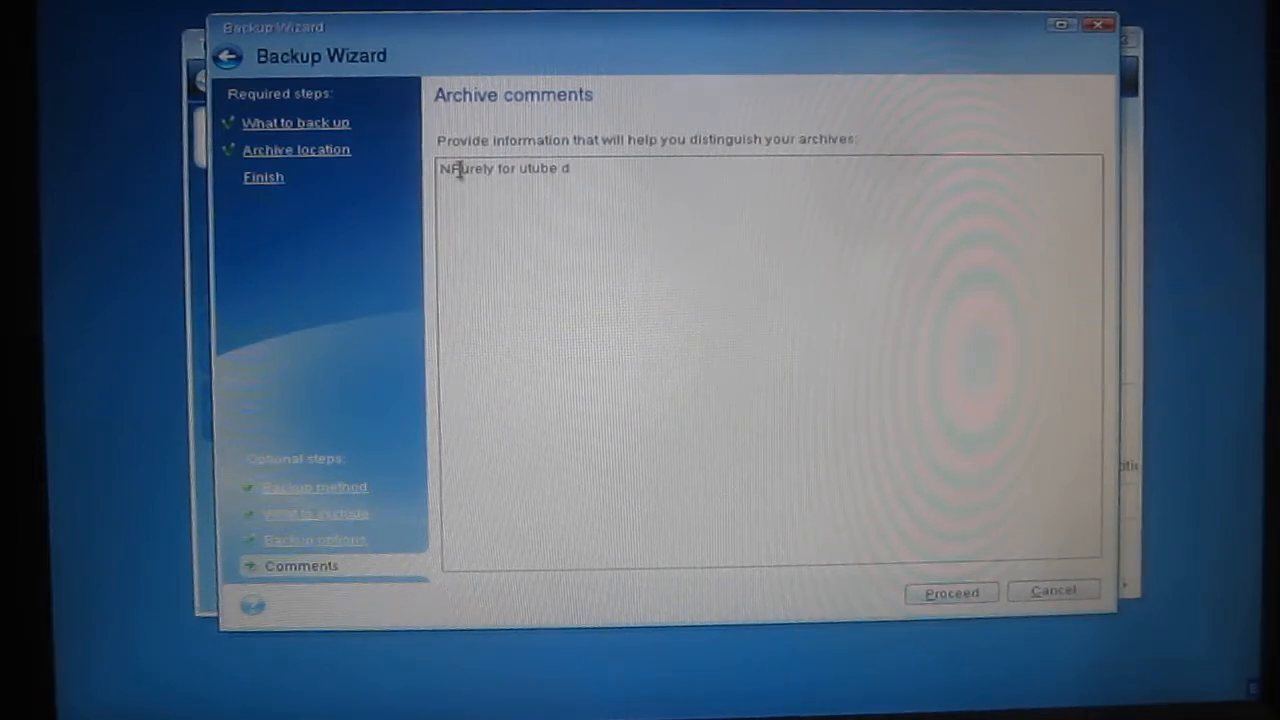
text(emo)
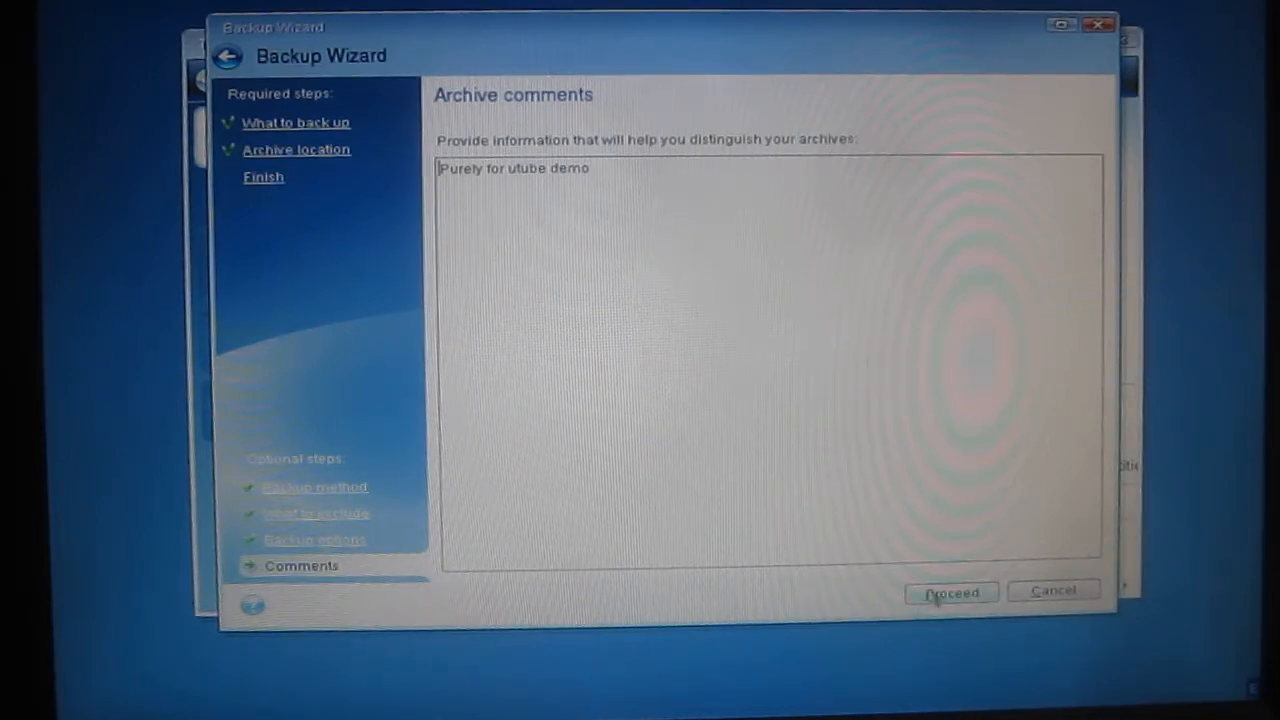
Proceed with the backup so the partition image is written to D:.
click(951, 592)
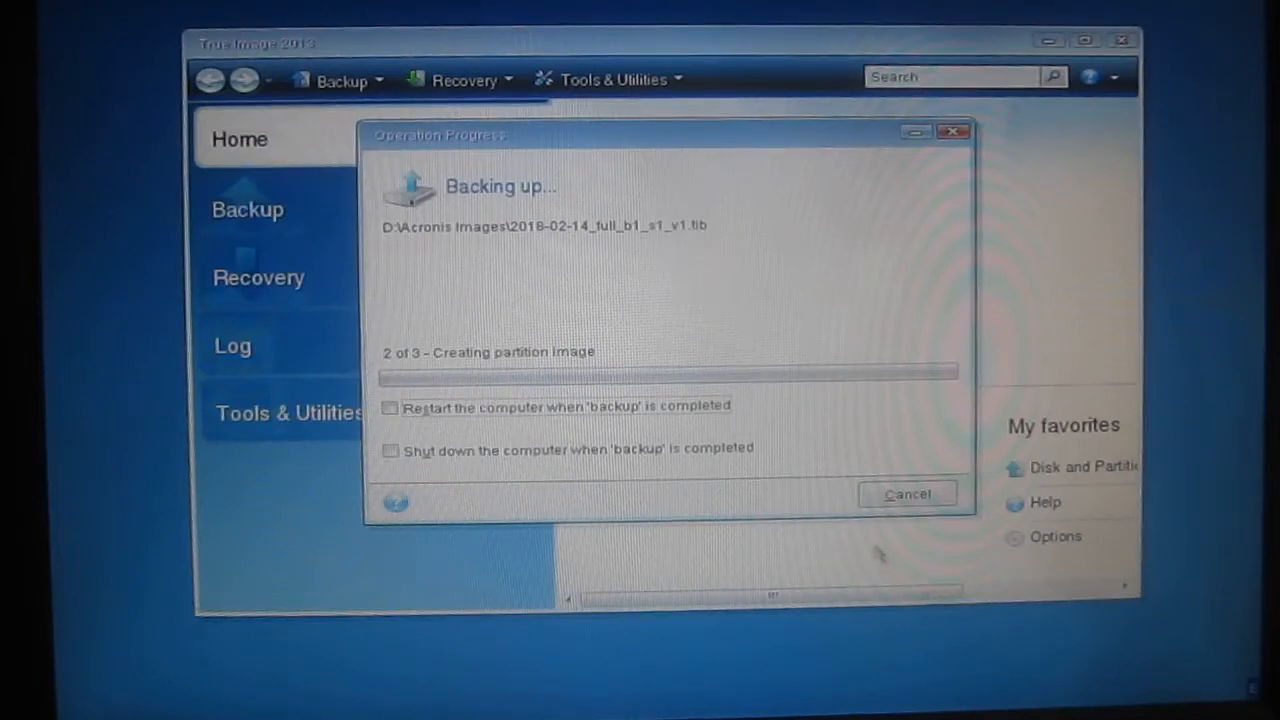
mouse_move(795, 490)
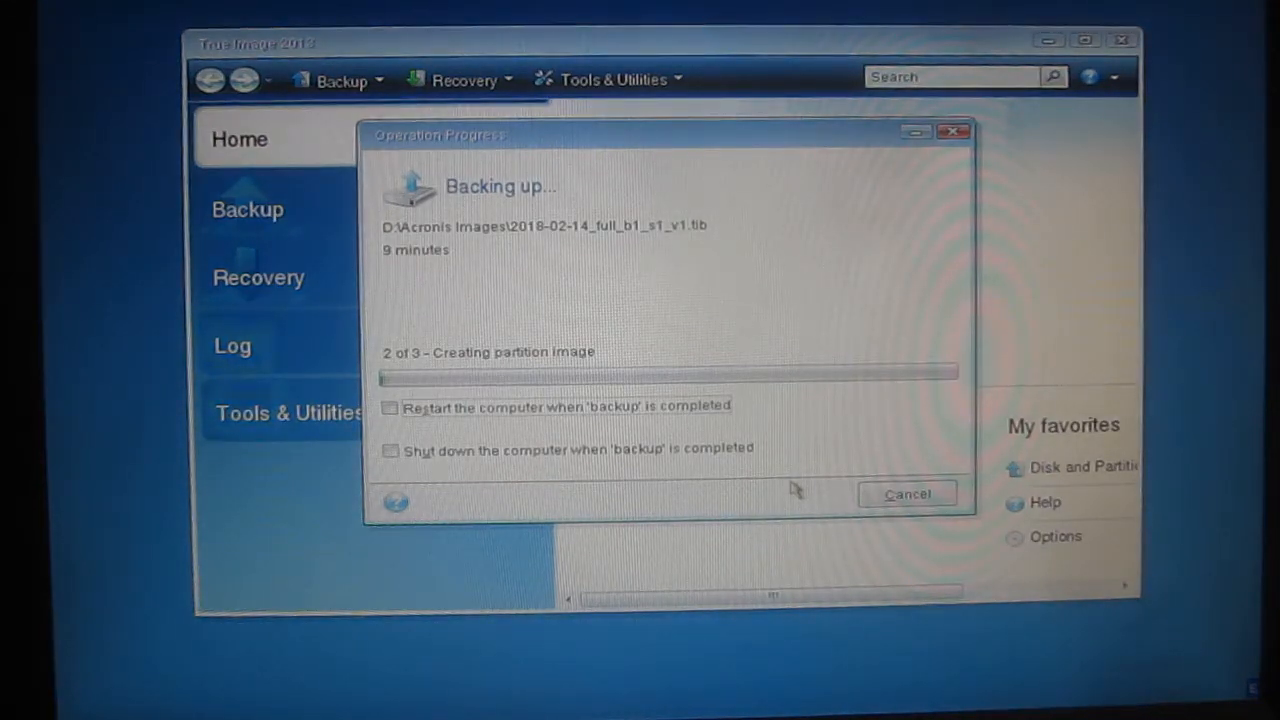
mouse_move(460, 325)
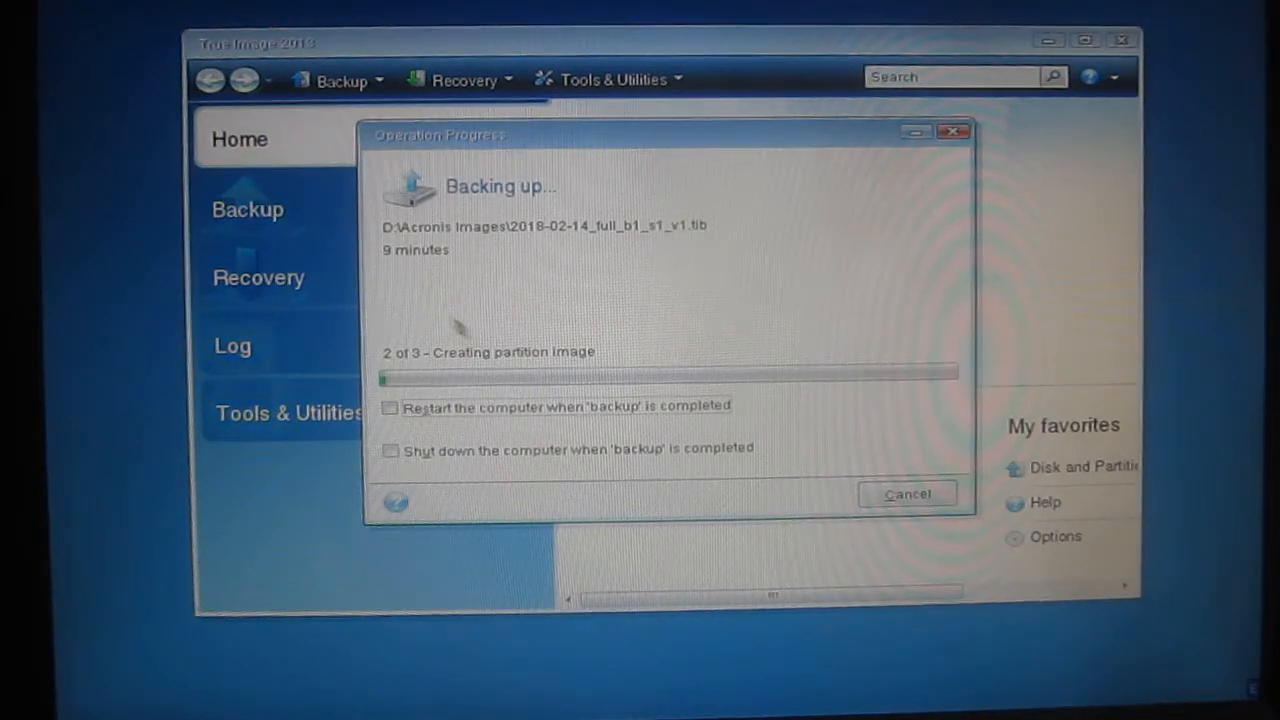
mouse_move(410, 285)
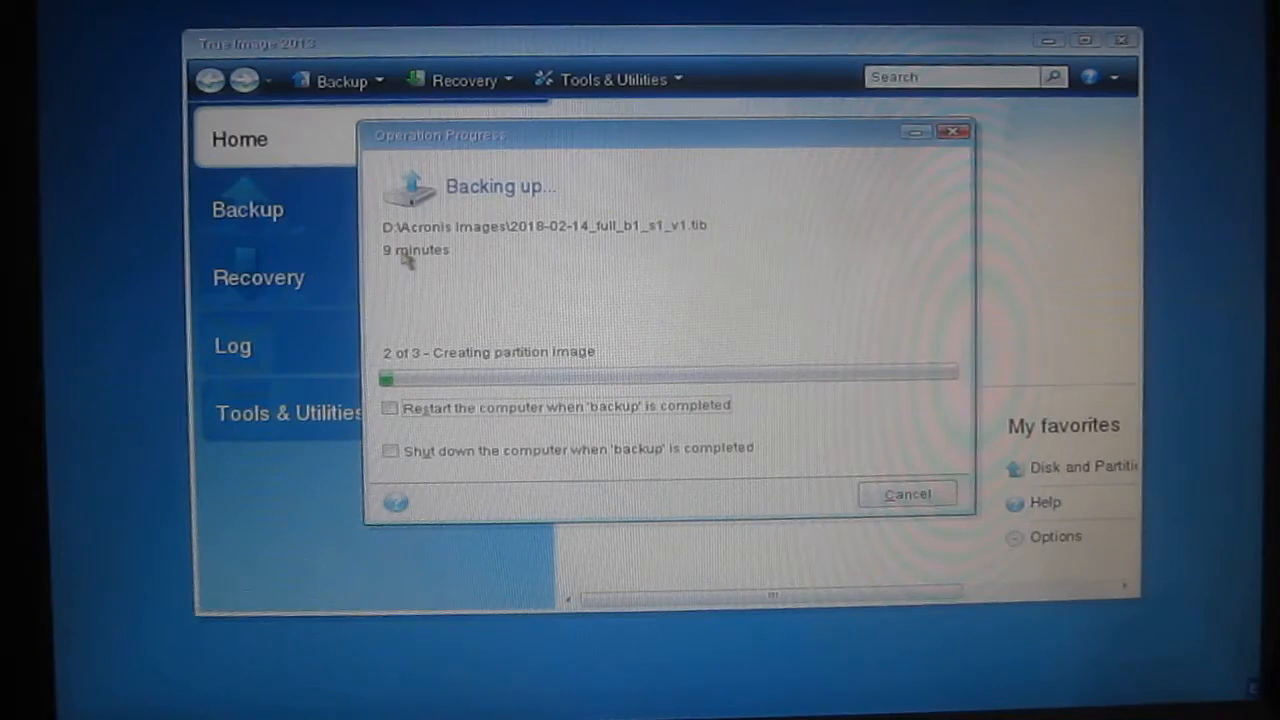
mouse_move(430, 270)
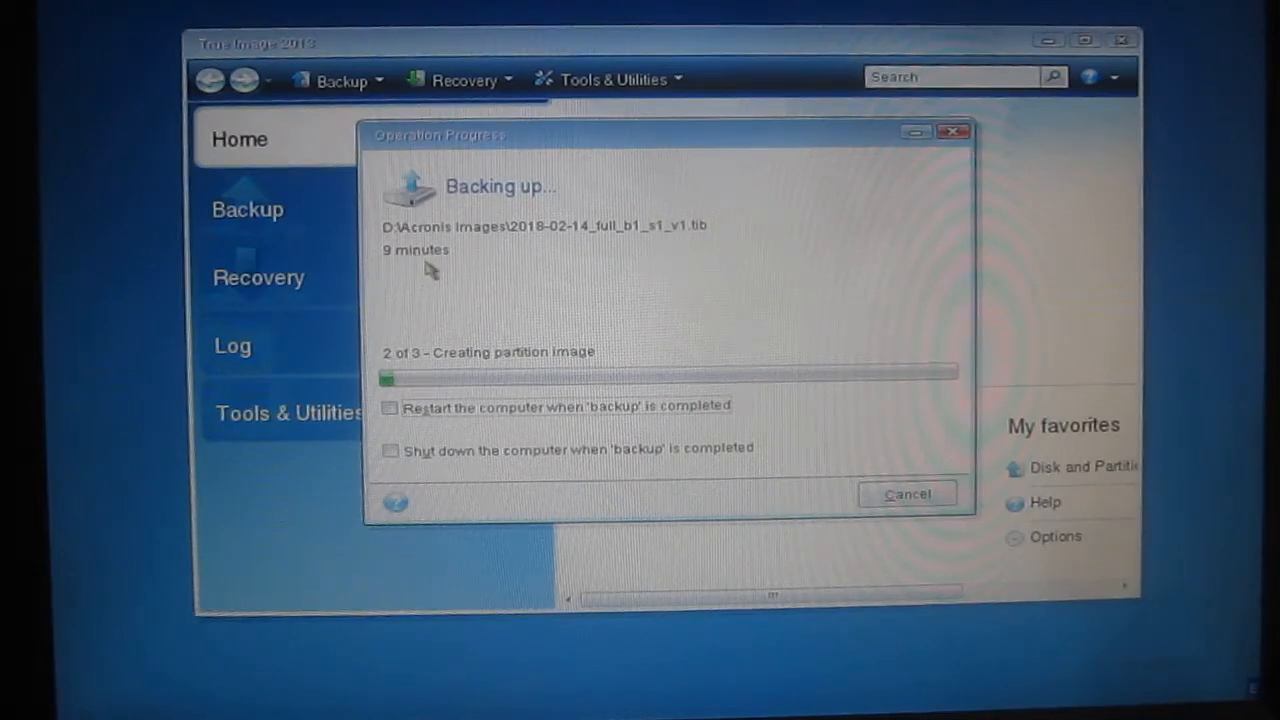
mouse_move(432, 268)
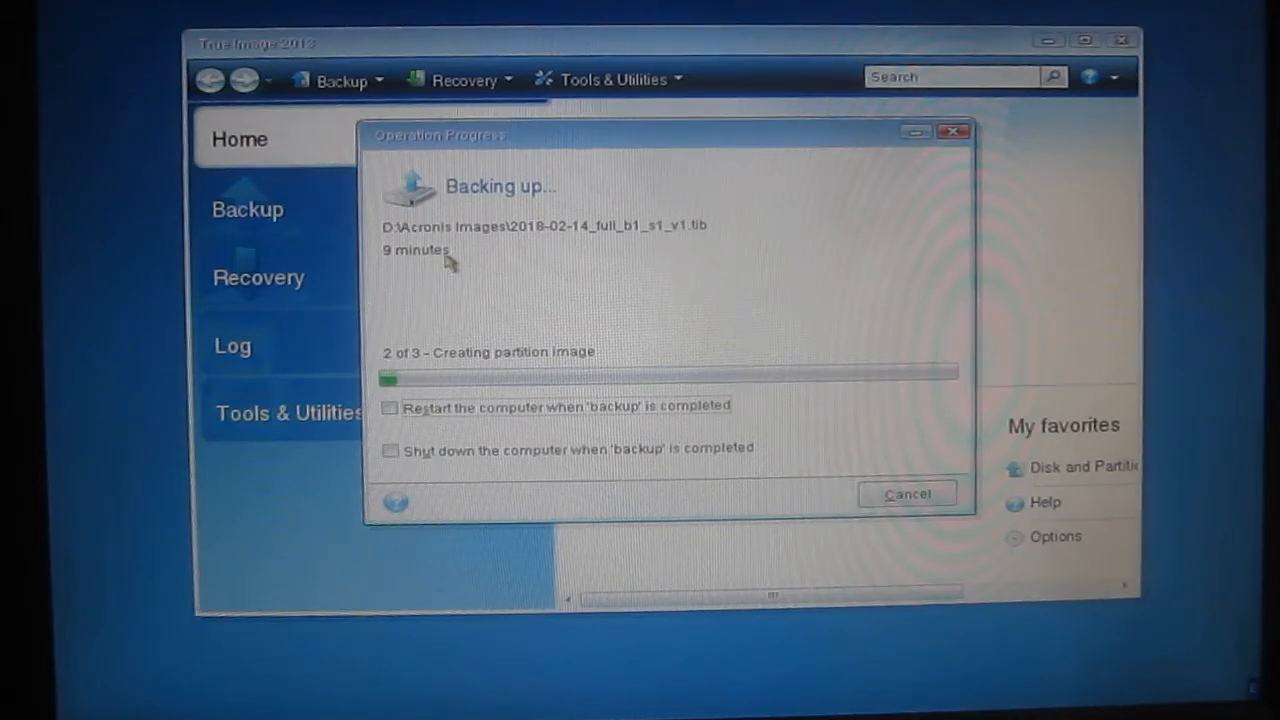
mouse_move(540, 250)
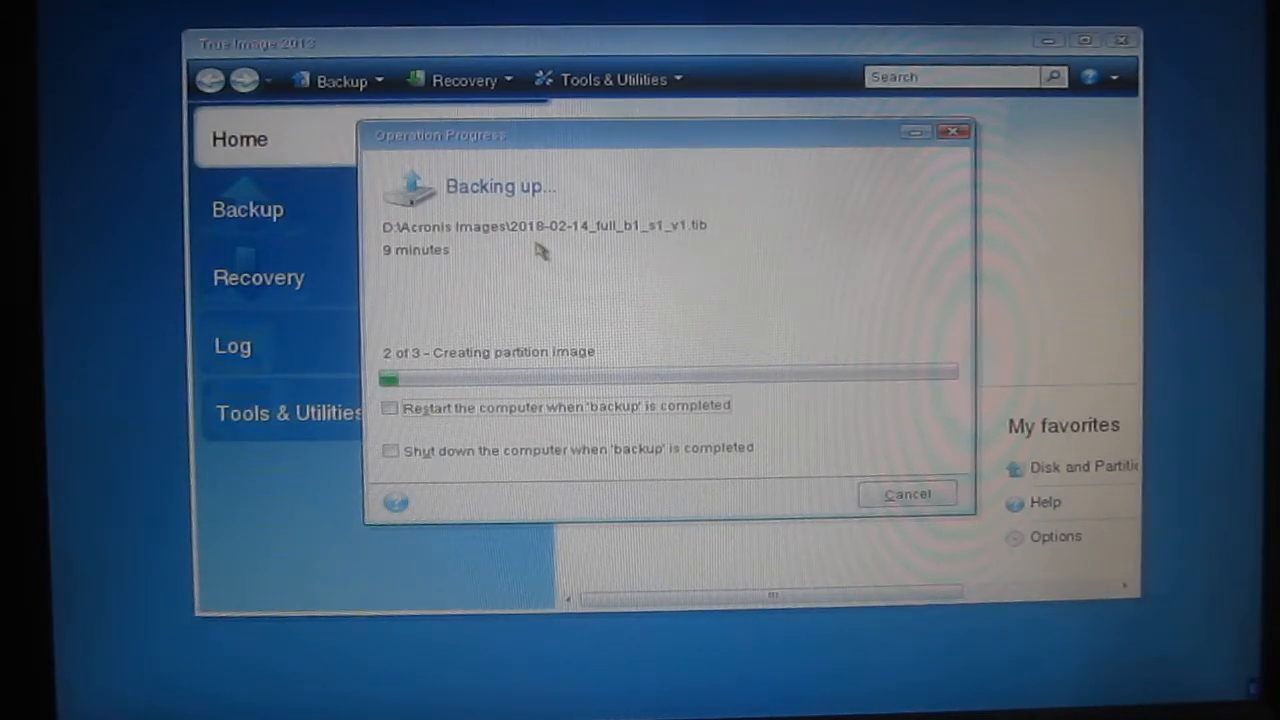
mouse_move(570, 245)
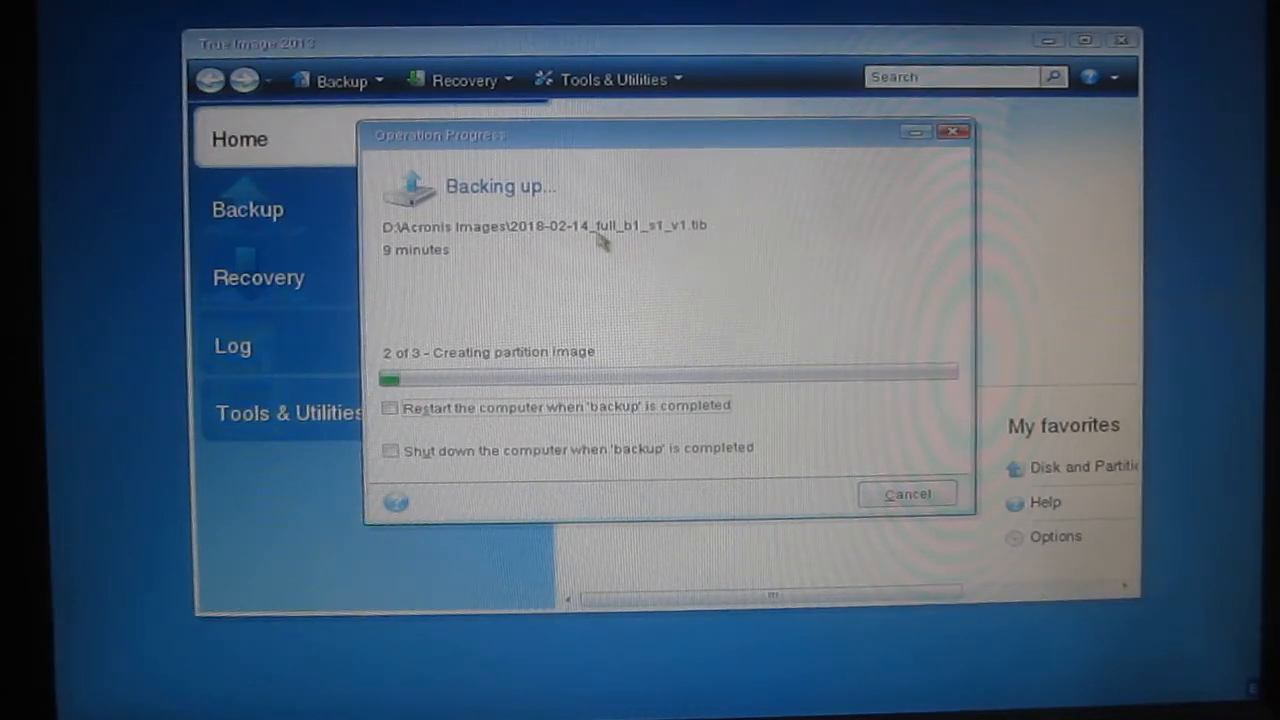
mouse_move(615, 242)
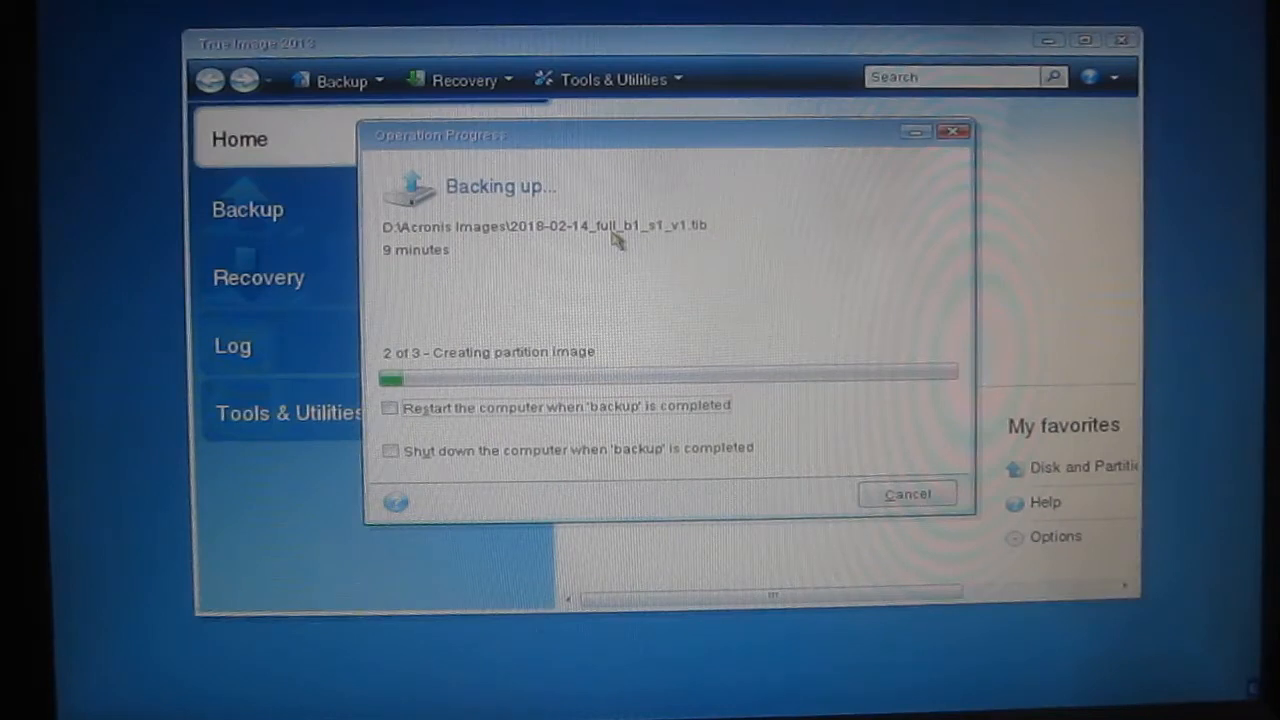
mouse_move(635, 245)
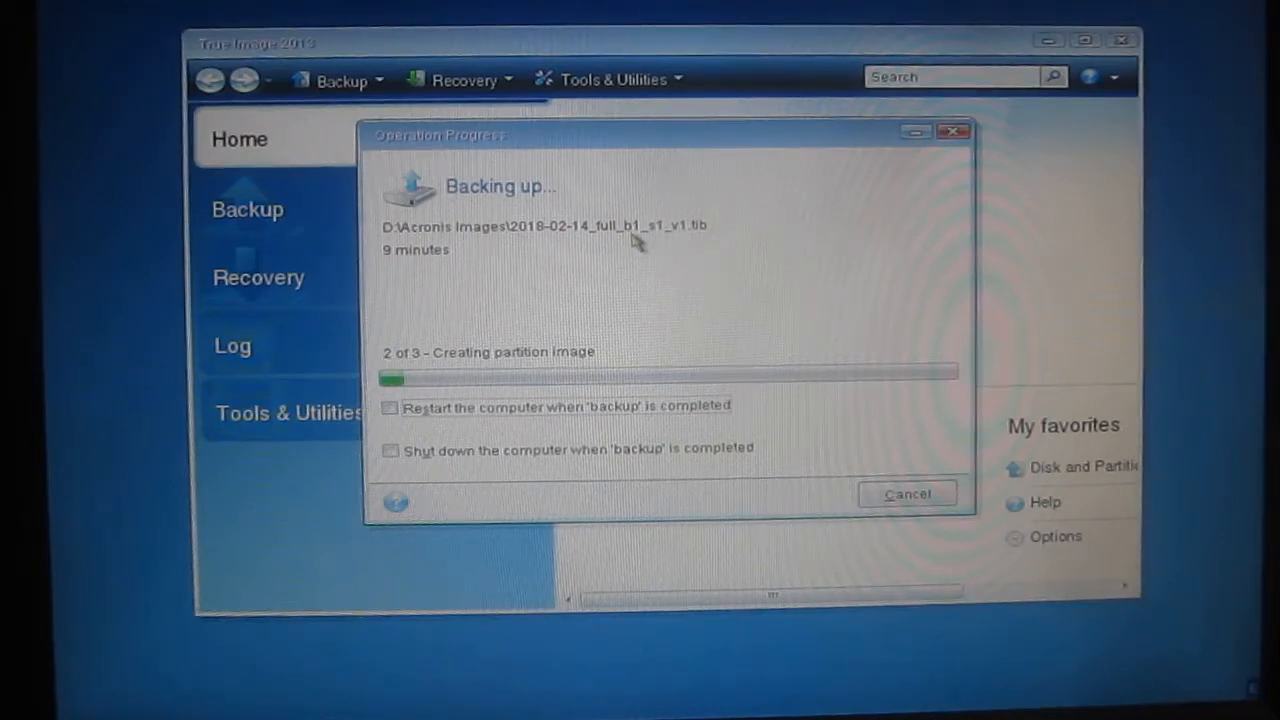
mouse_move(678, 252)
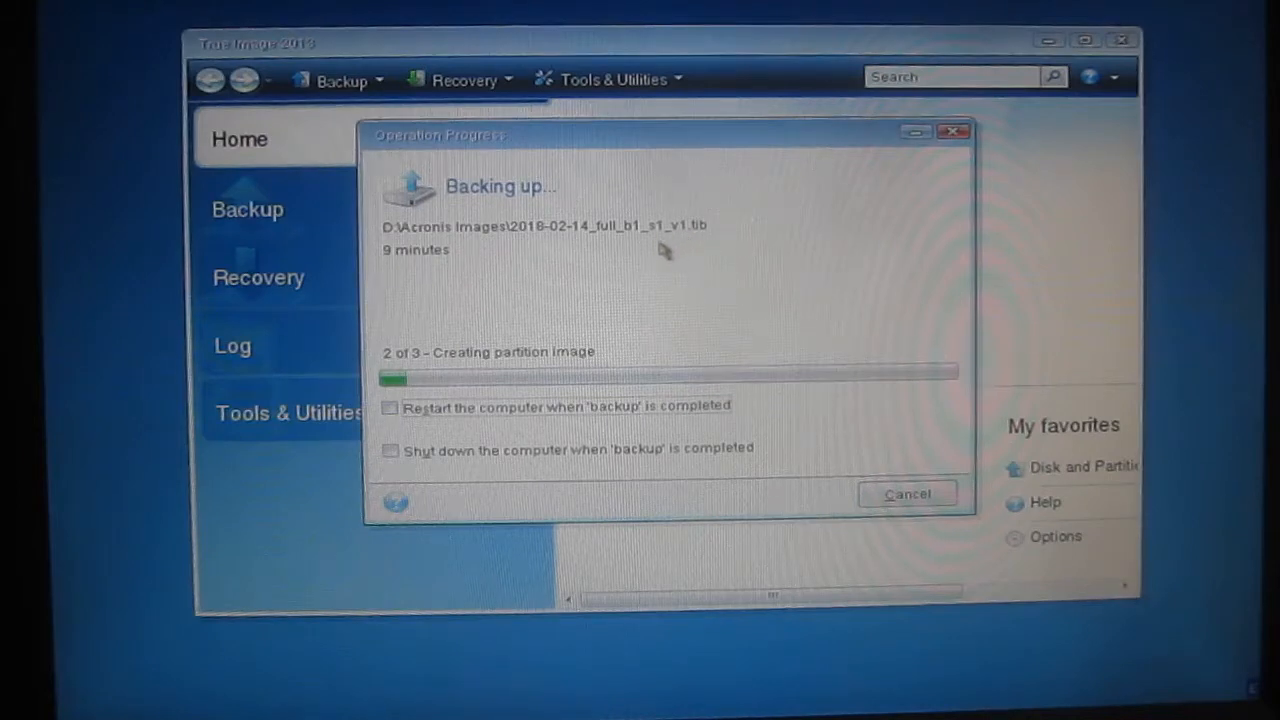
mouse_move(605, 250)
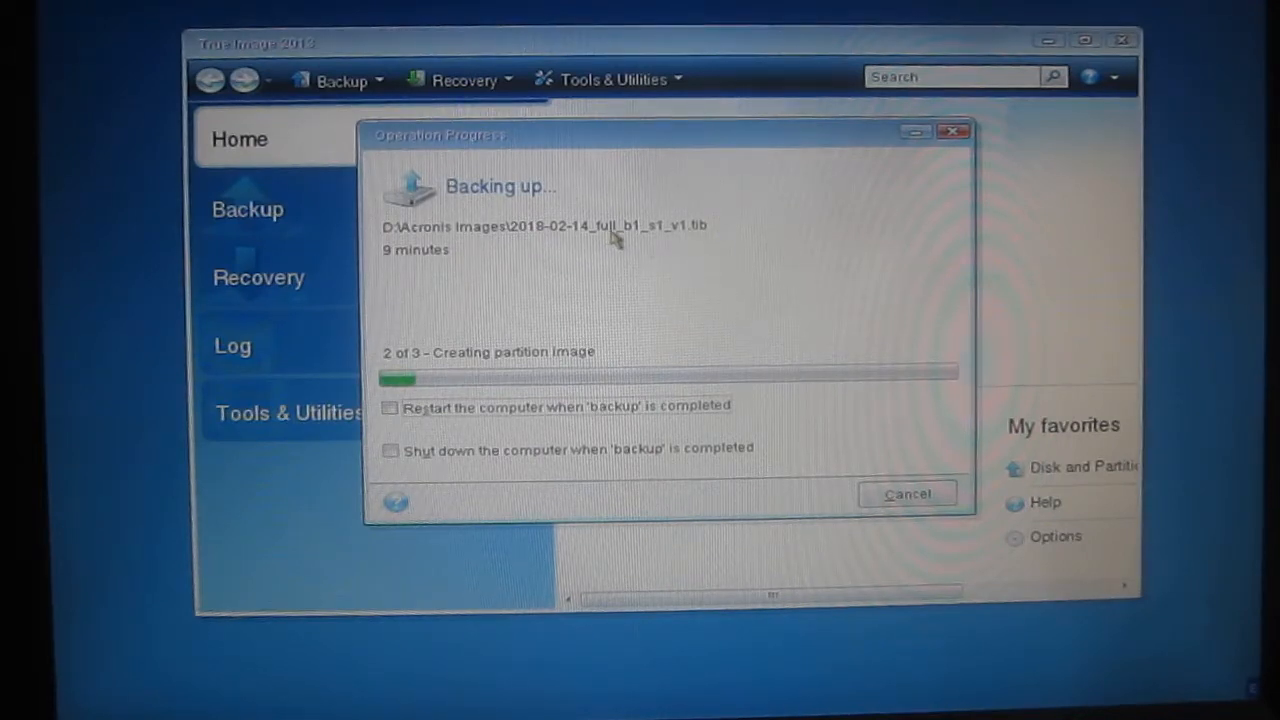
mouse_move(685, 253)
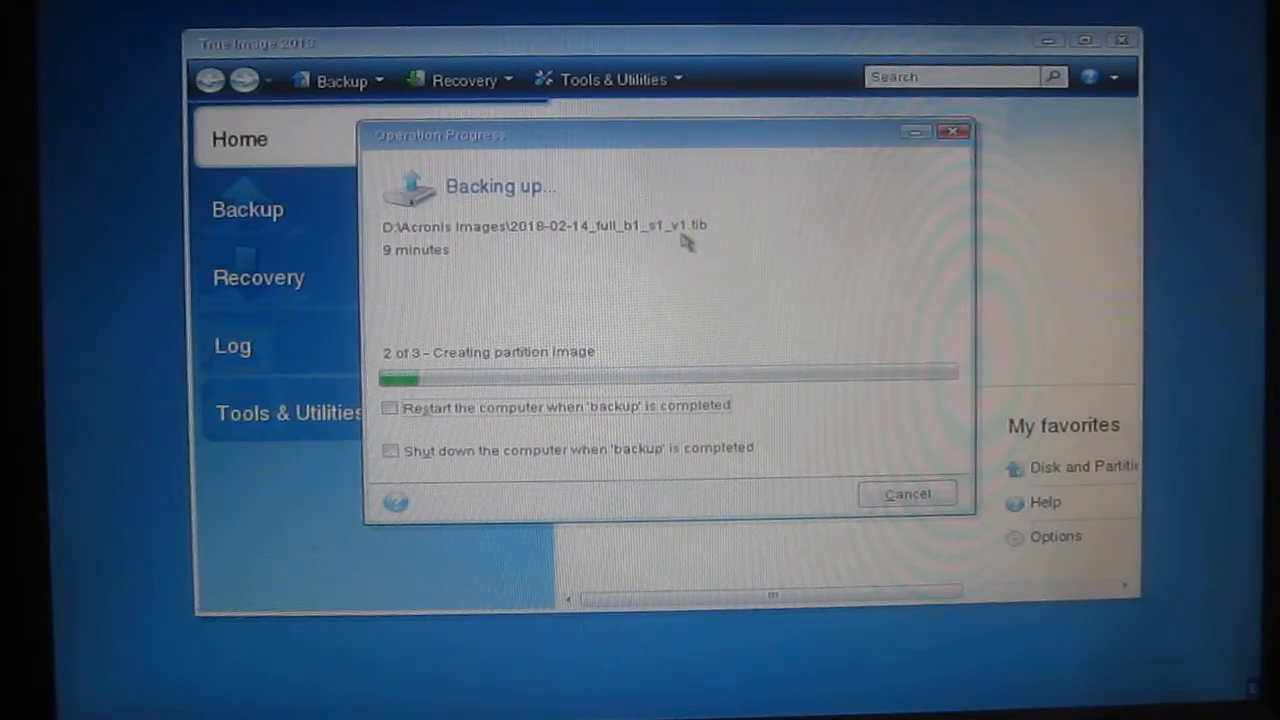
mouse_move(718, 268)
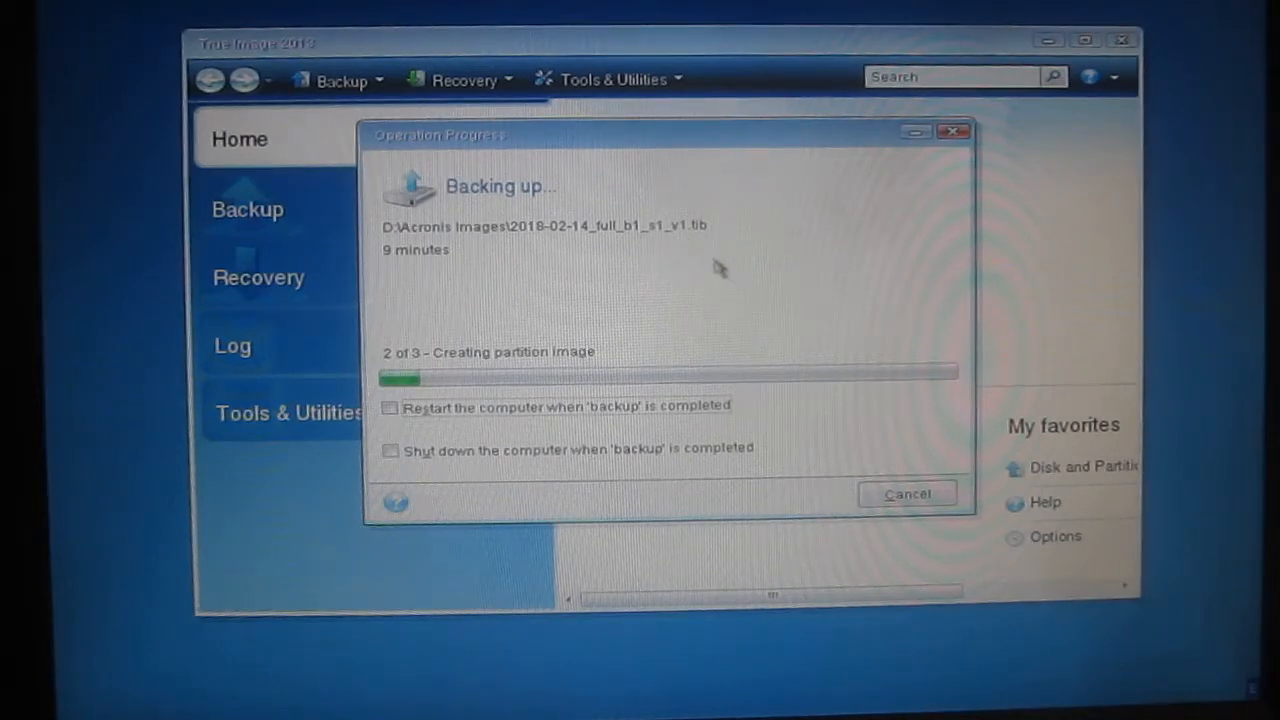
mouse_move(737, 280)
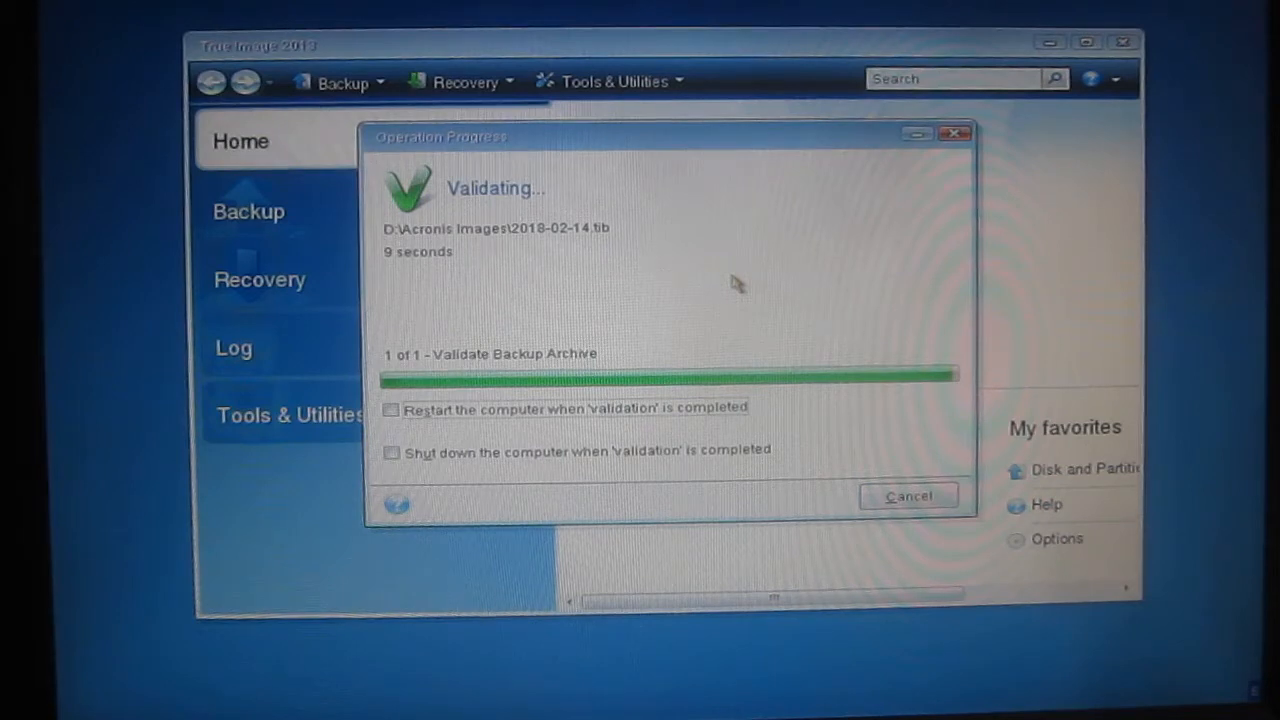
mouse_move(450, 280)
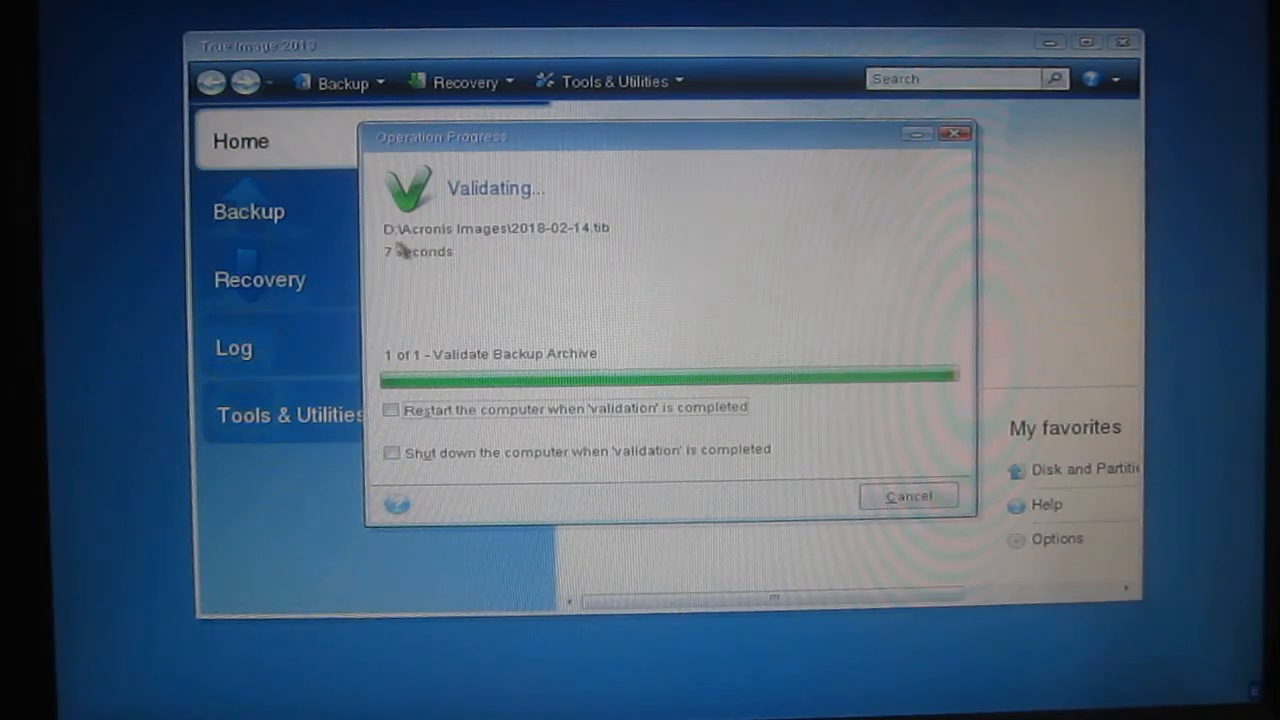
mouse_move(447, 275)
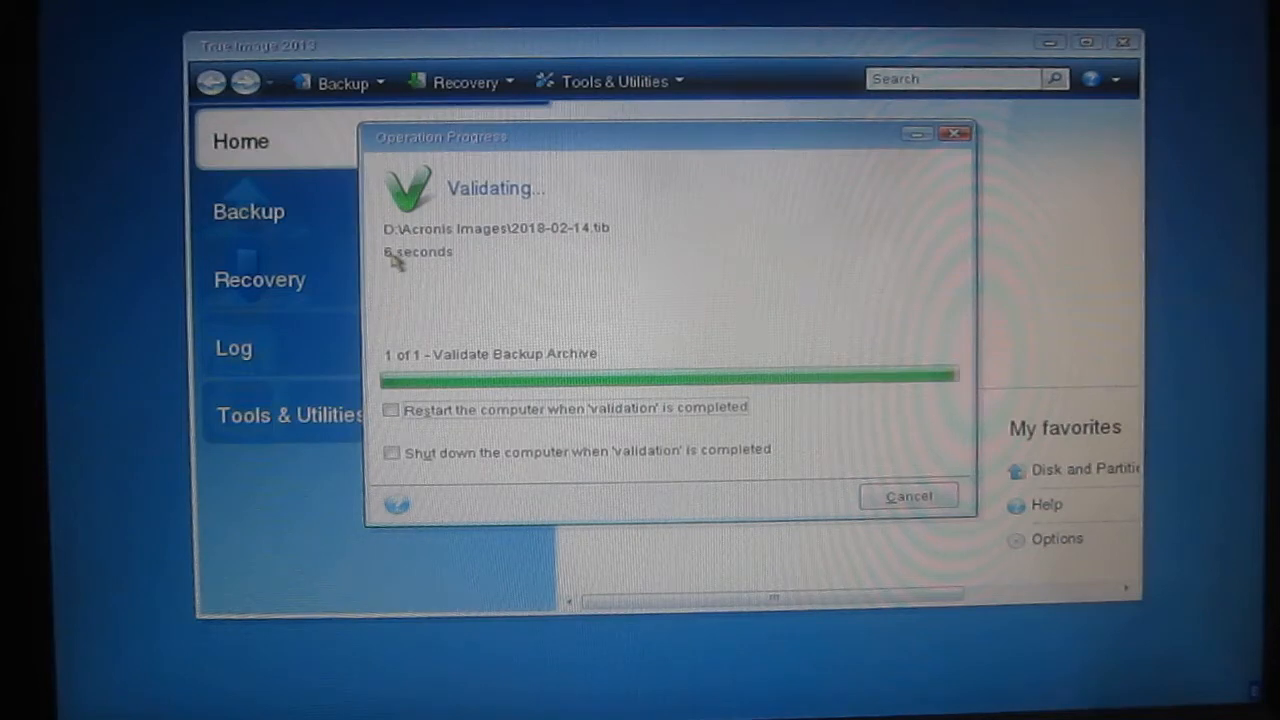
mouse_move(730, 365)
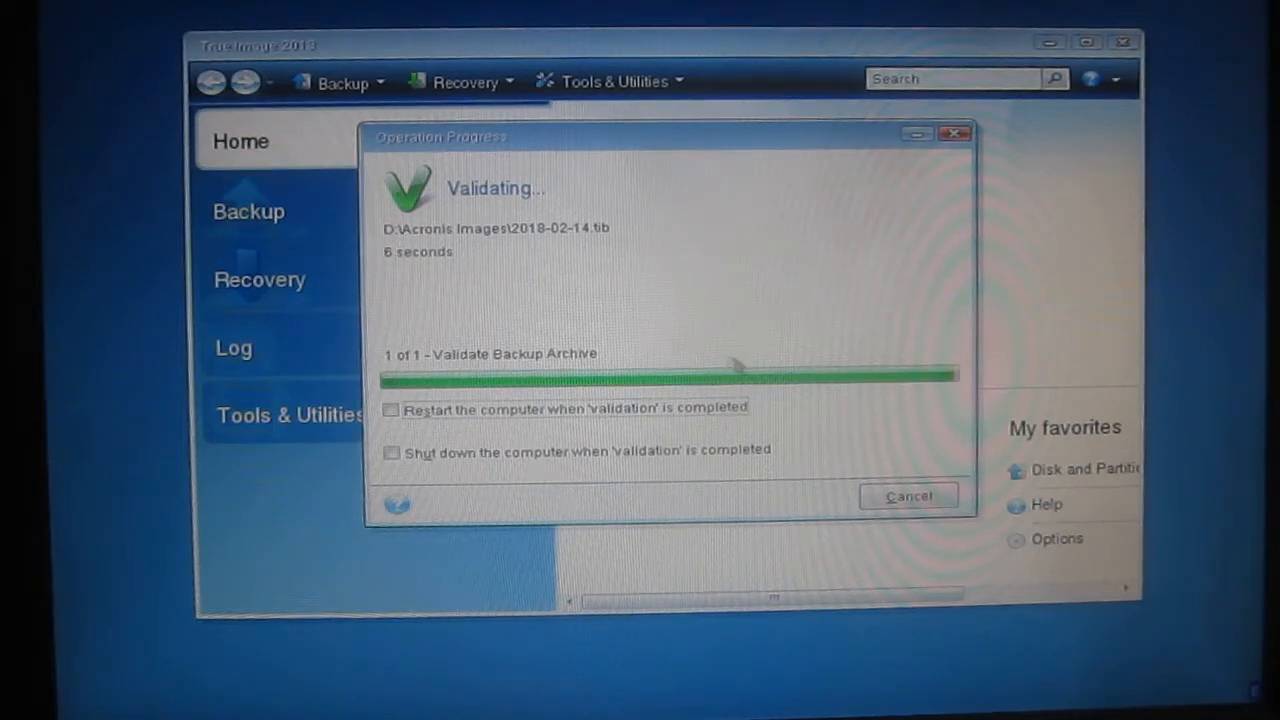
mouse_move(958, 398)
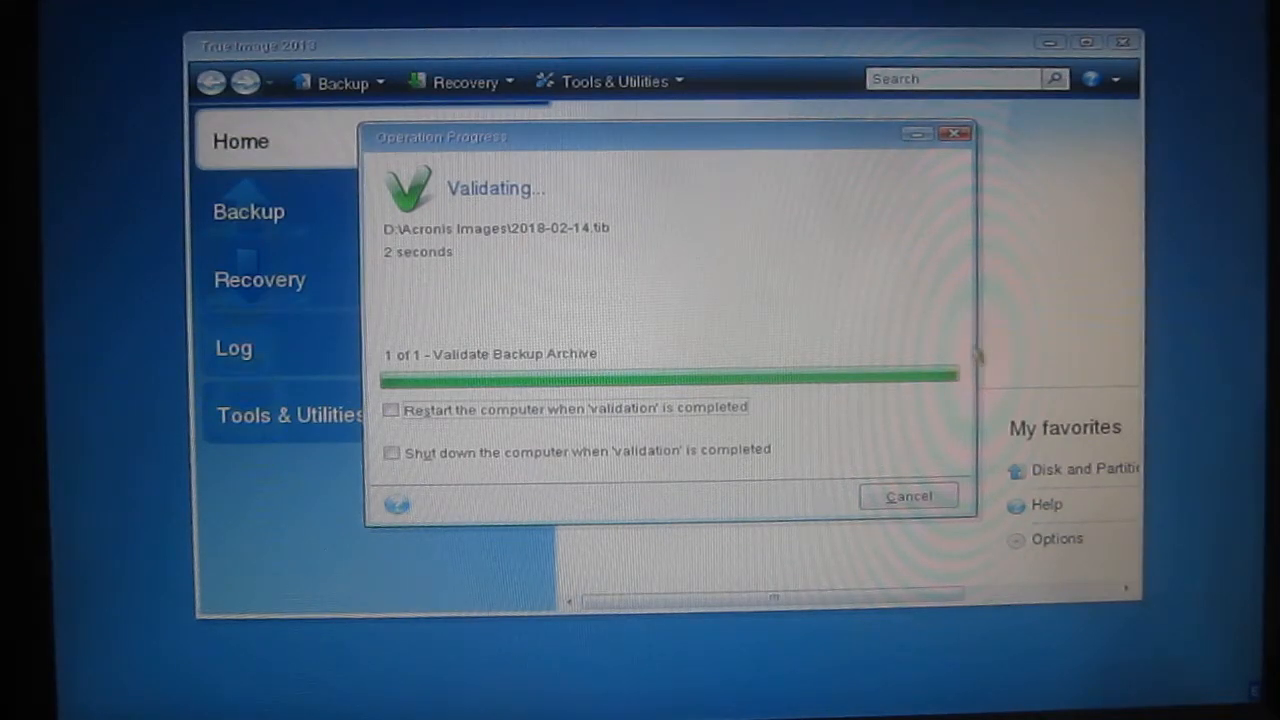
mouse_move(390, 278)
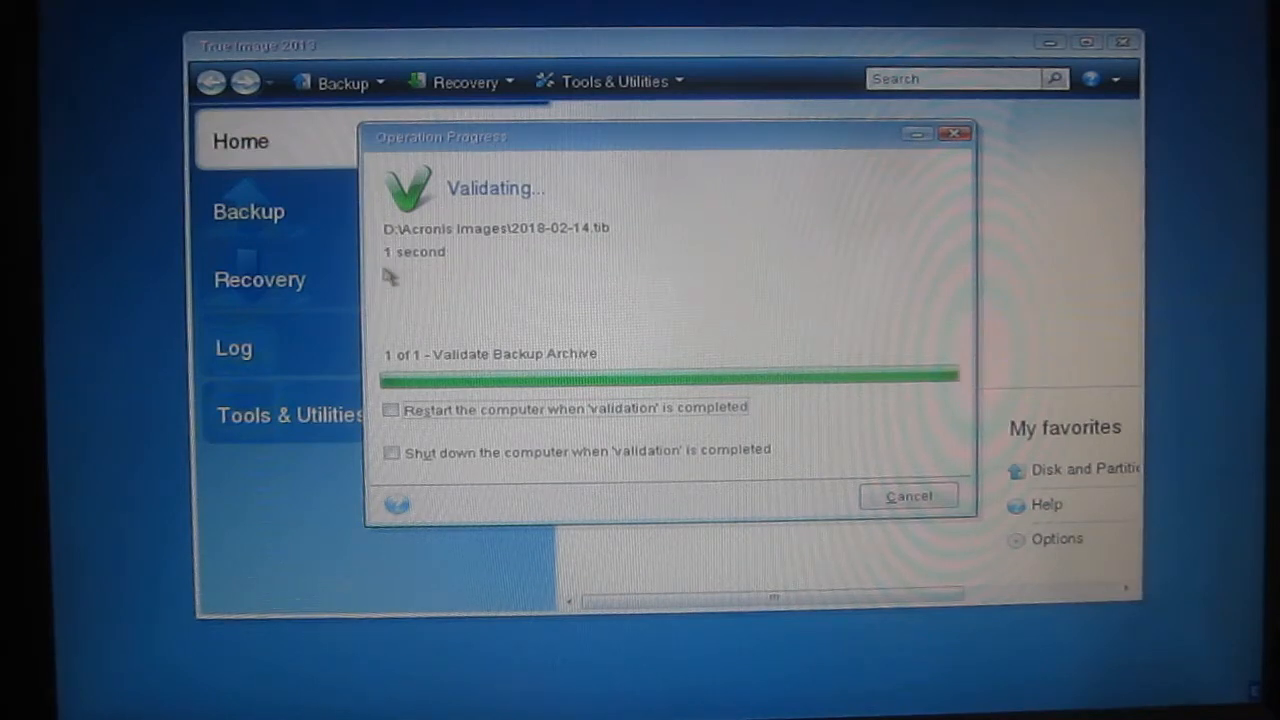
mouse_move(960, 392)
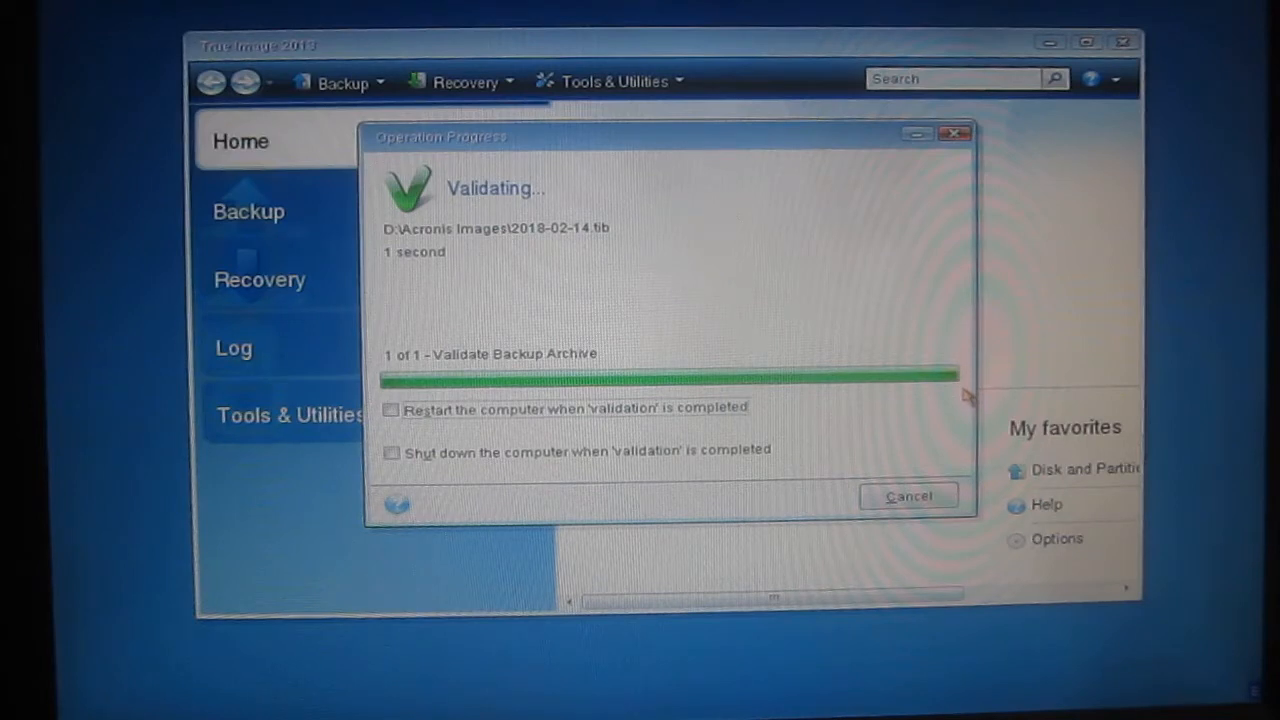
mouse_move(963, 405)
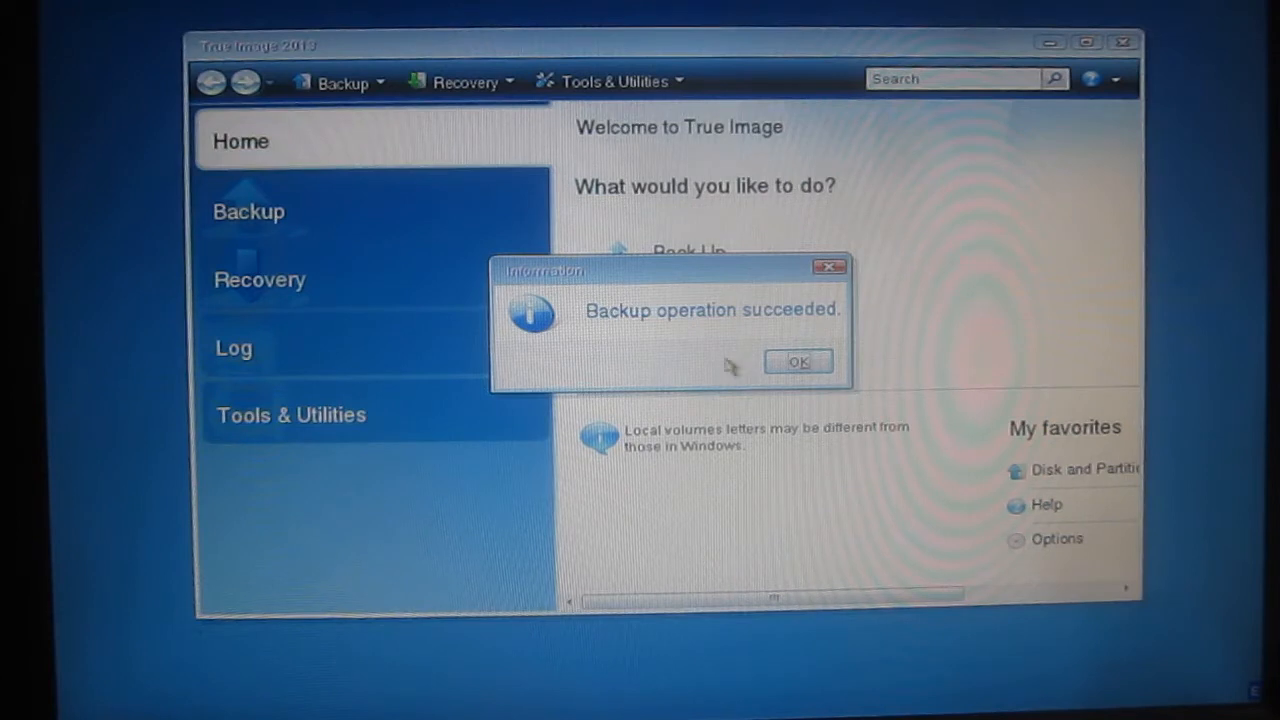
Dismiss the 'Backup operation succeeded' notice.
click(797, 361)
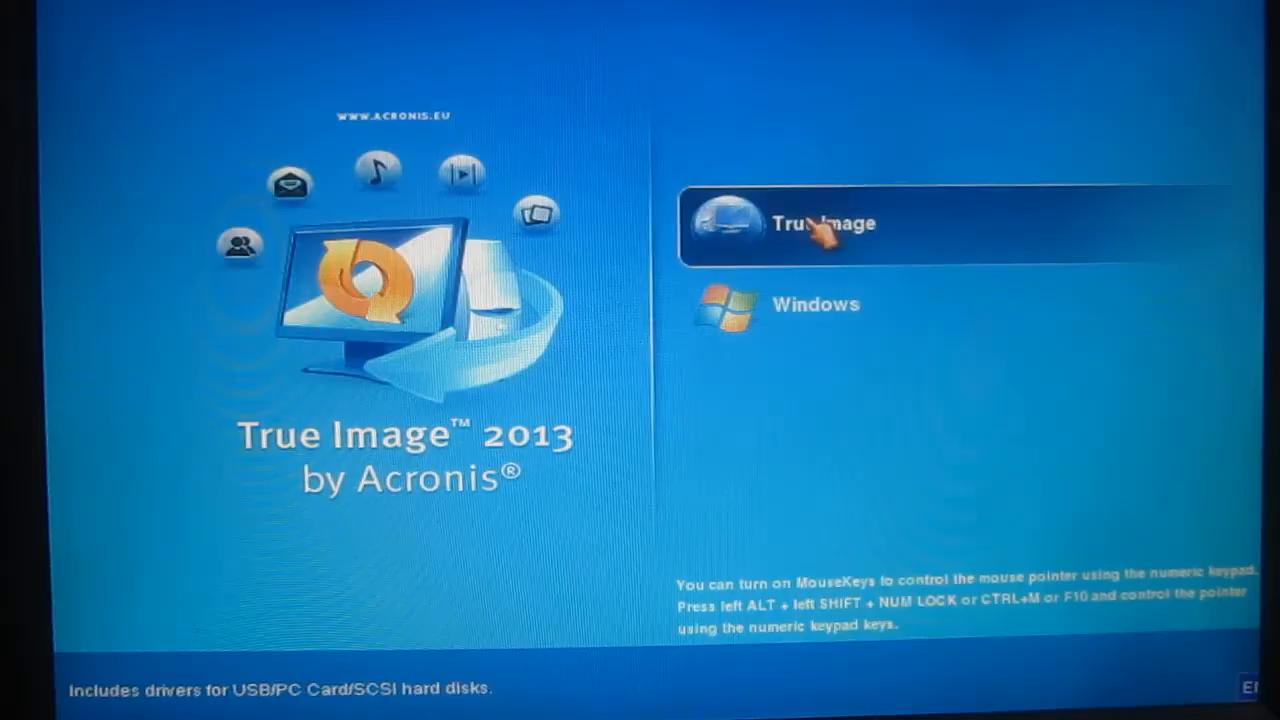
Boot into True Image and choose Recover > My Disks.
click(820, 223)
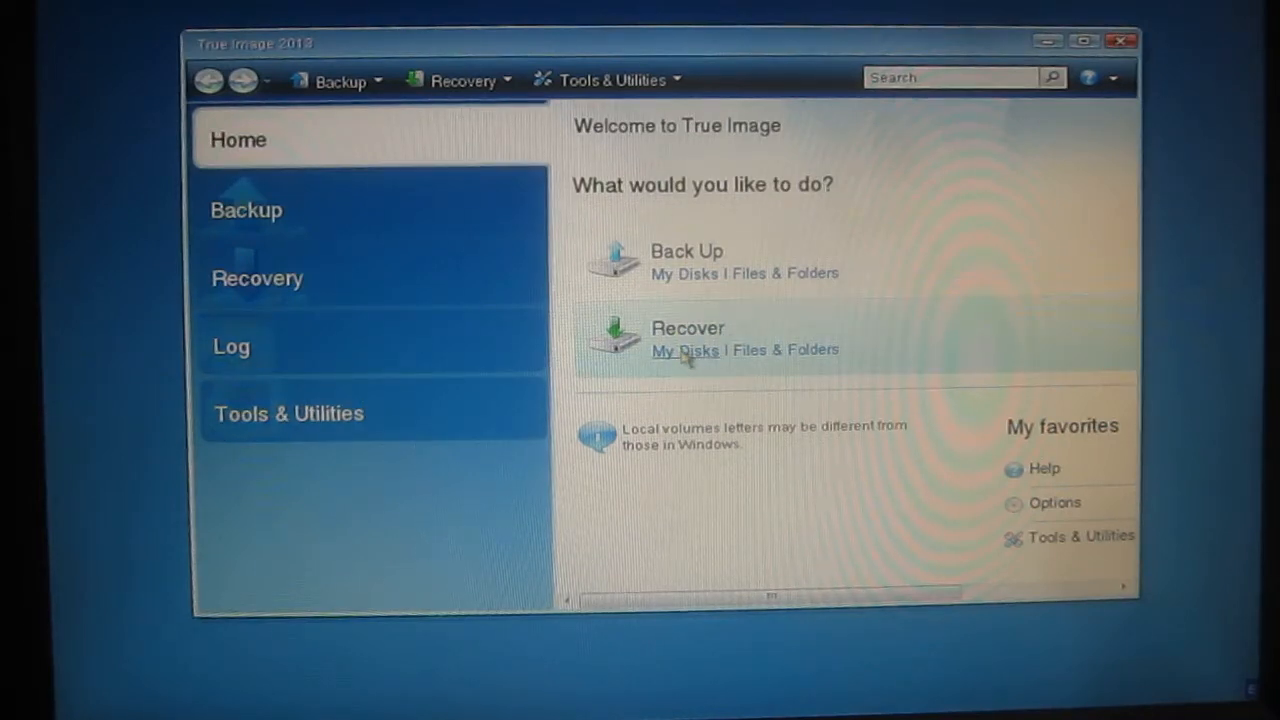
click(685, 350)
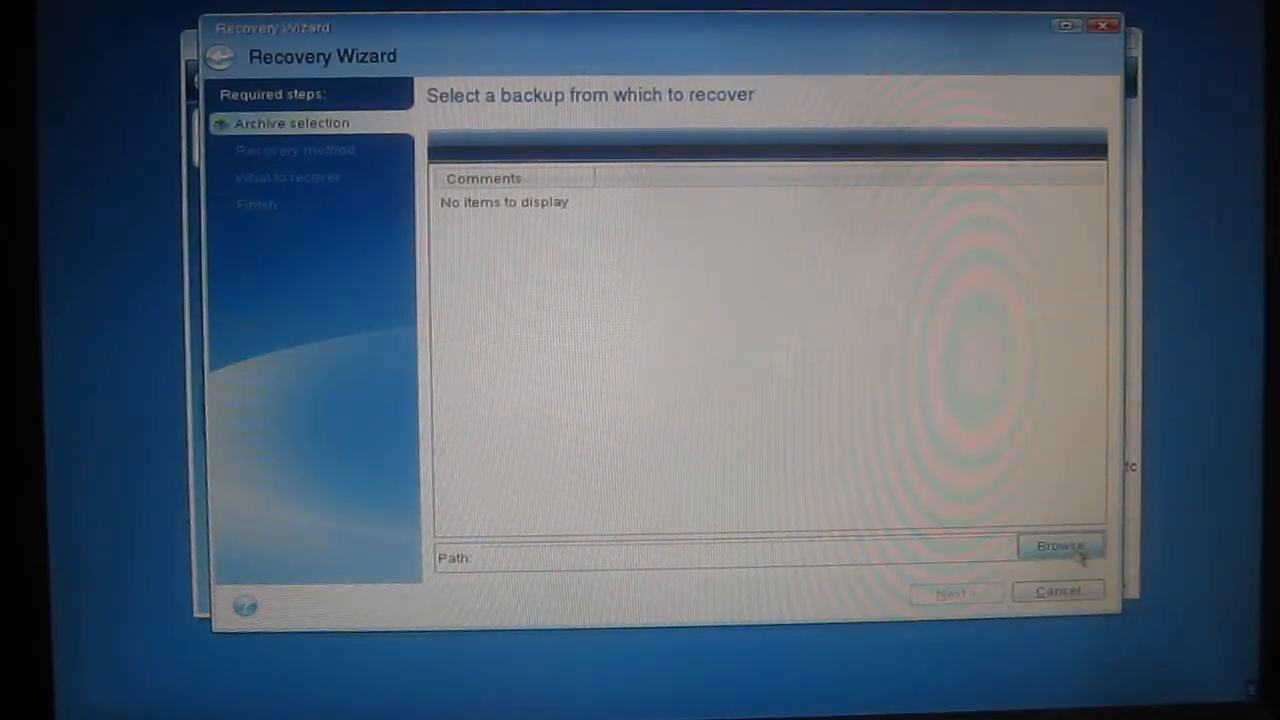
Load 2018-02-14_full_b1_s1_v1.tib from D:\Acronis Images as the recovery source.
click(1060, 546)
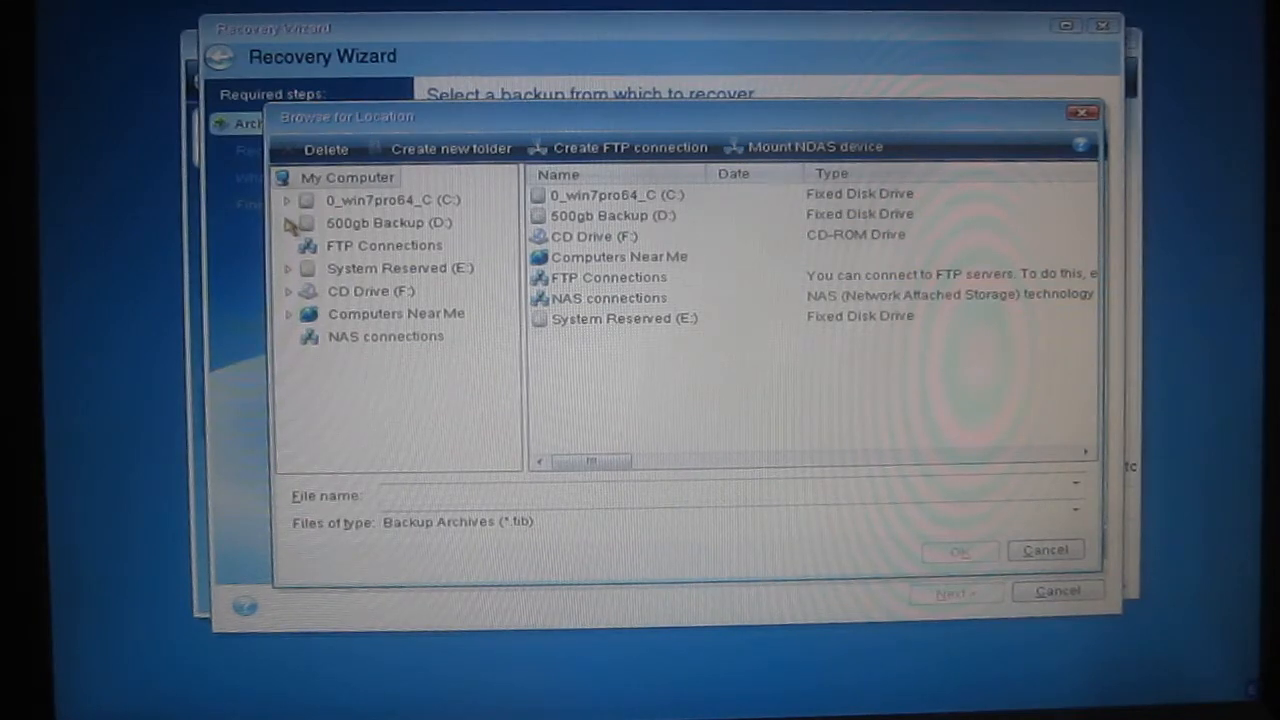
click(388, 222)
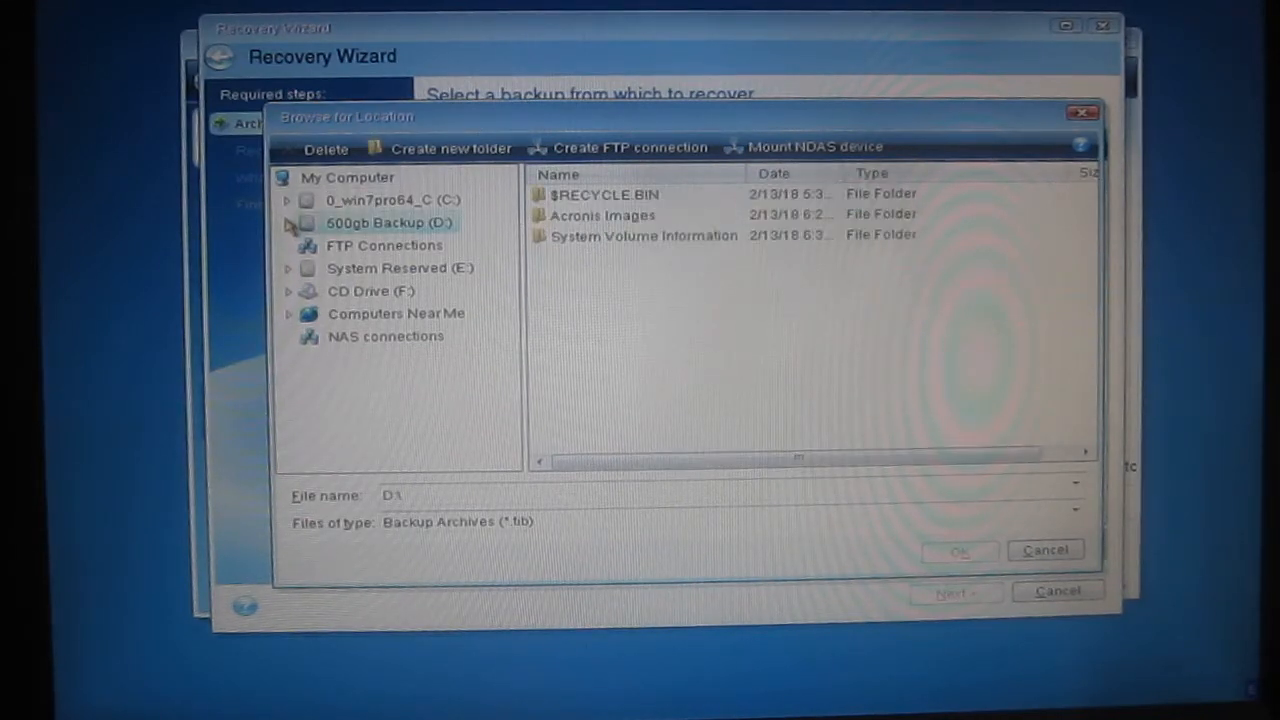
click(287, 222)
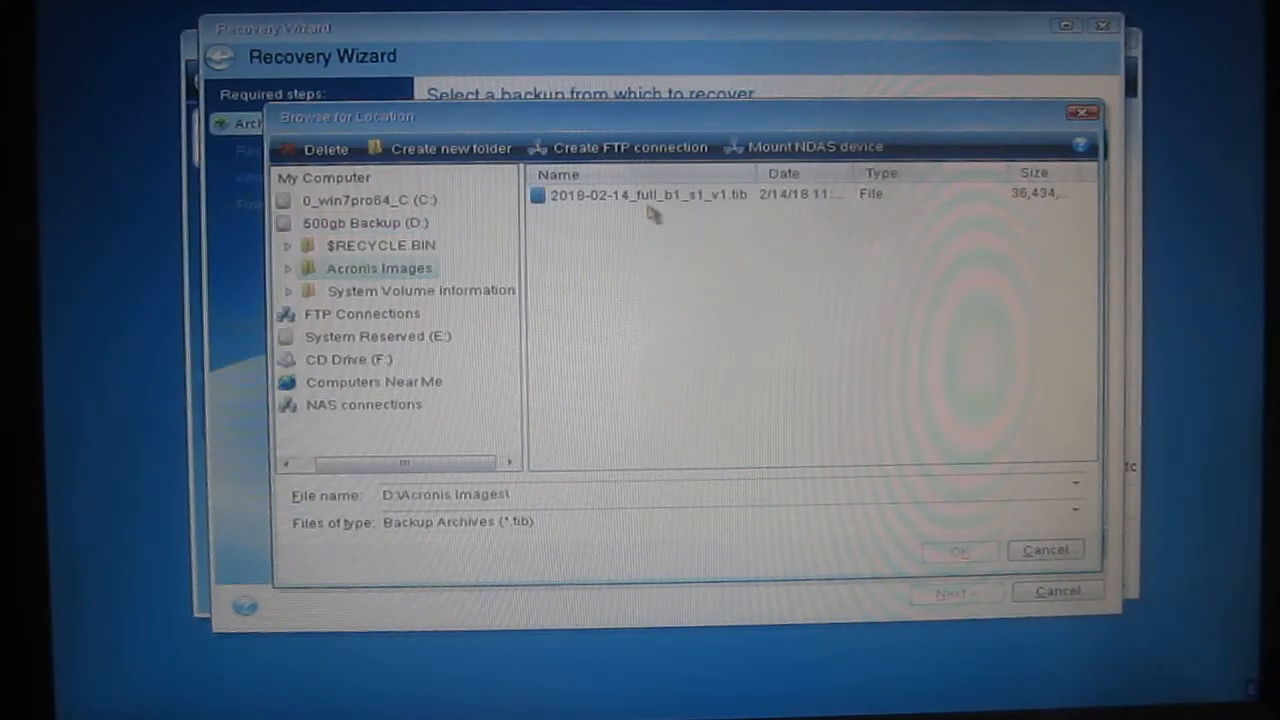
click(645, 194)
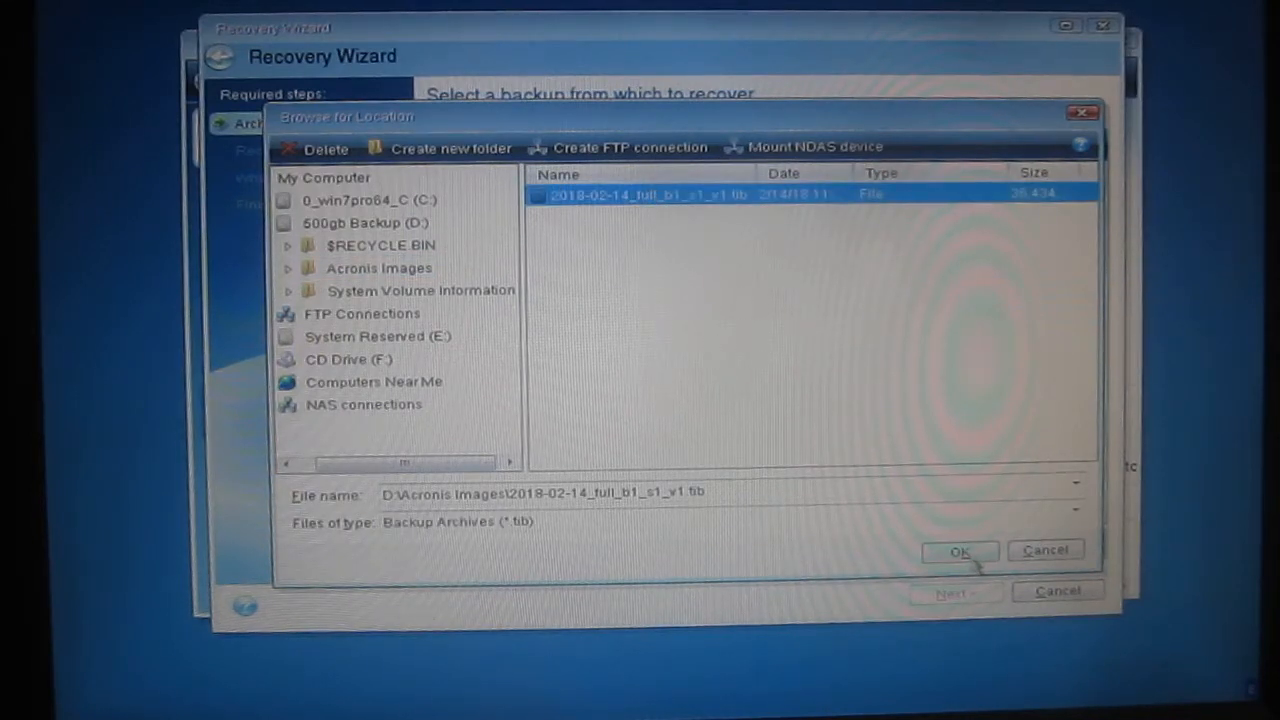
click(958, 551)
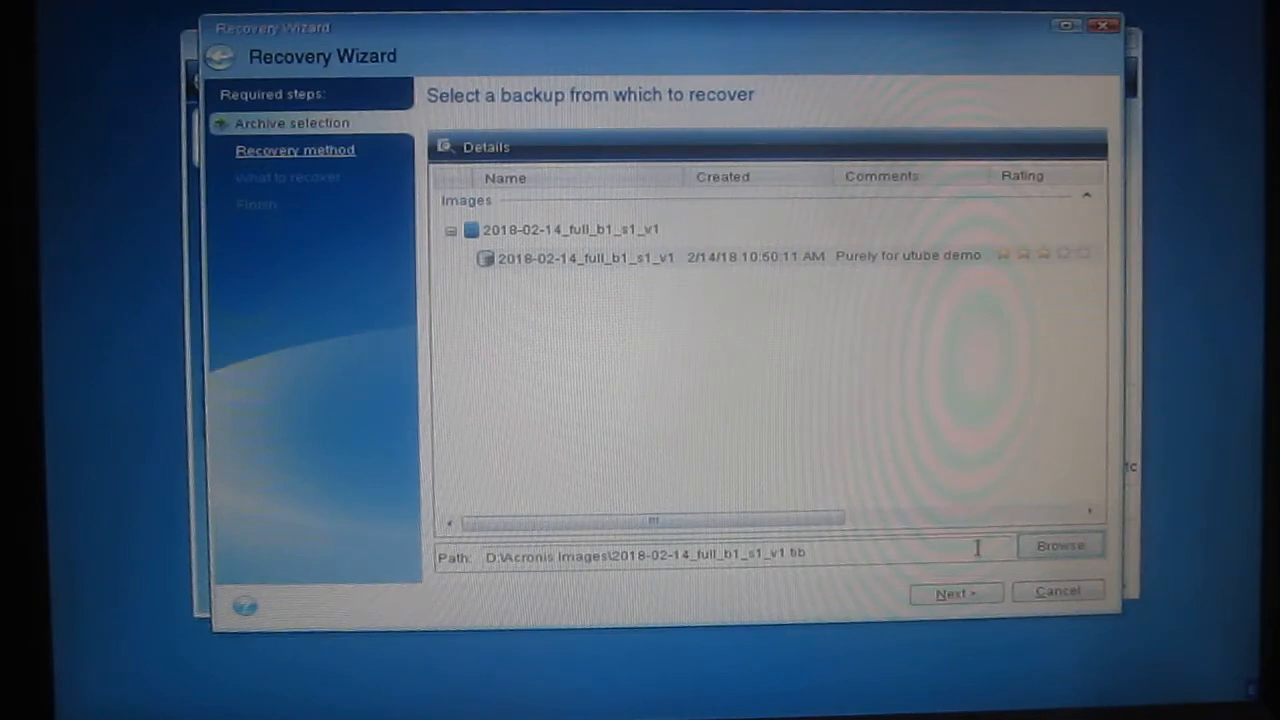
Pick the backup version, recover whole disks and partitions, and tick partition C.
click(583, 258)
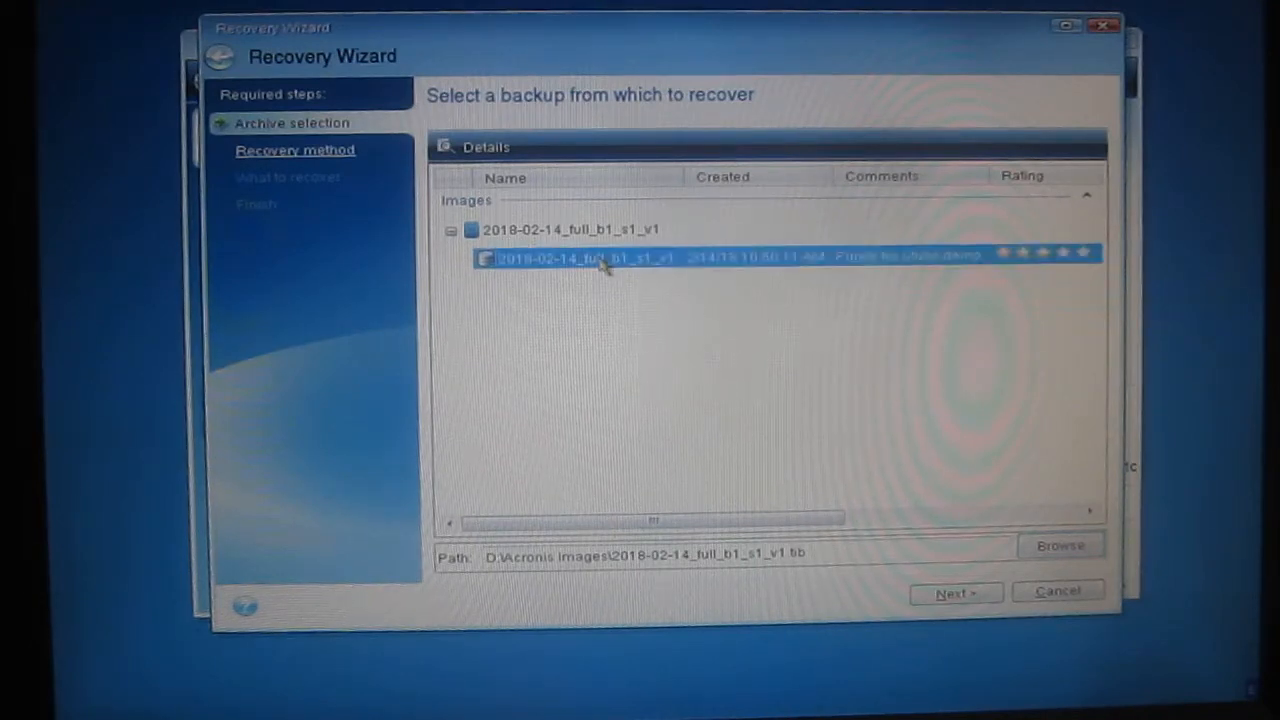
mouse_move(990, 470)
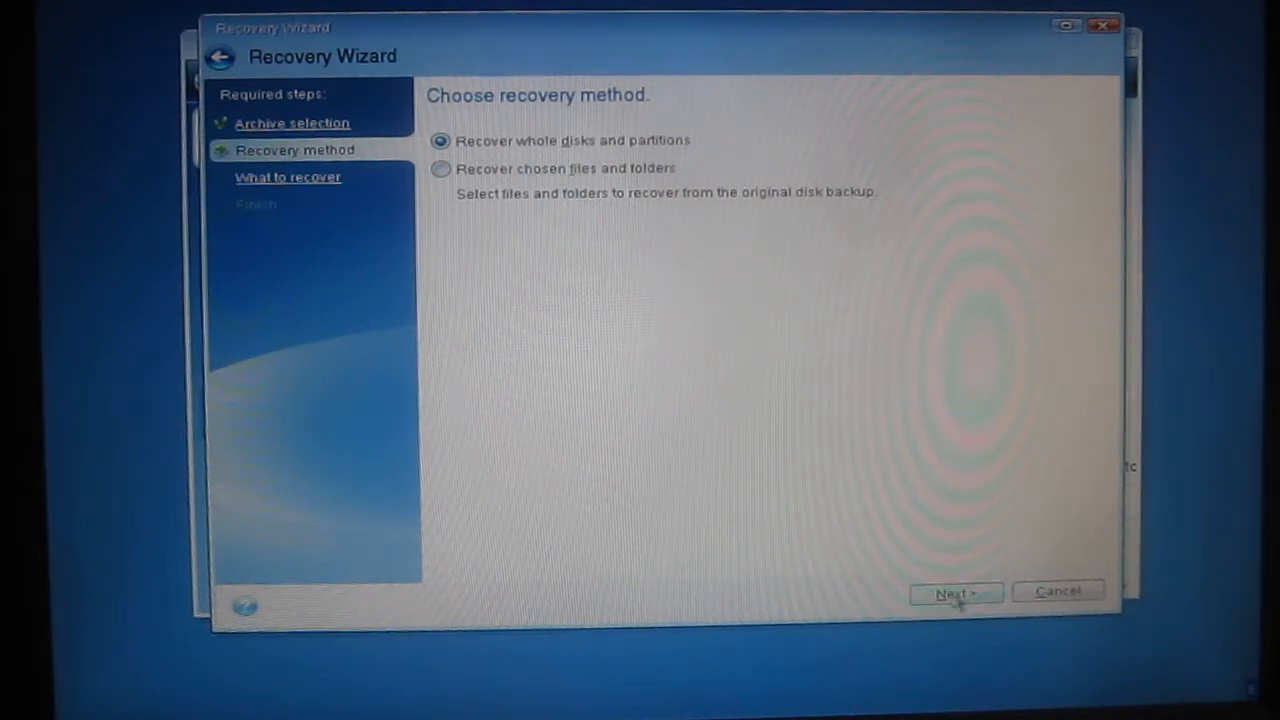
click(953, 591)
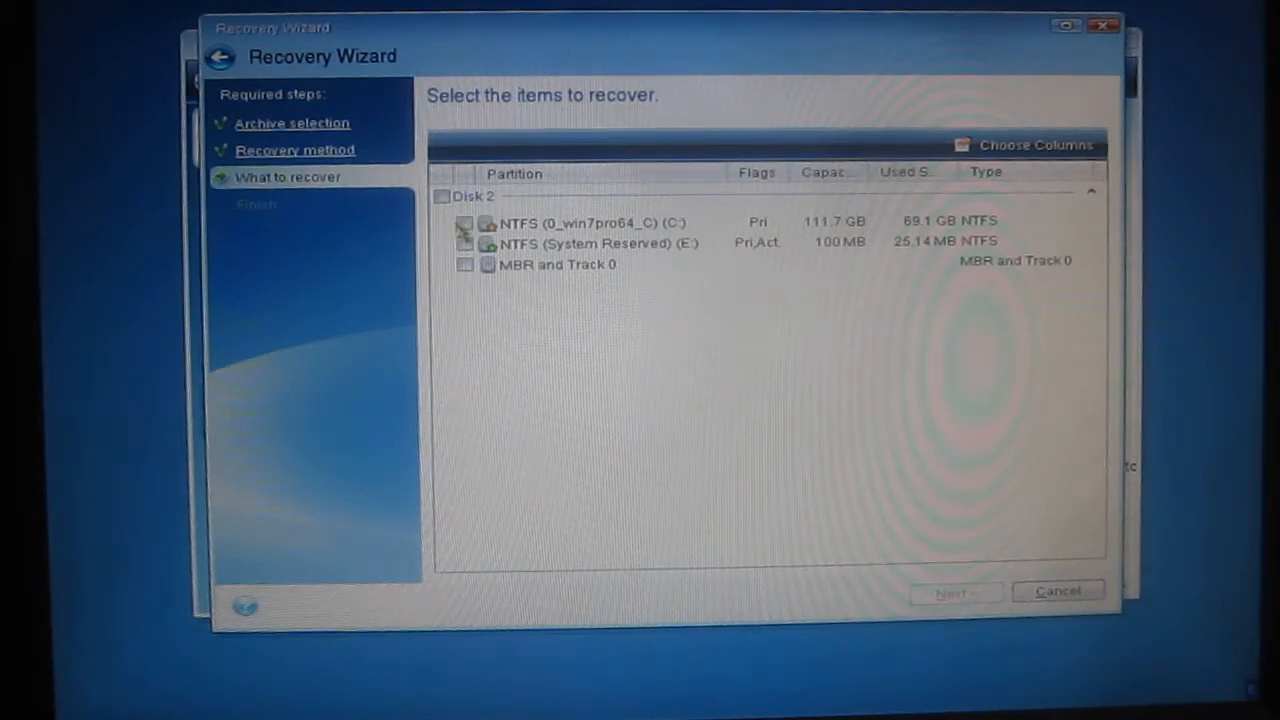
click(464, 222)
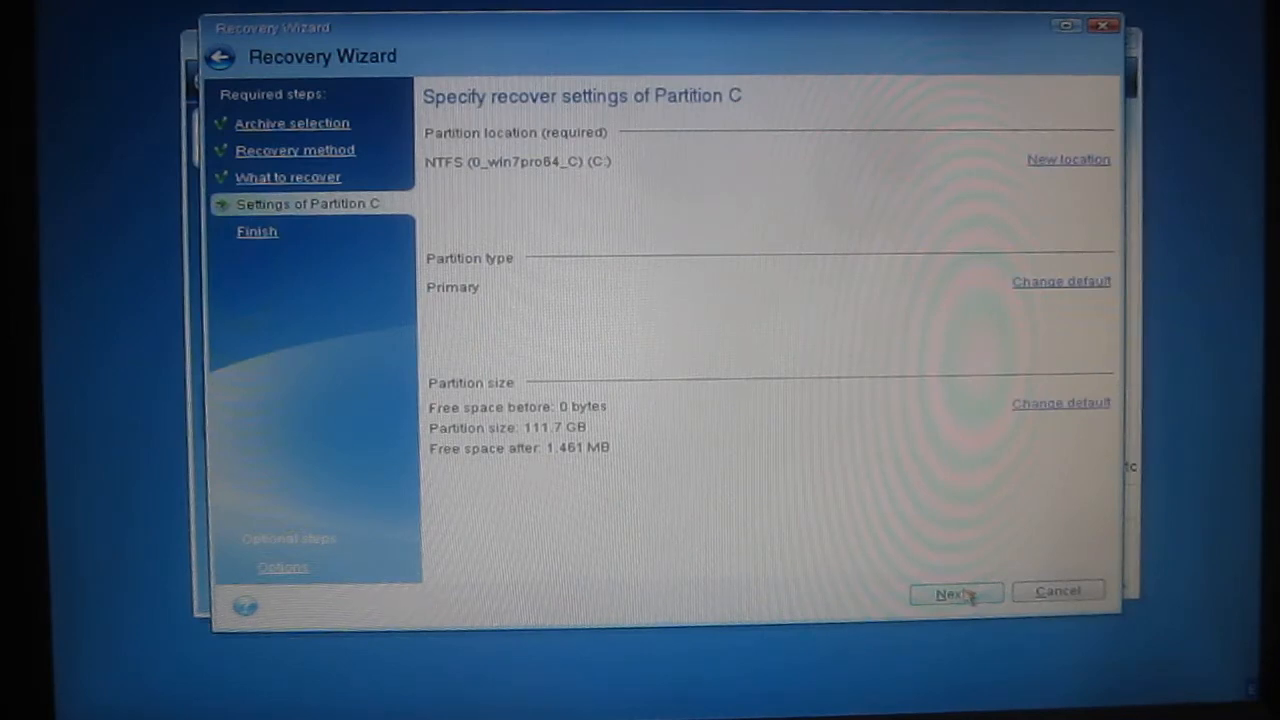
mouse_move(605, 220)
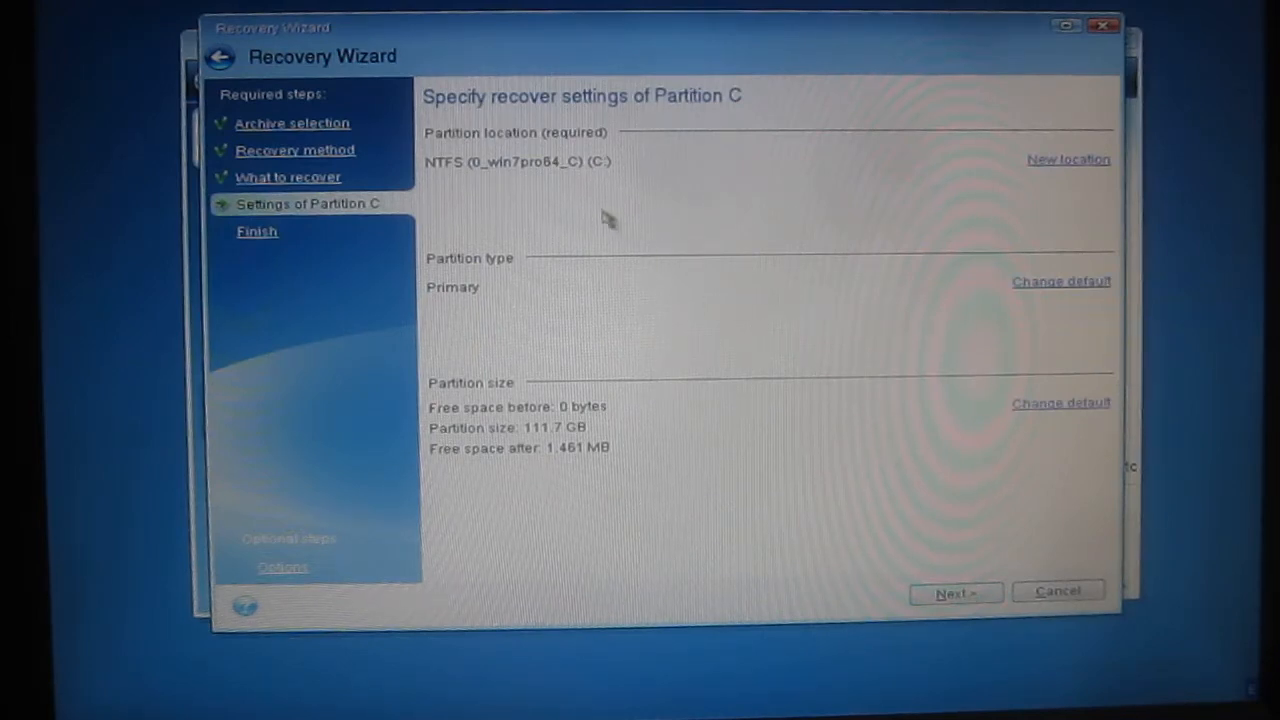
mouse_move(550, 193)
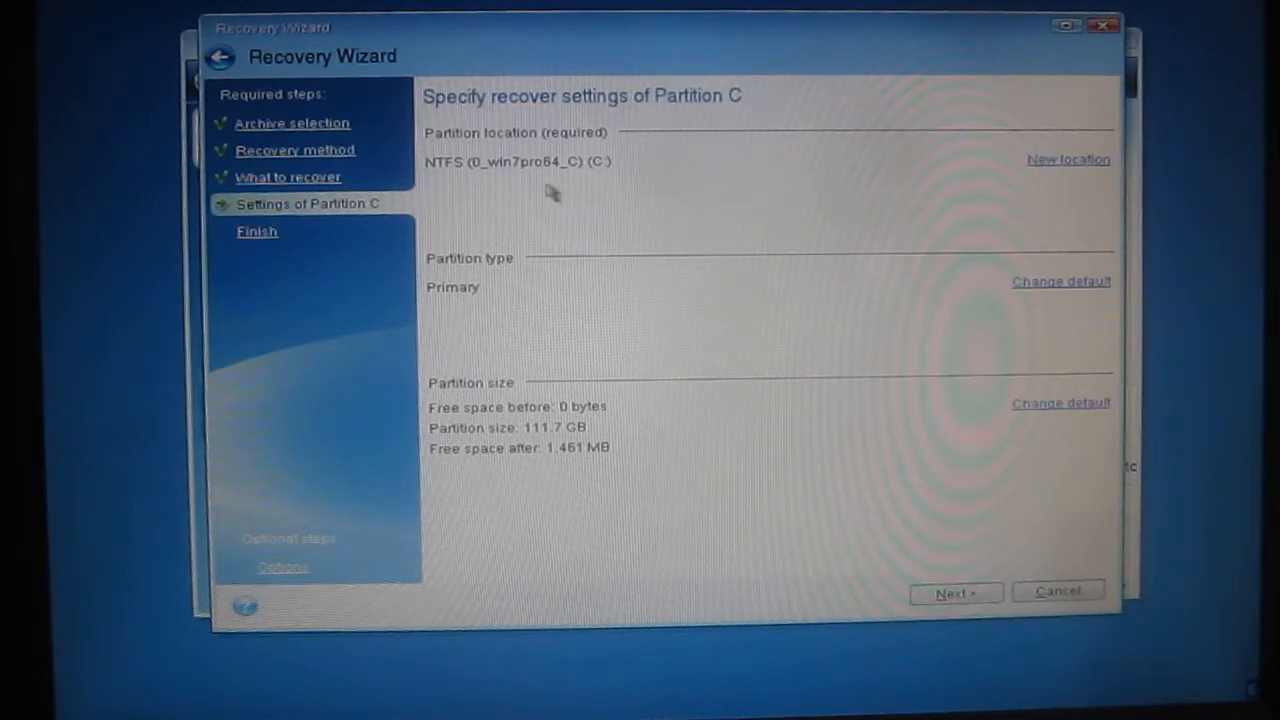
mouse_move(895, 530)
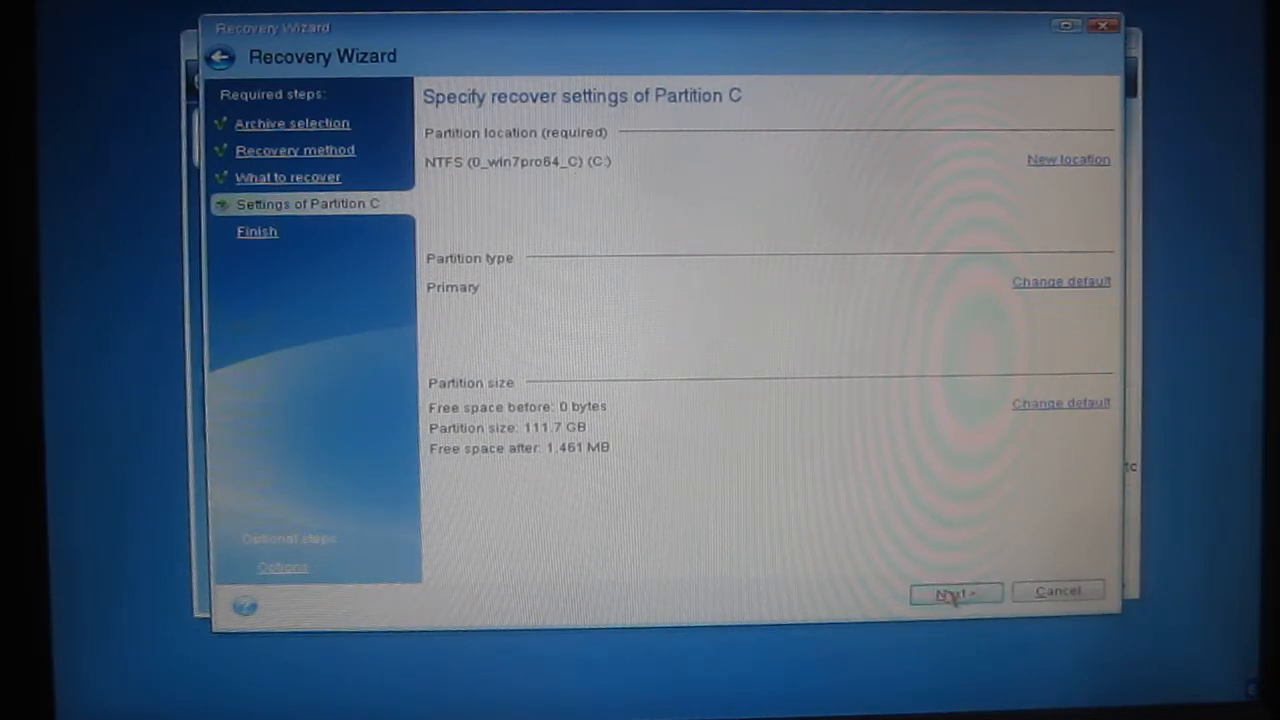
click(955, 591)
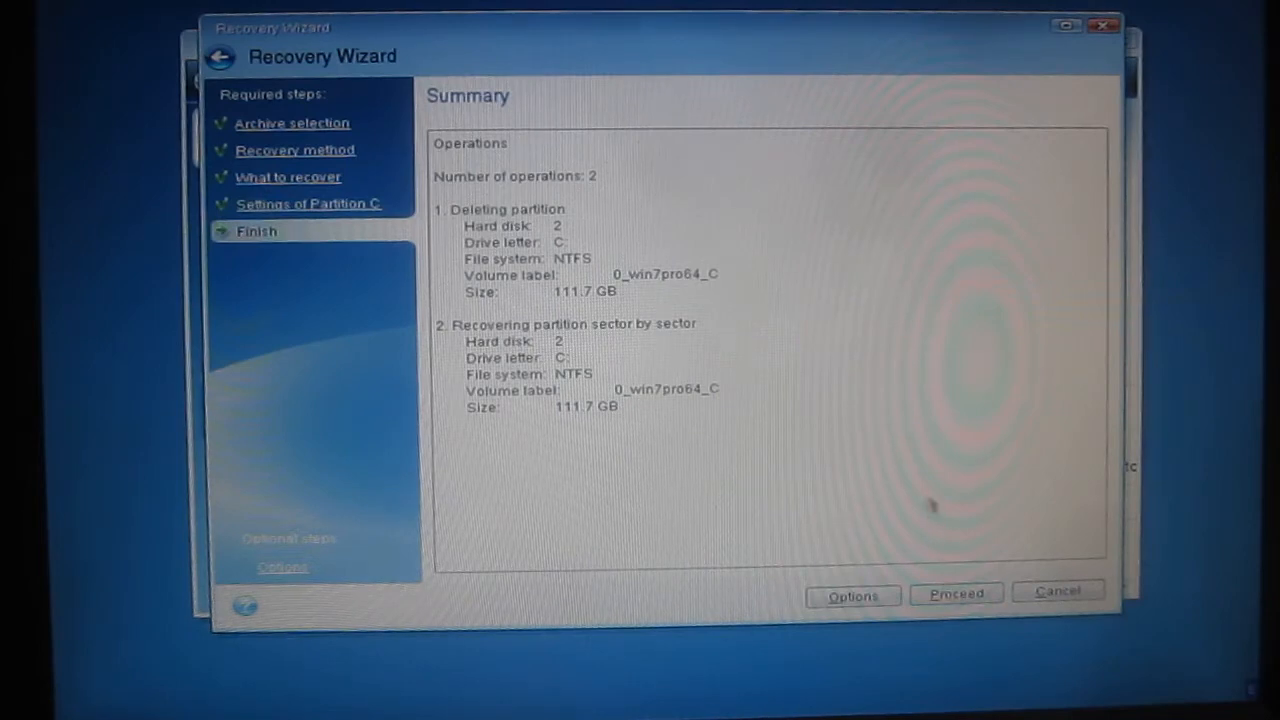
mouse_move(790, 280)
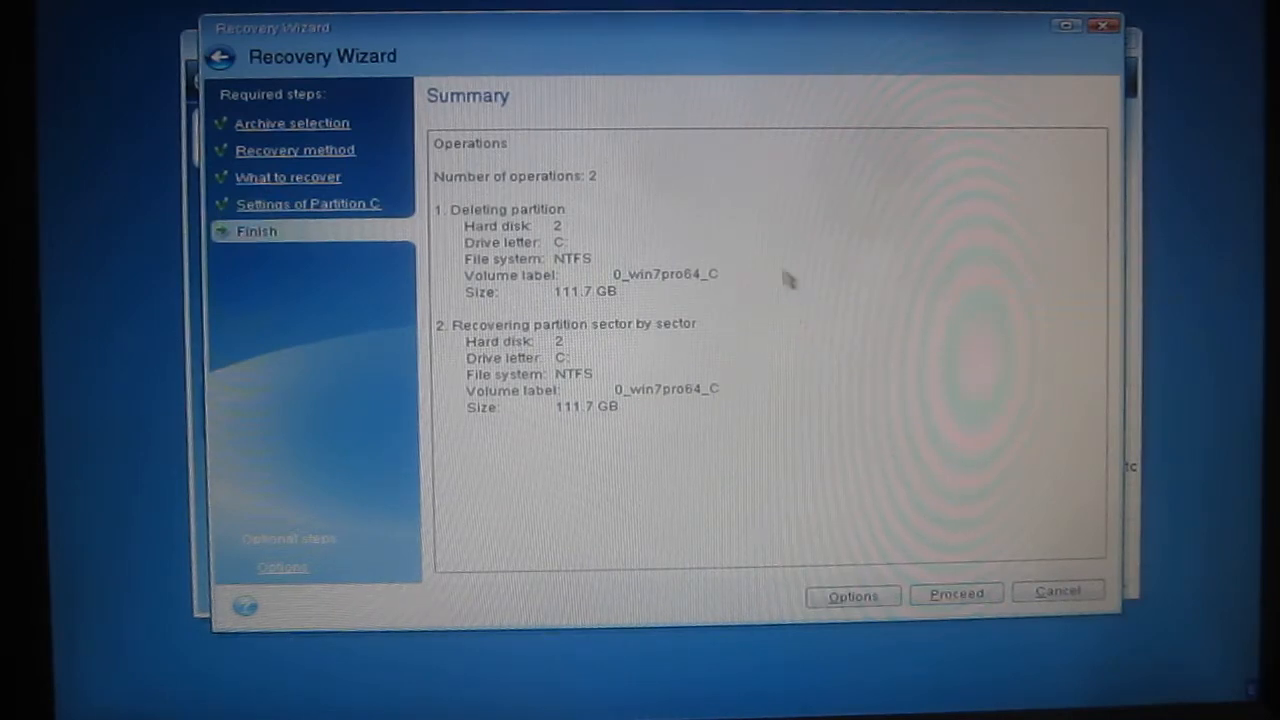
mouse_move(758, 293)
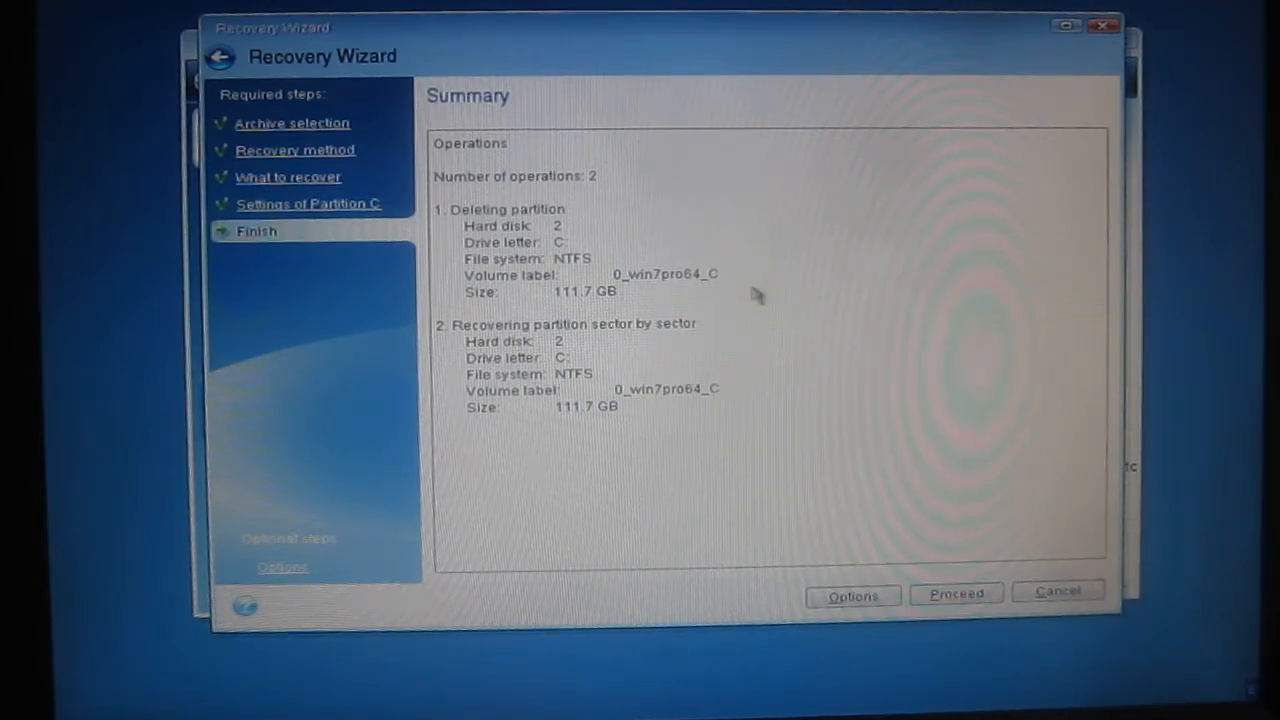
mouse_move(753, 310)
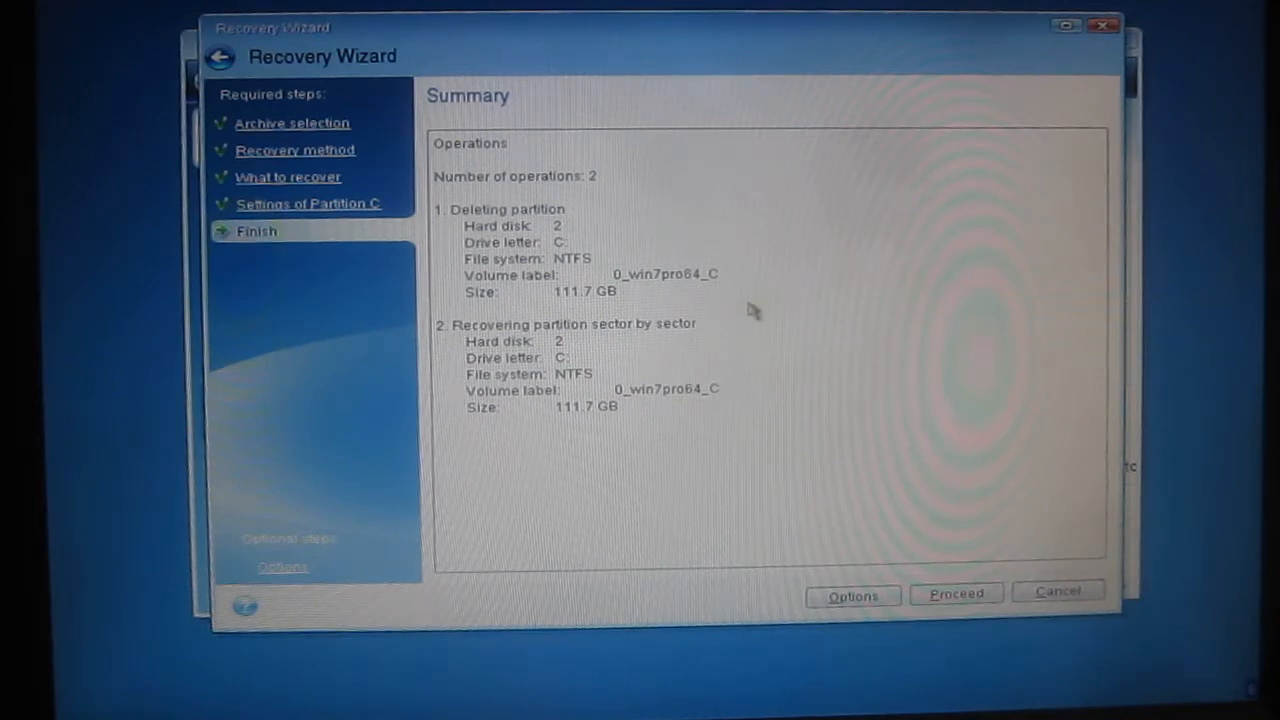
mouse_move(741, 359)
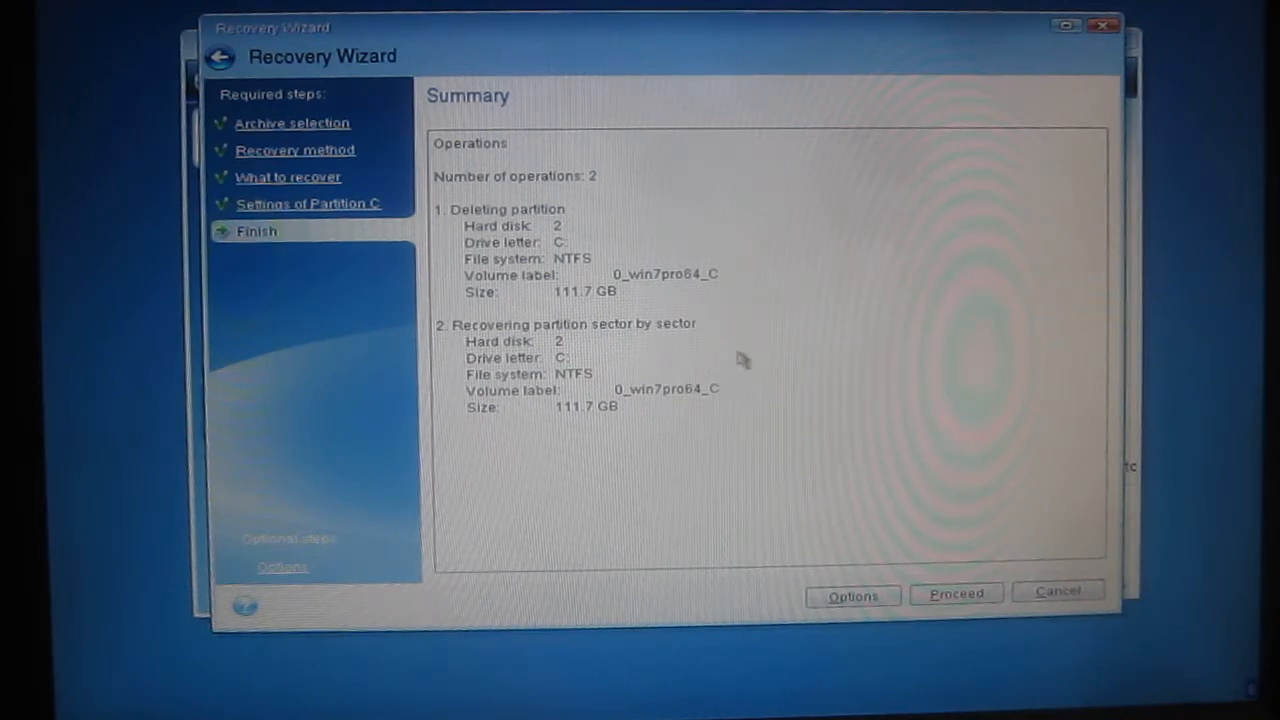
mouse_move(740, 398)
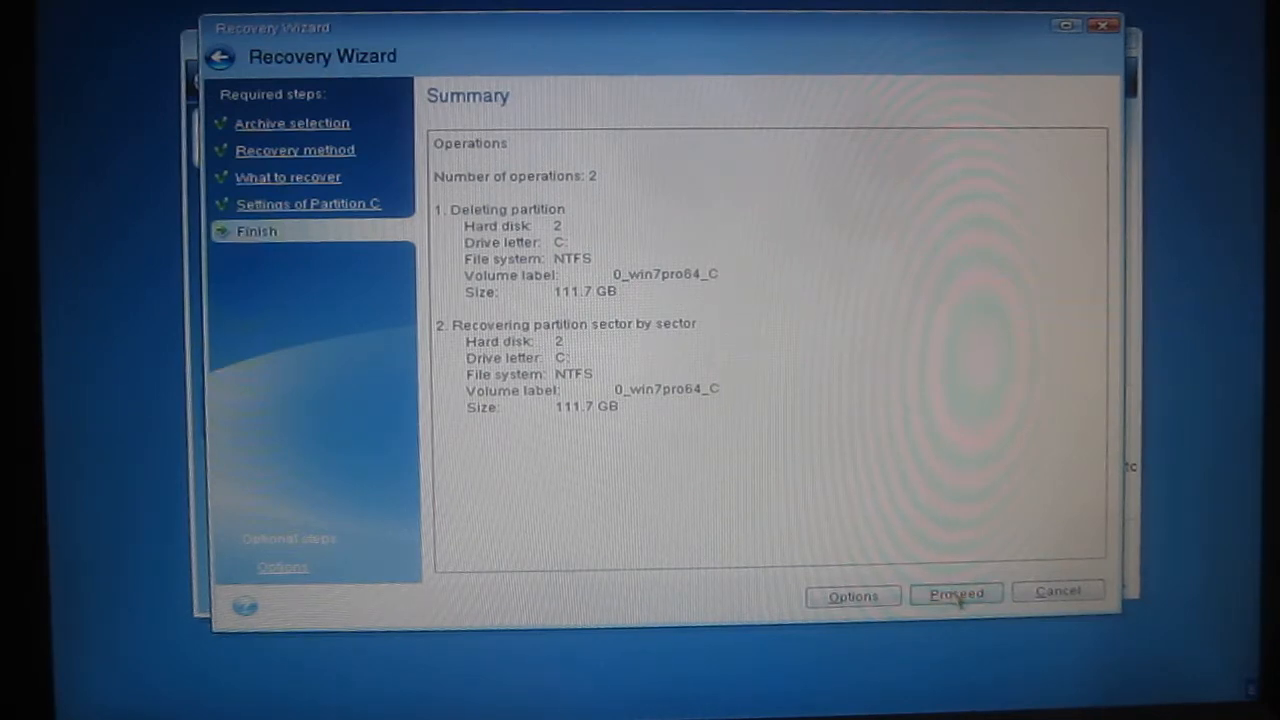
Keep partition C's default location, type and size and move on to recovery.
click(955, 591)
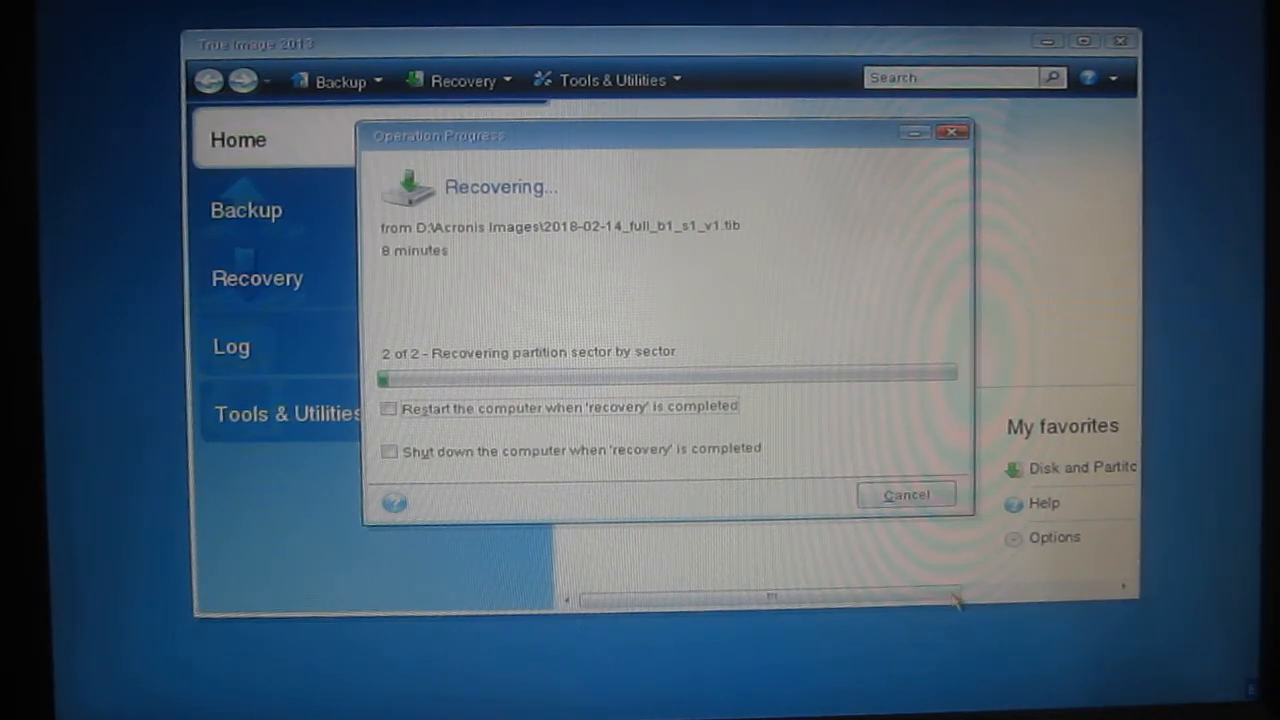
mouse_move(390, 273)
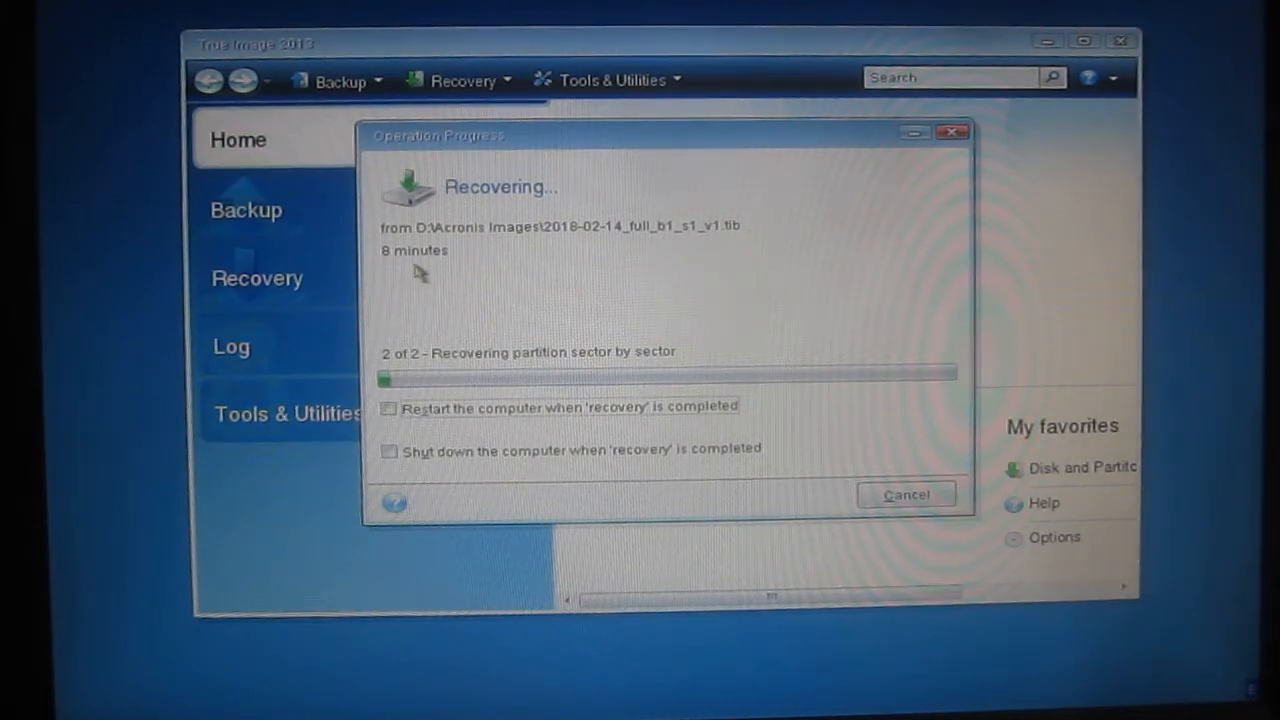
mouse_move(600, 420)
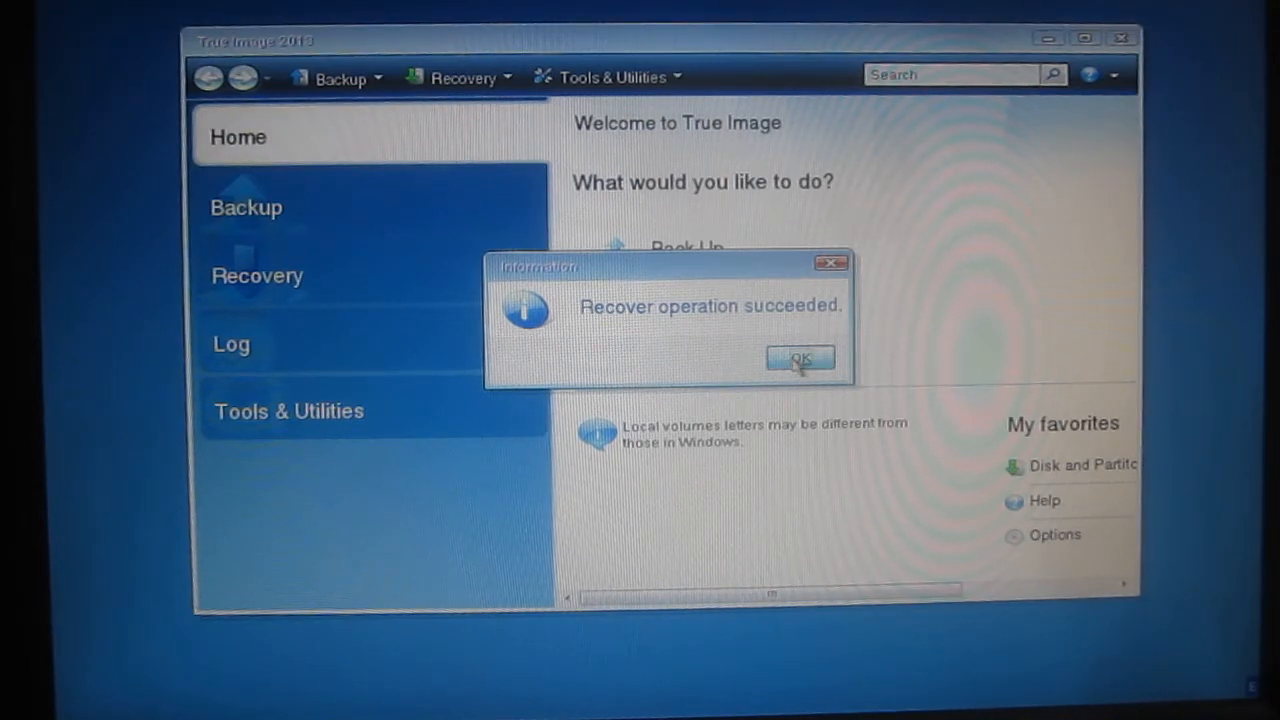
Dismiss the 'Recover operation succeeded' message once partition C is restored.
click(799, 359)
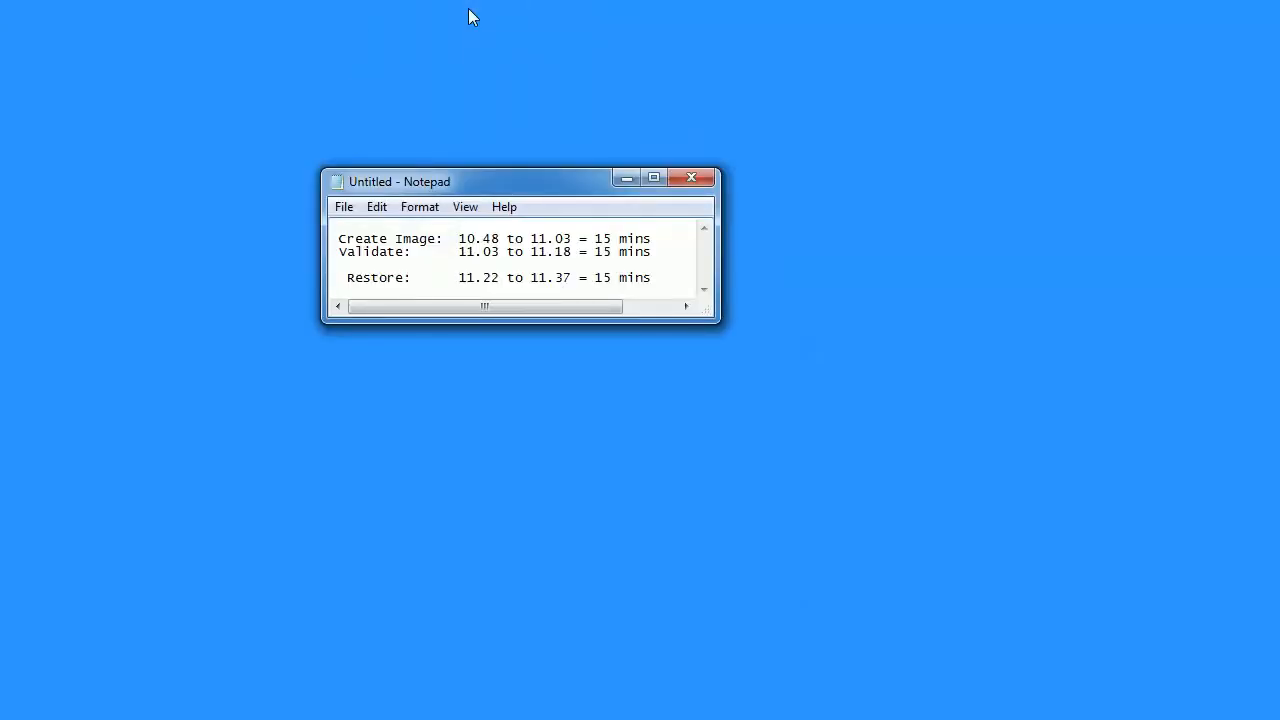
mouse_move(185, 128)
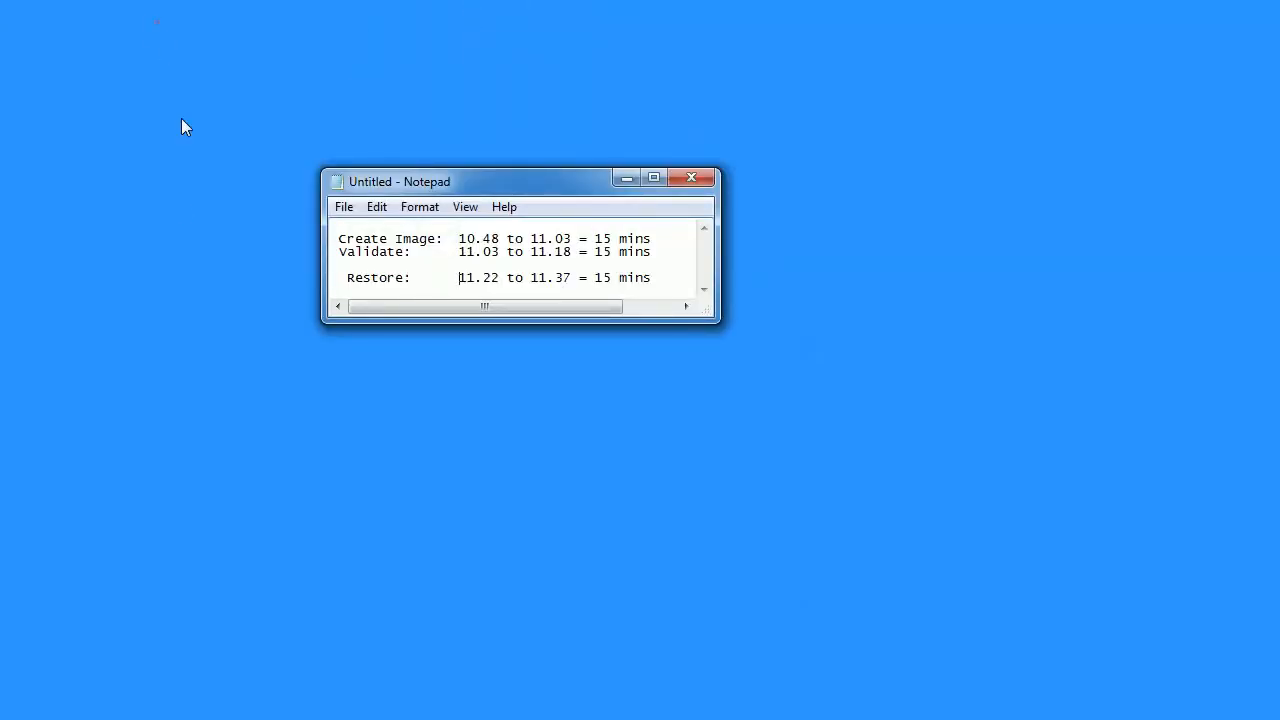
mouse_move(217, 482)
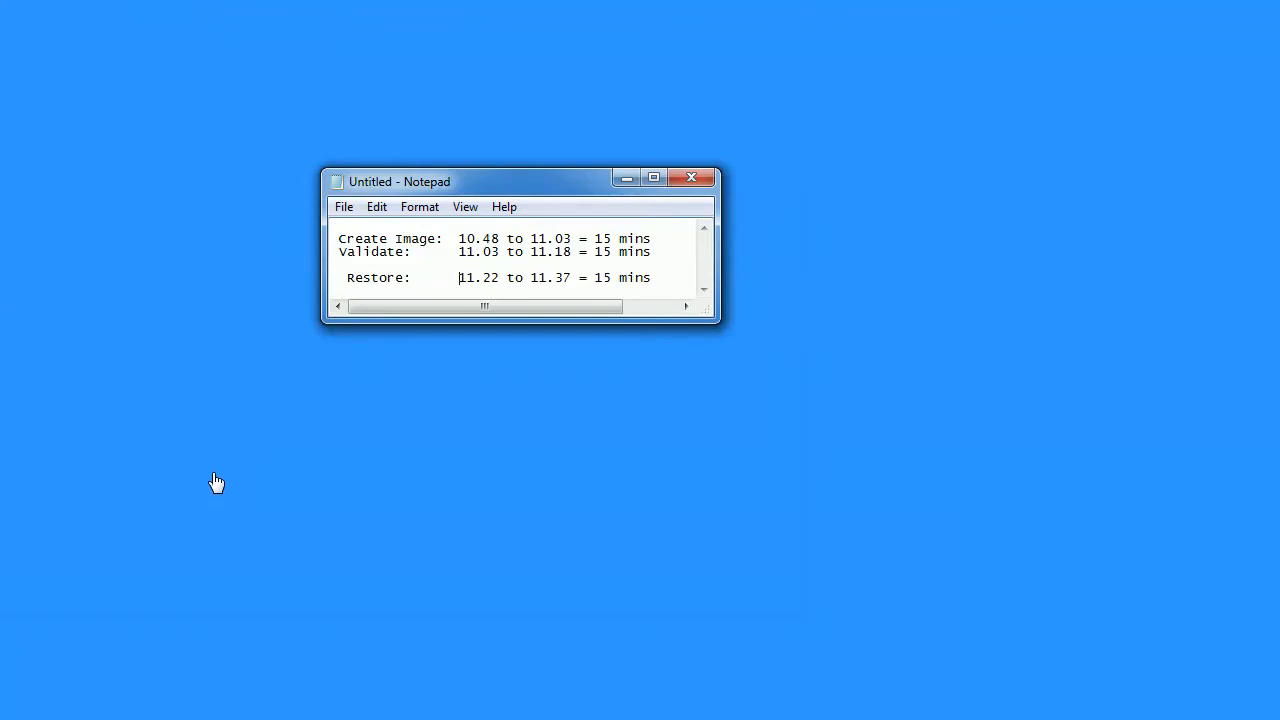
mouse_move(260, 718)
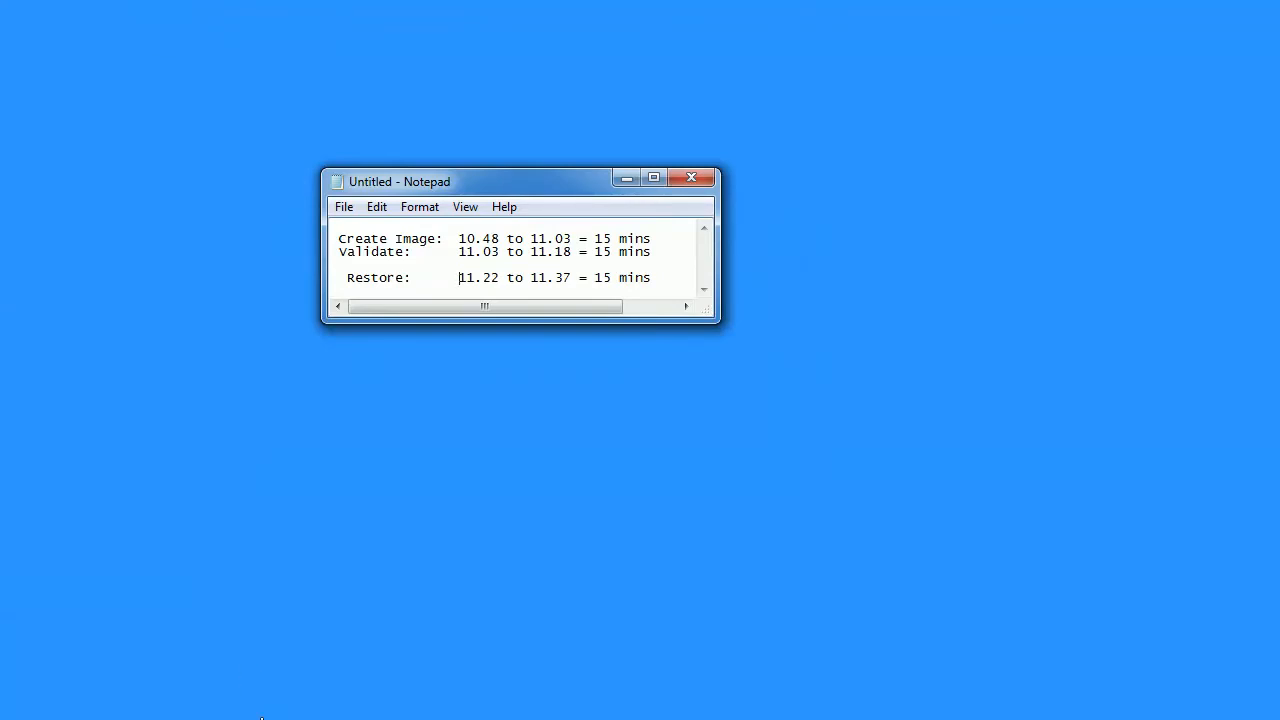
mouse_move(532, 552)
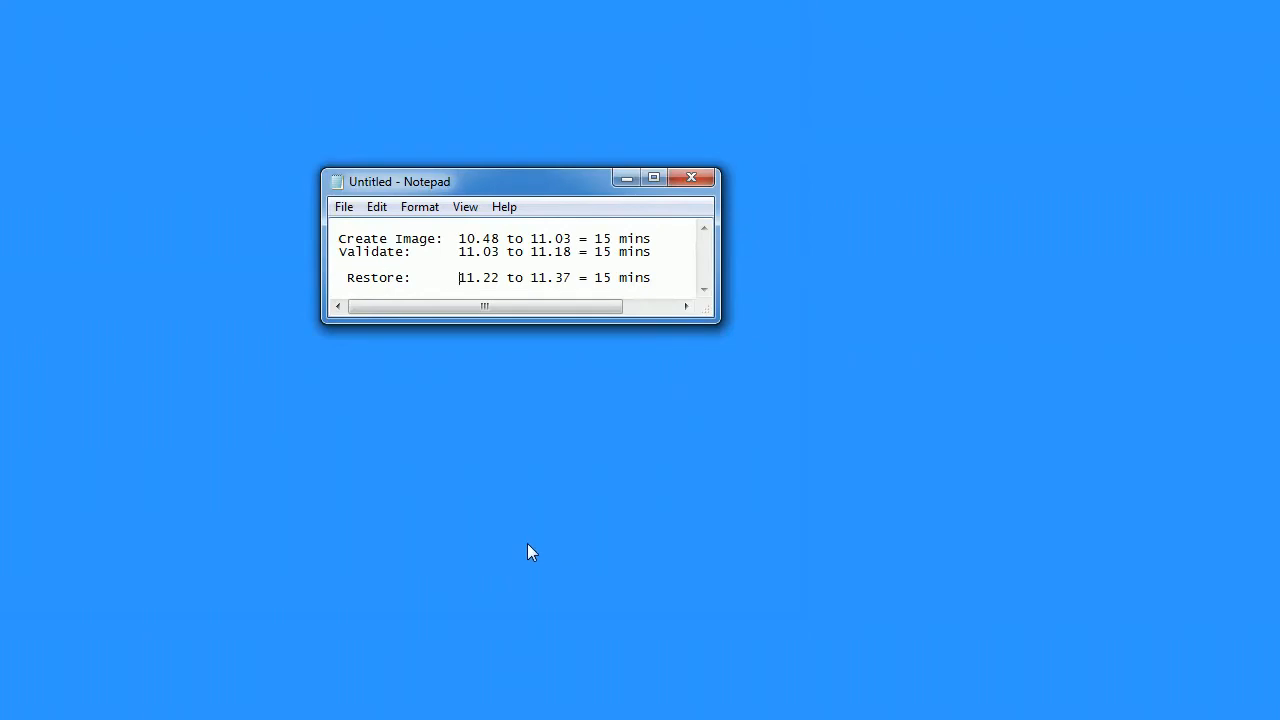
mouse_move(670, 162)
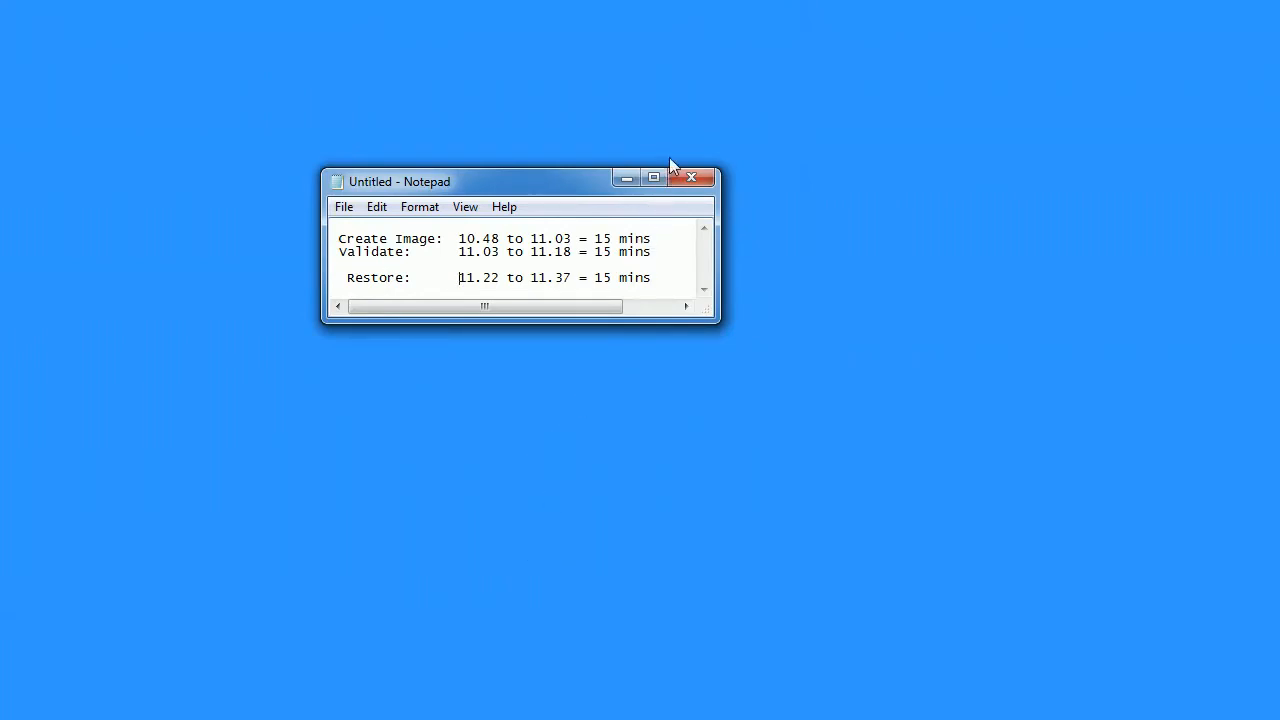
mouse_move(705, 318)
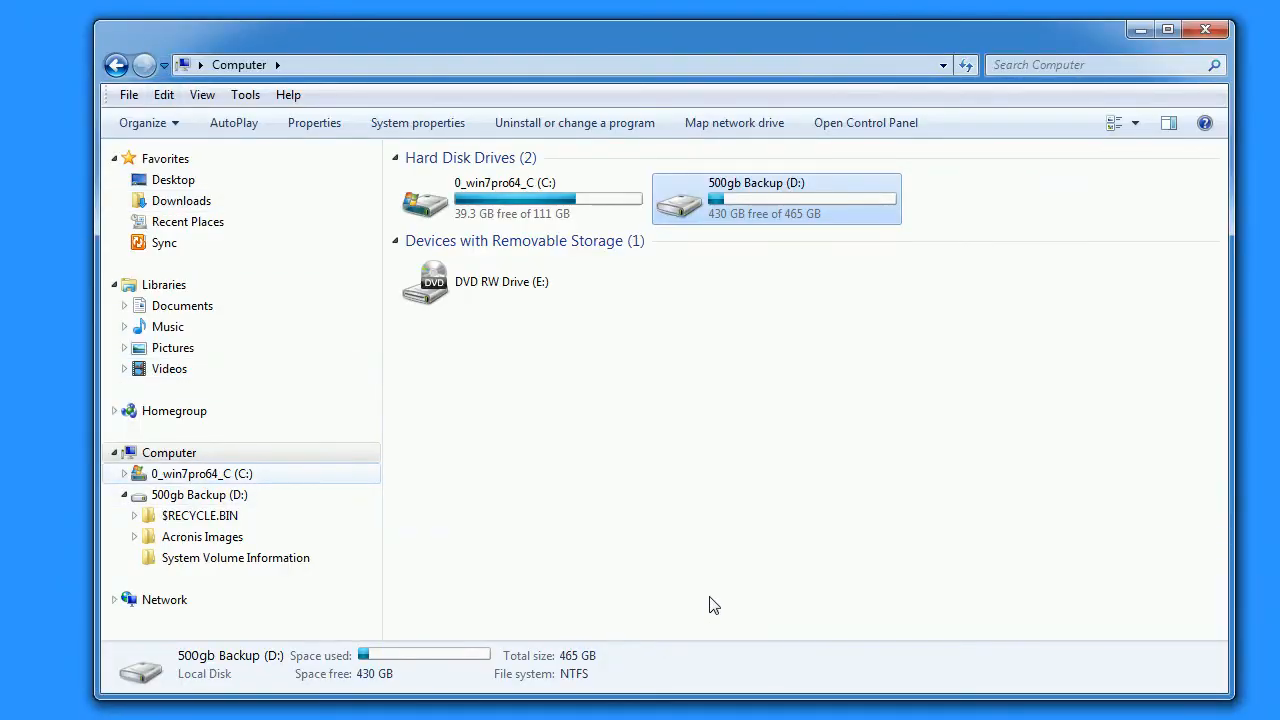
Review drive C's Properties from its context menu, then close the dialog.
right_click(195, 473)
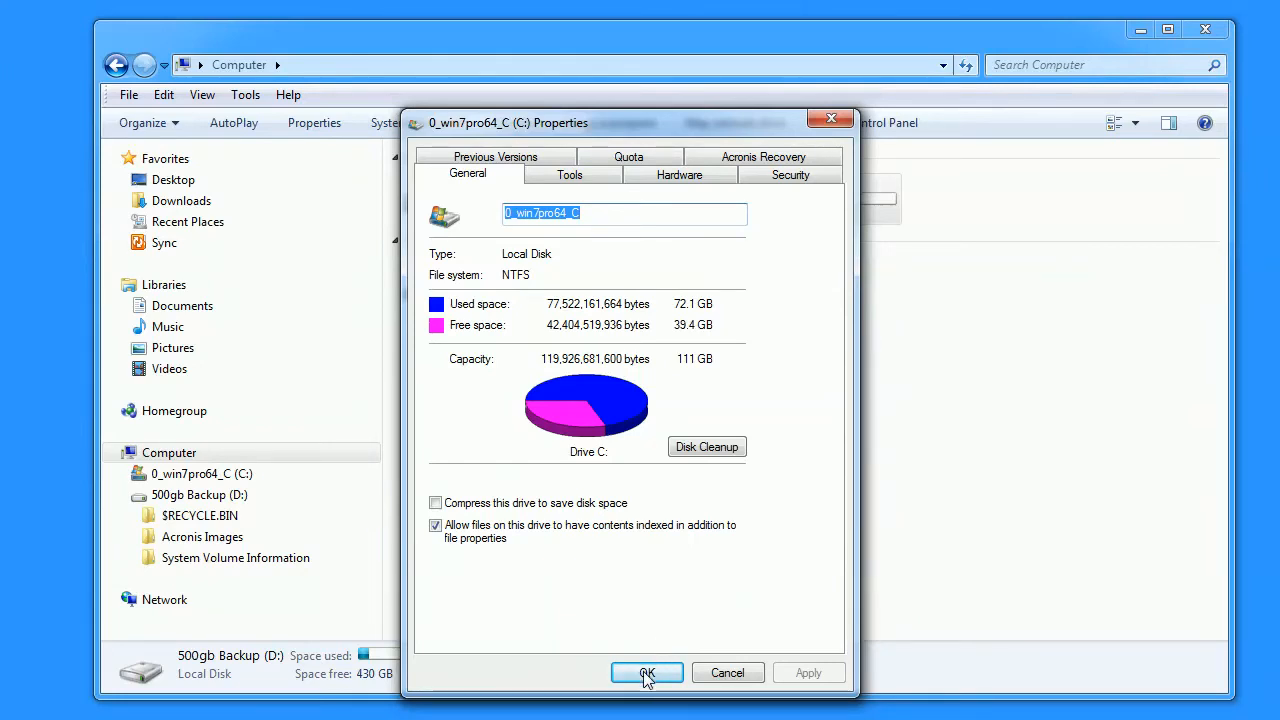
mouse_move(388, 106)
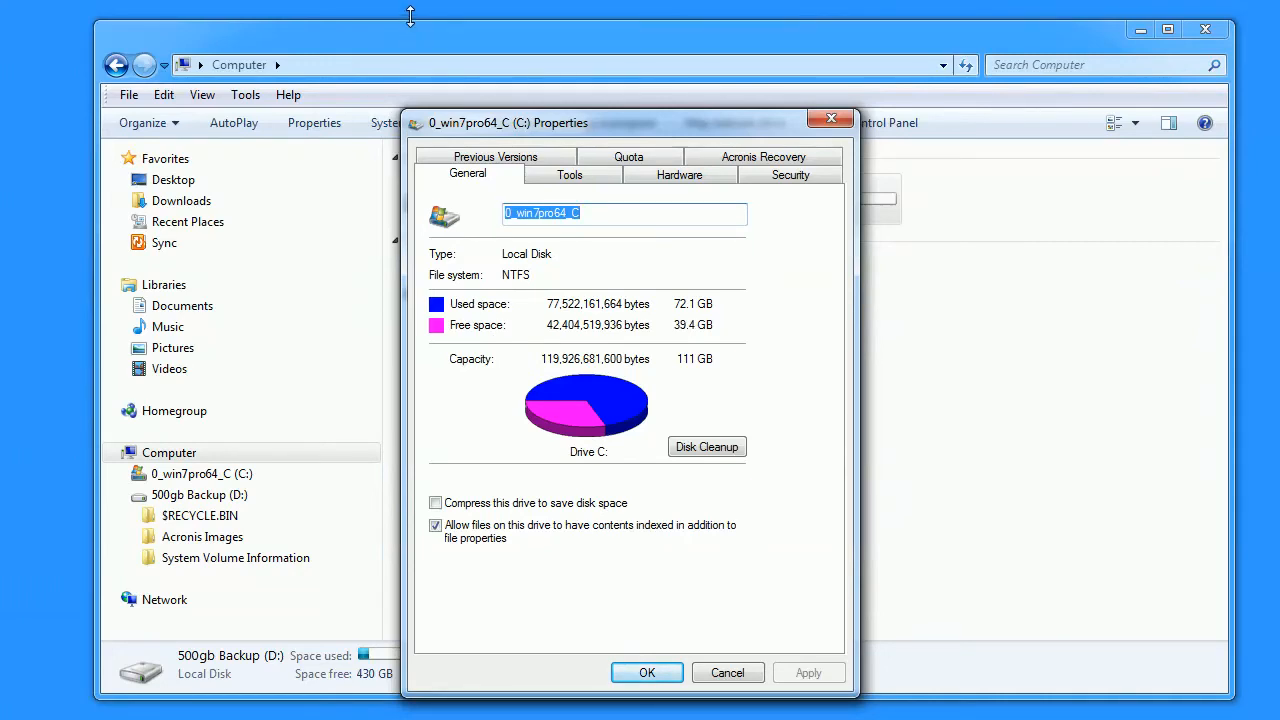
mouse_move(411, 22)
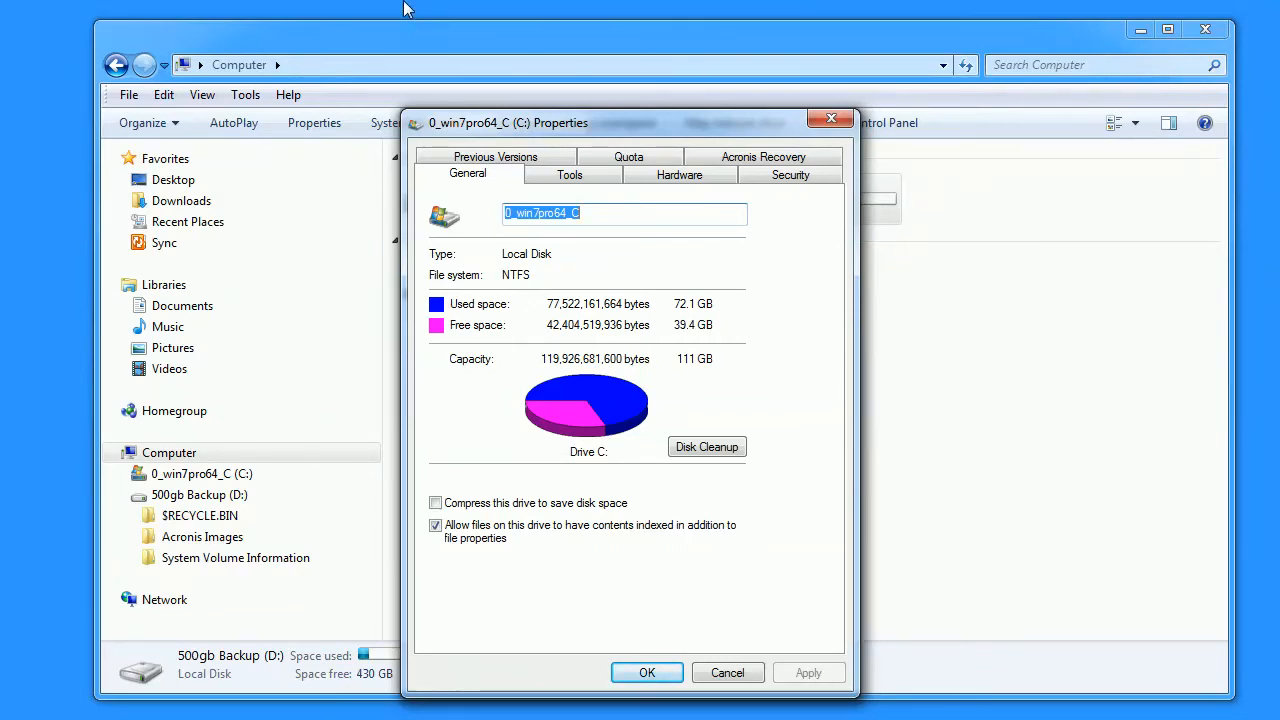
mouse_move(770, 130)
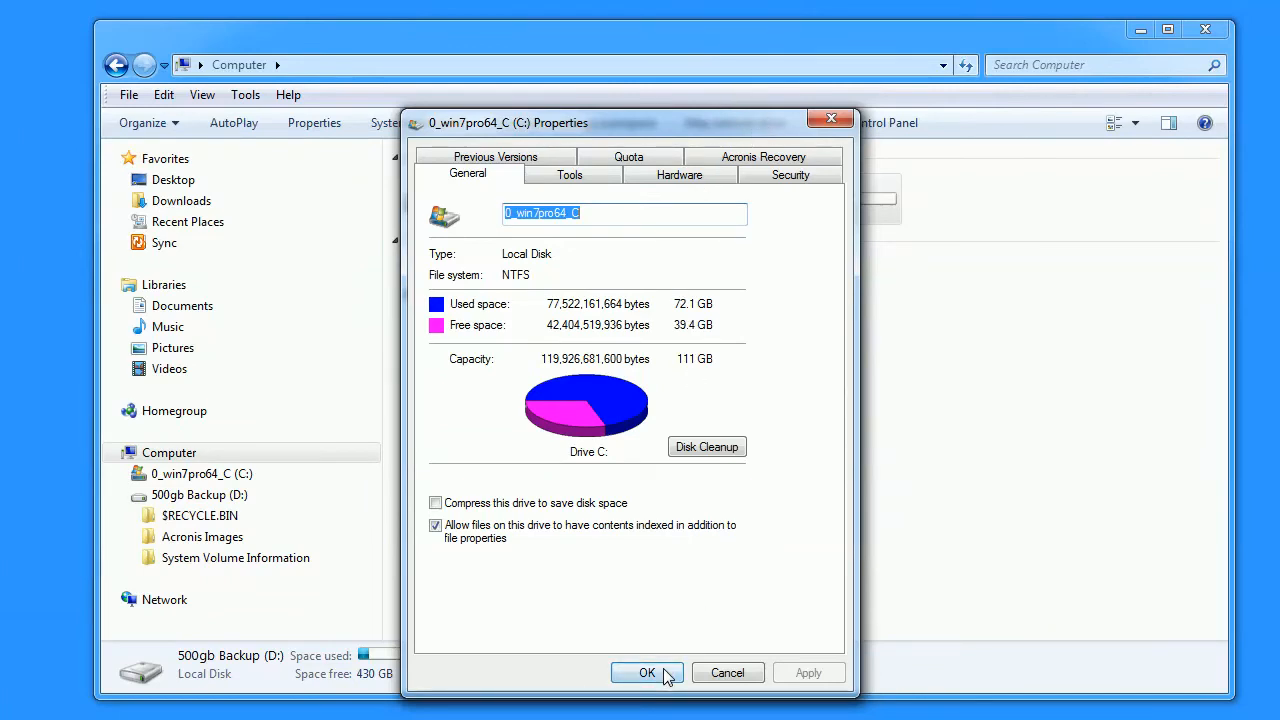
mouse_move(285, 525)
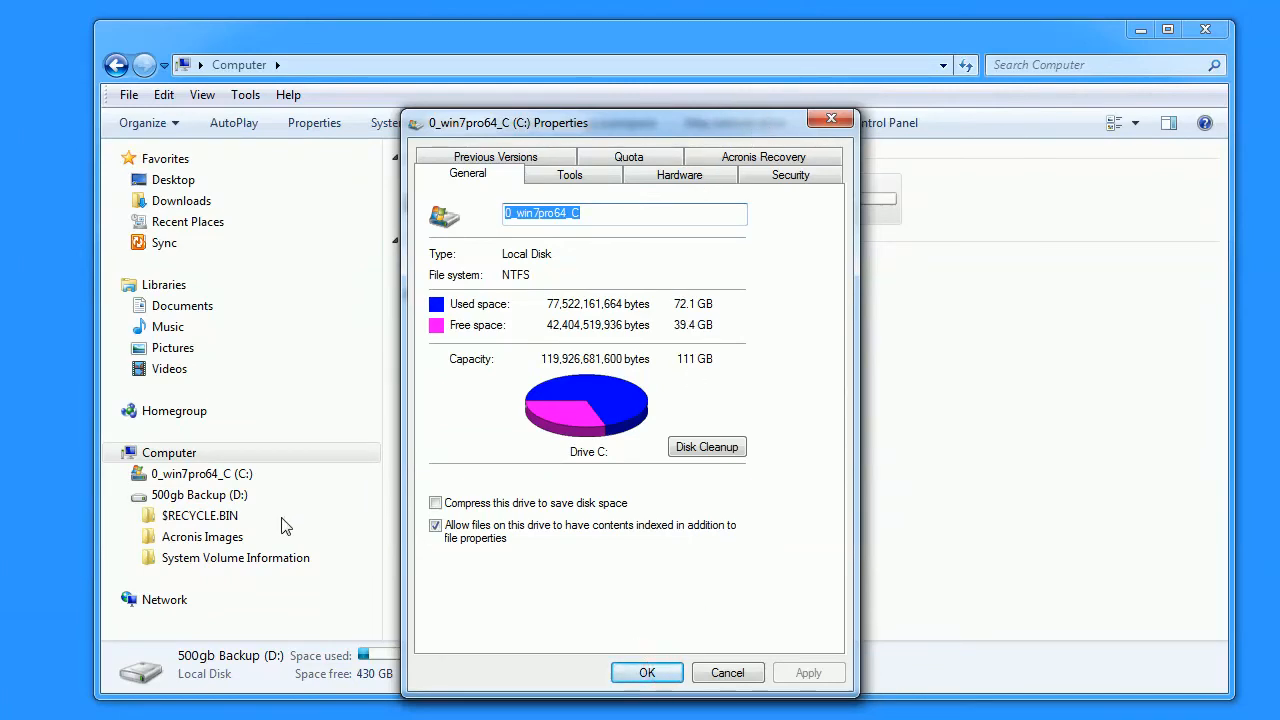
mouse_move(196, 541)
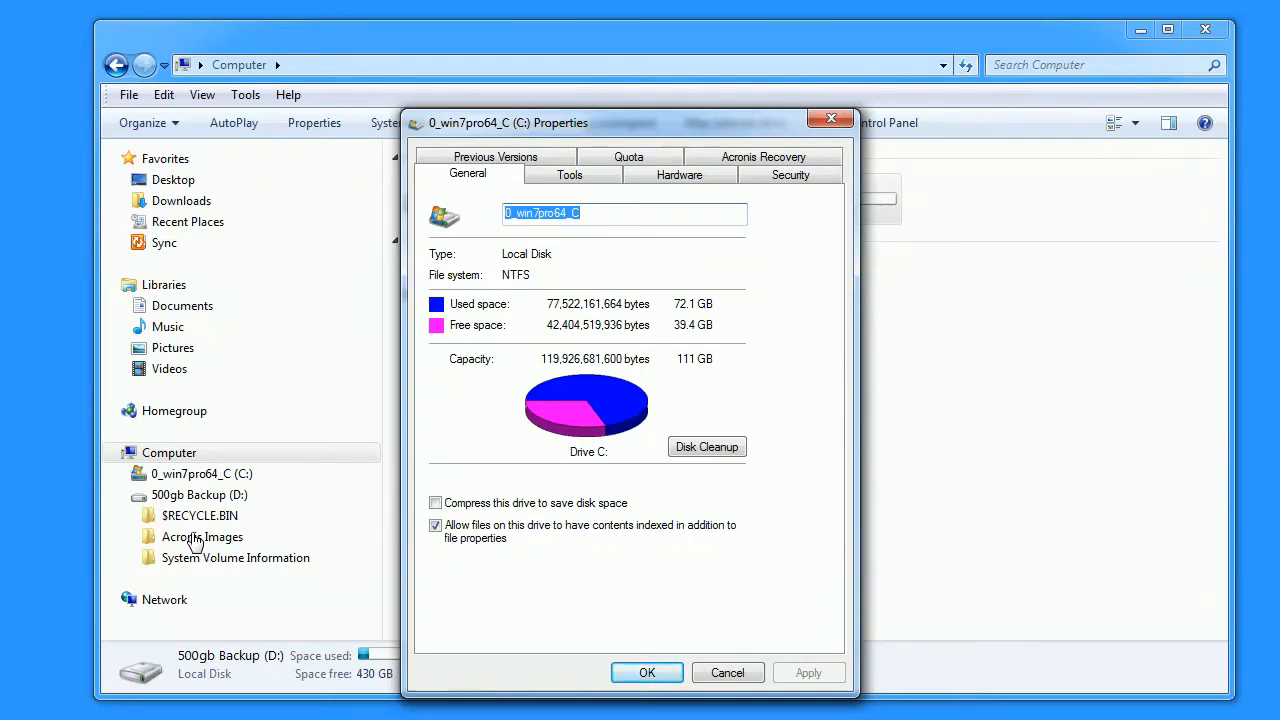
mouse_move(860, 207)
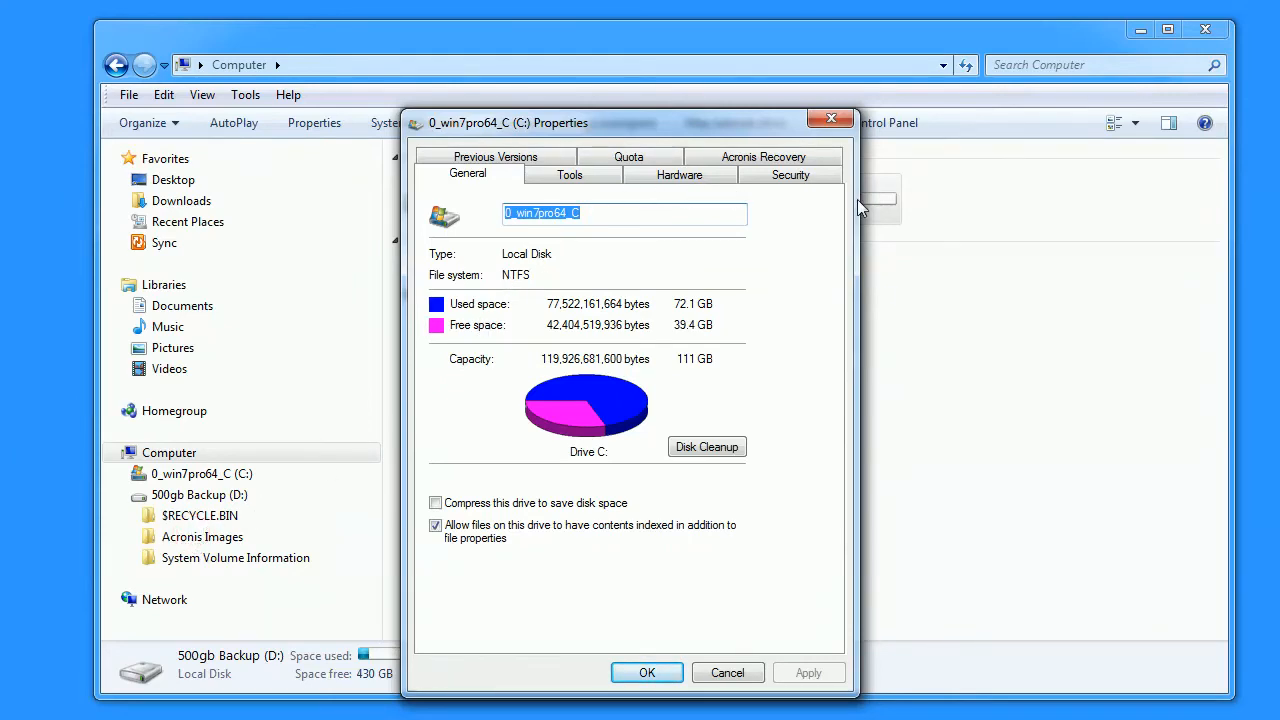
mouse_move(918, 190)
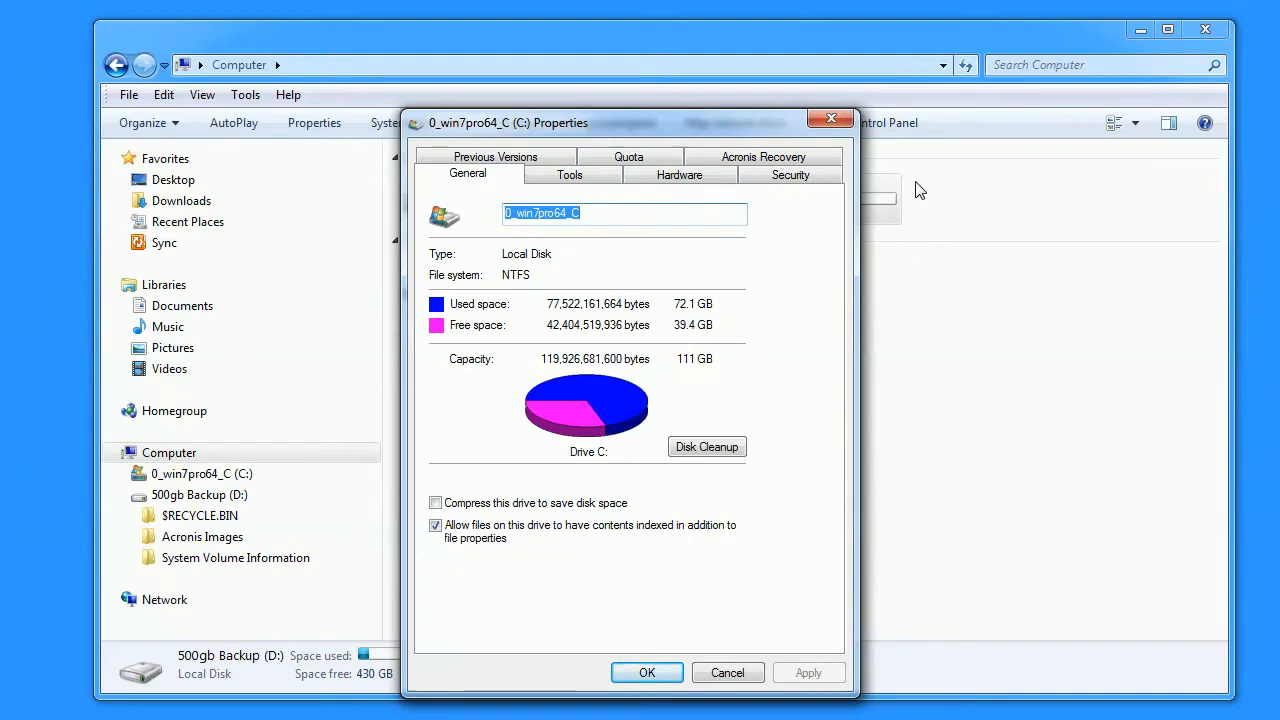
mouse_move(890, 188)
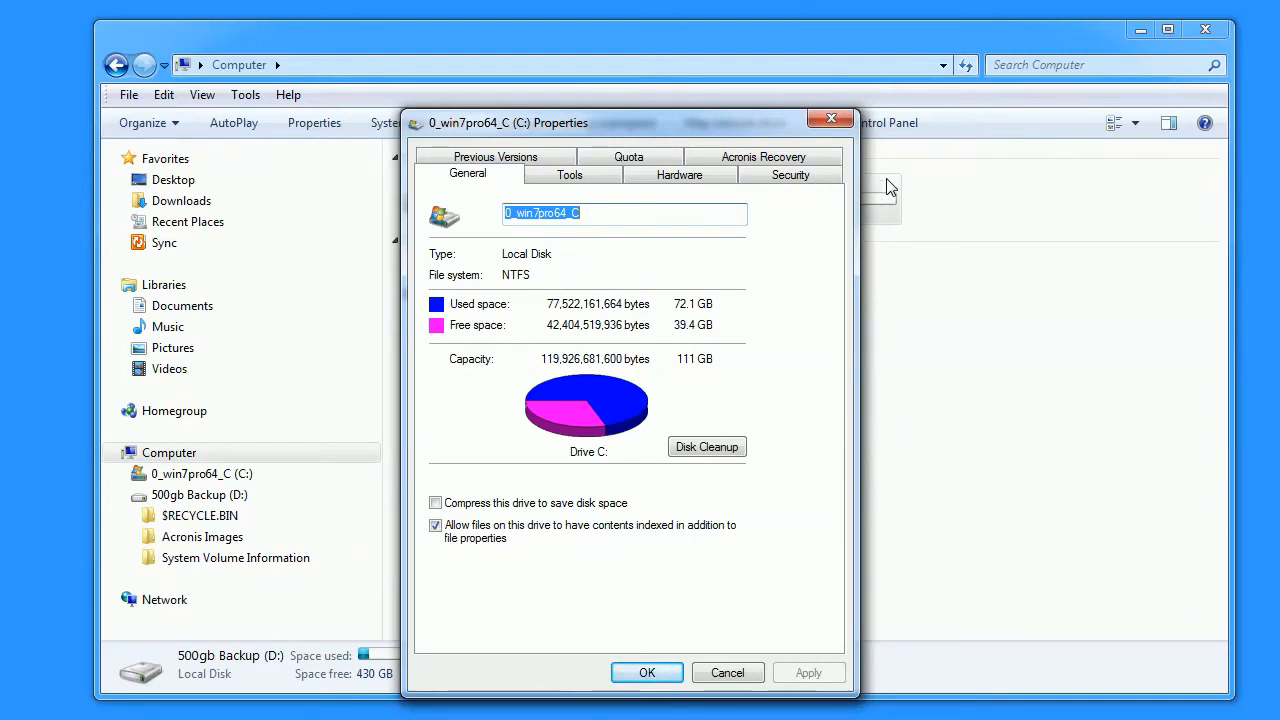
mouse_move(1141, 90)
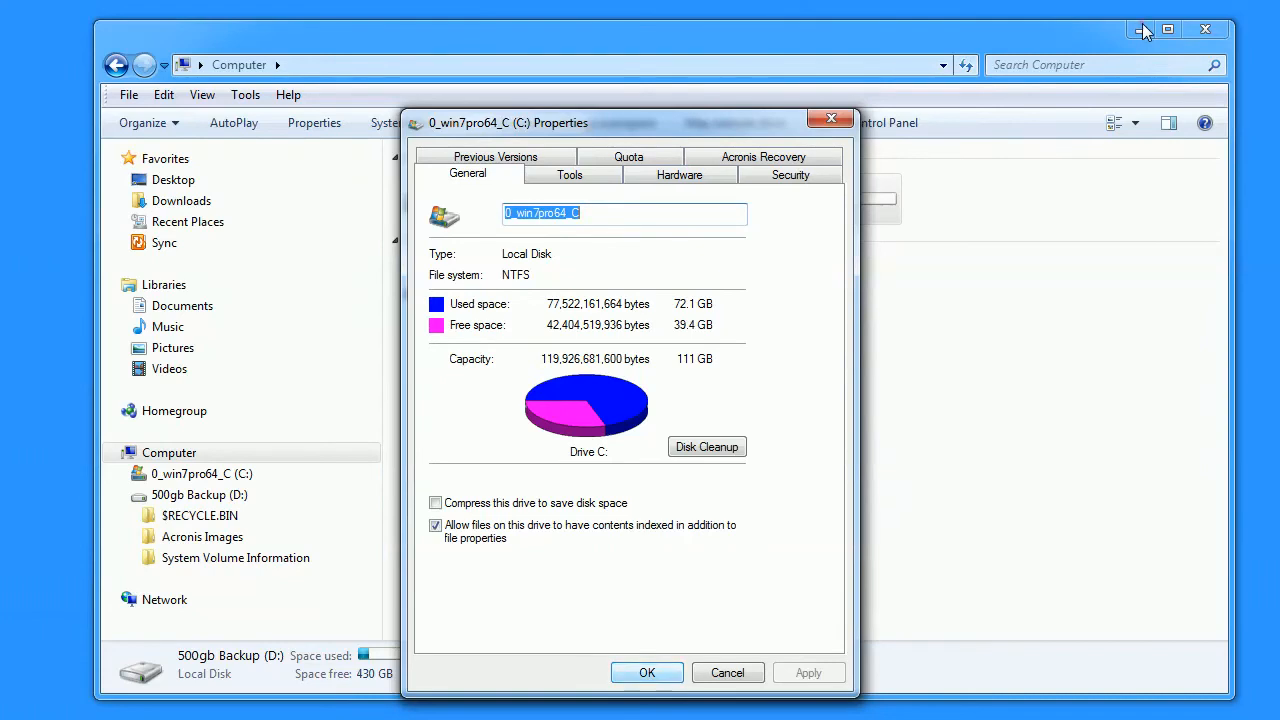
click(727, 672)
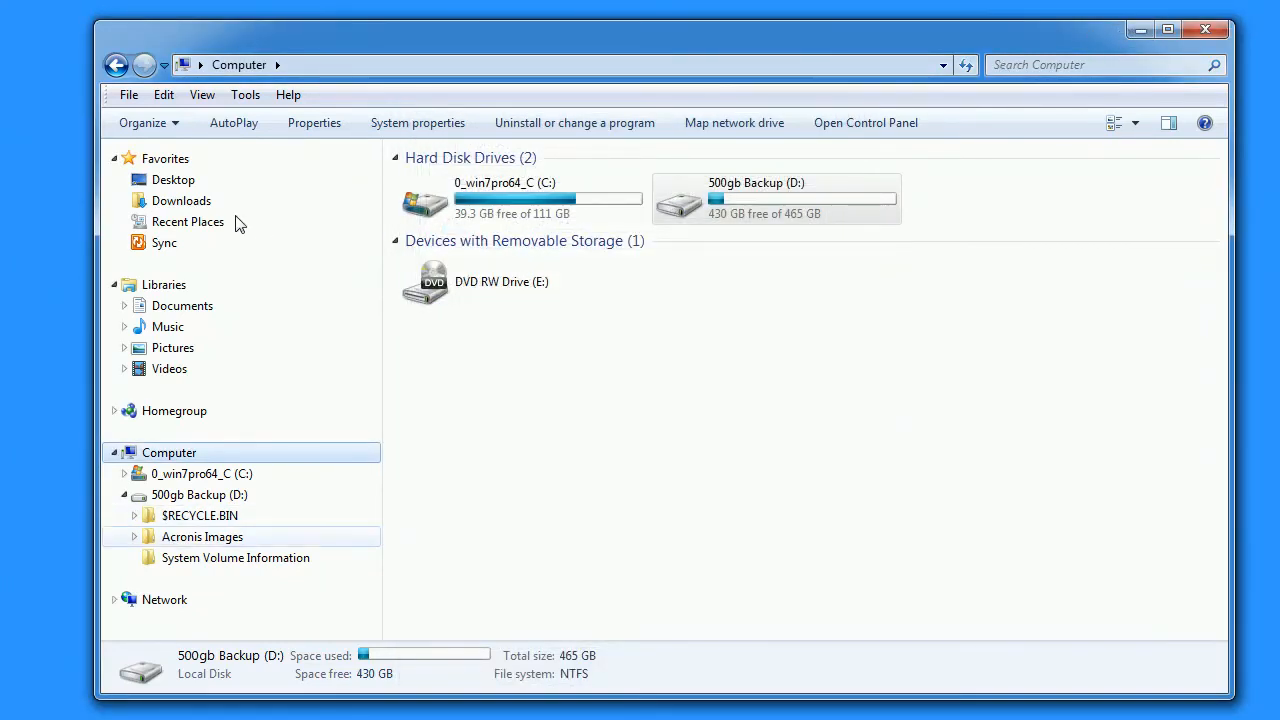
double_click(202, 537)
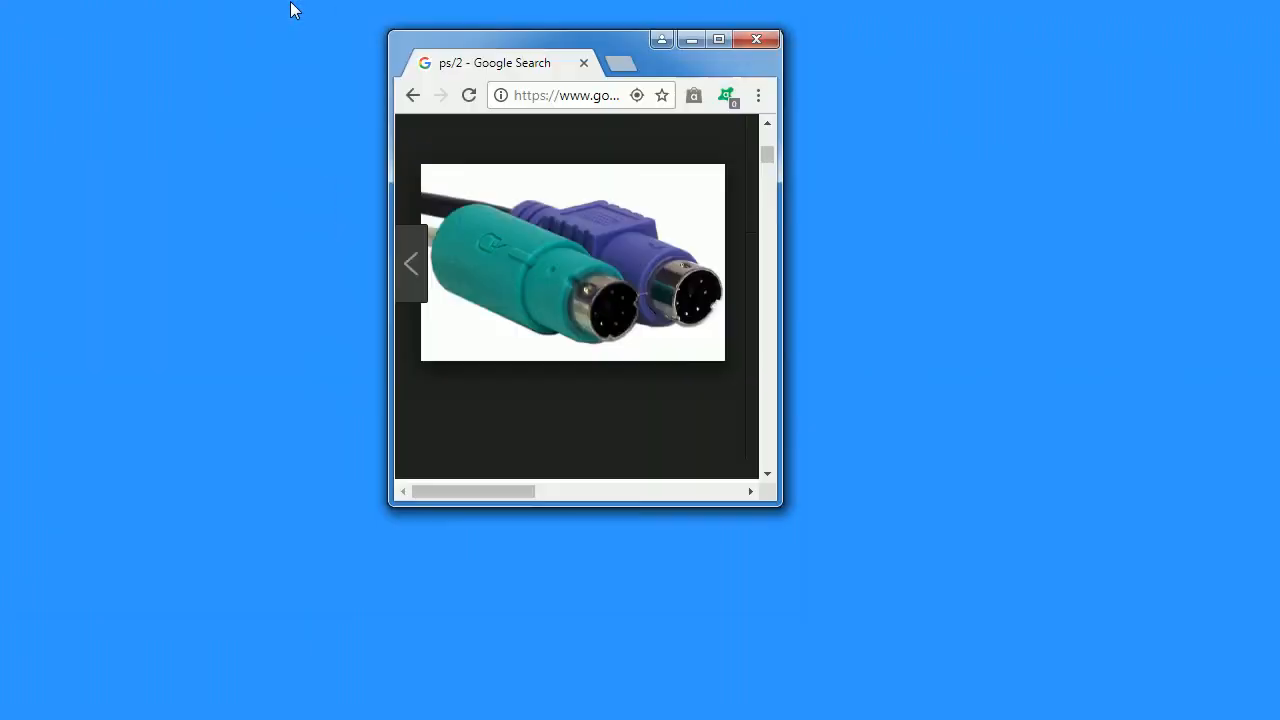
mouse_move(457, 178)
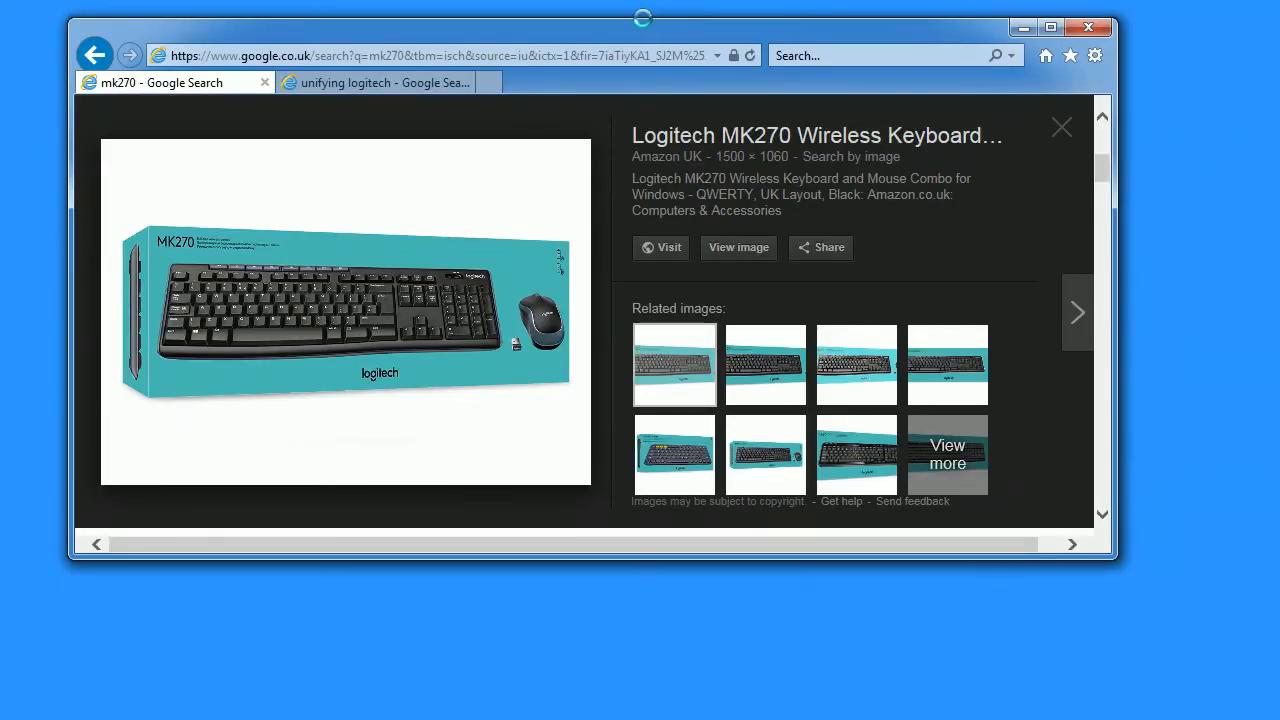
mouse_move(645, 140)
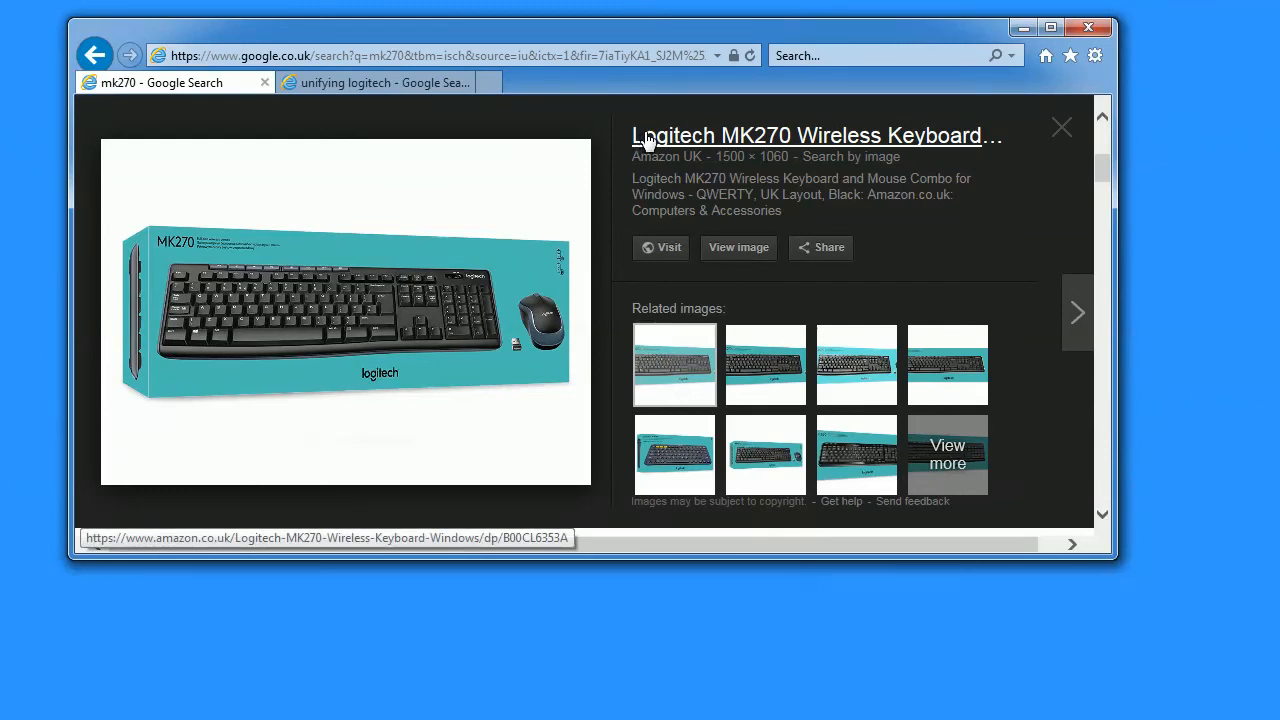
mouse_move(617, 133)
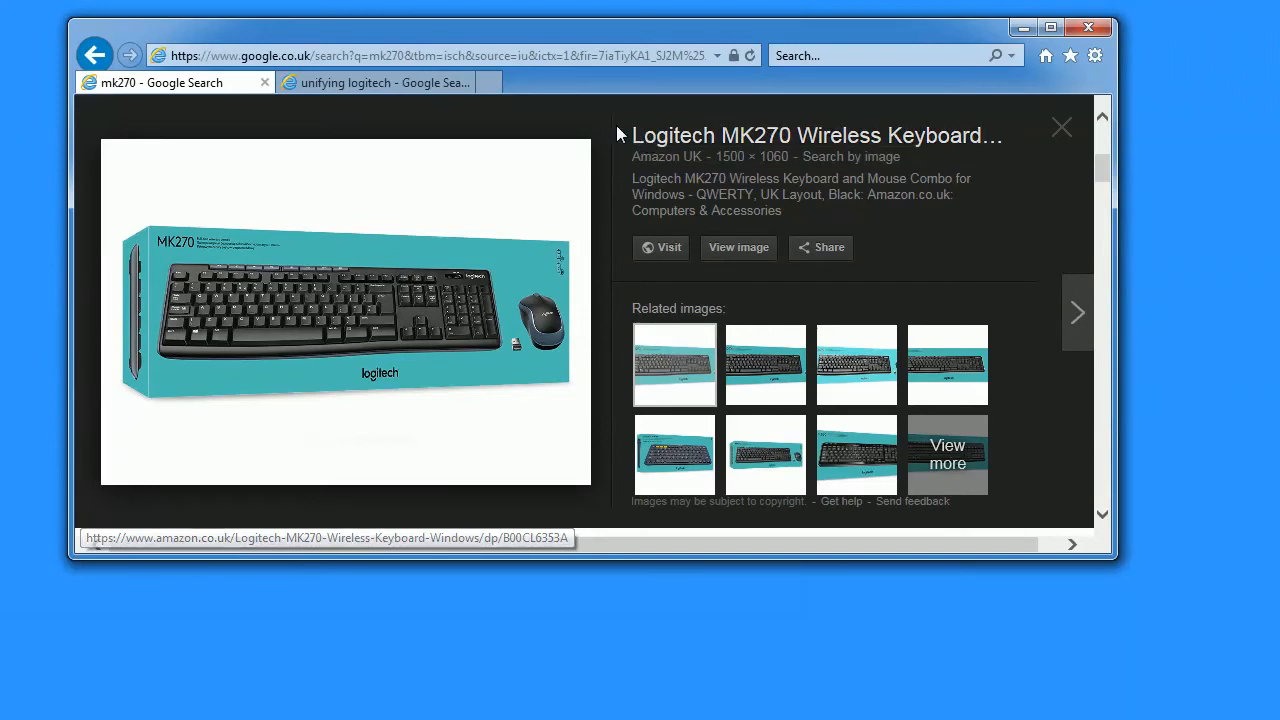
mouse_move(575, 155)
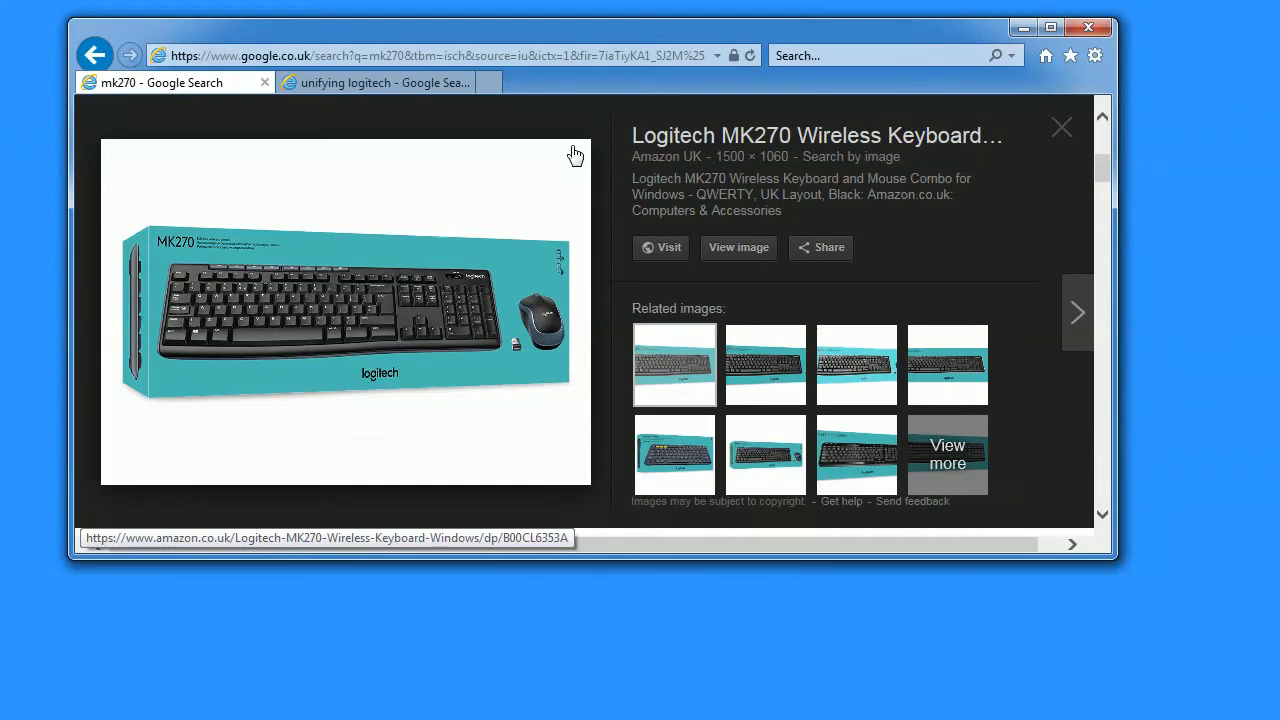
mouse_move(525, 208)
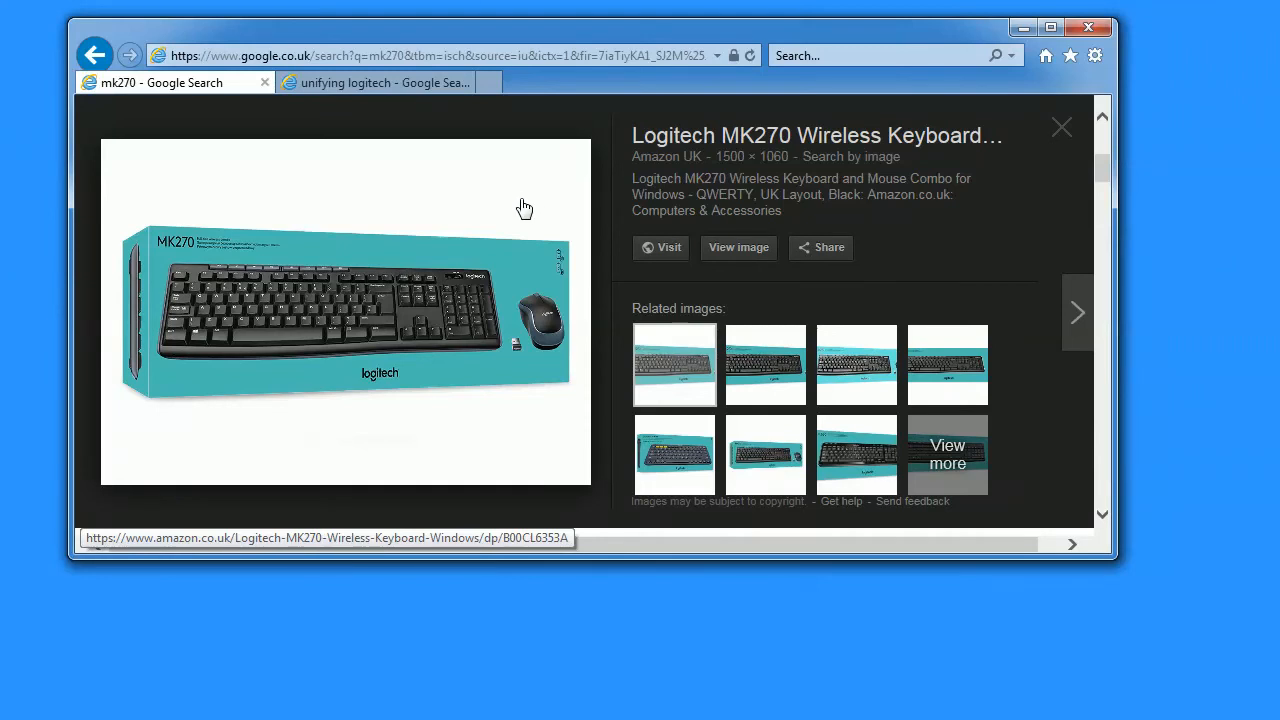
mouse_move(519, 210)
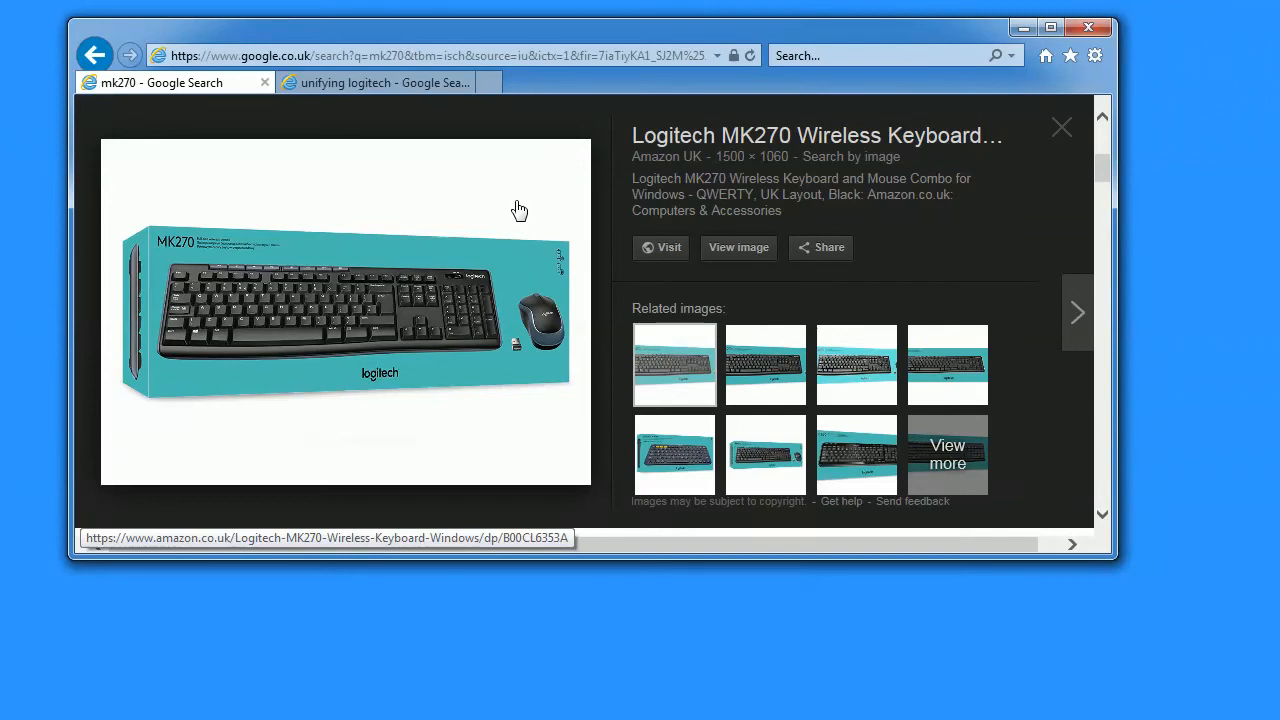
mouse_move(509, 218)
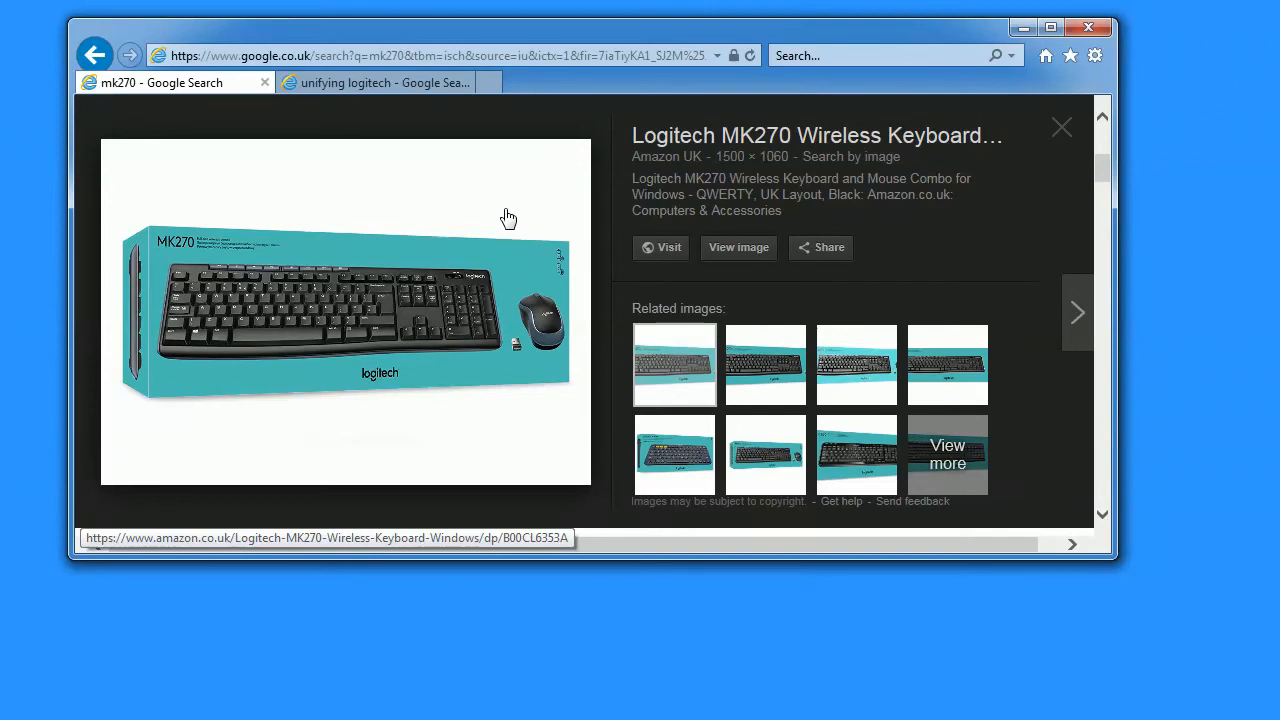
mouse_move(509, 250)
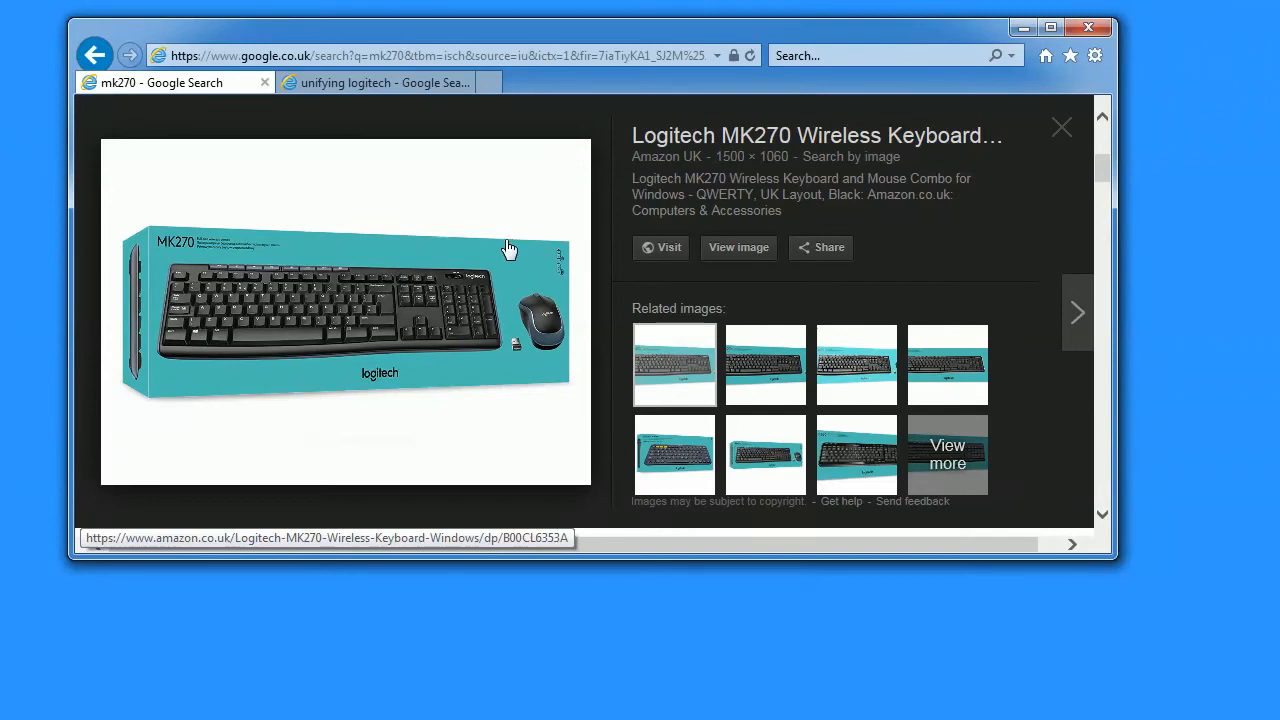
mouse_move(510, 328)
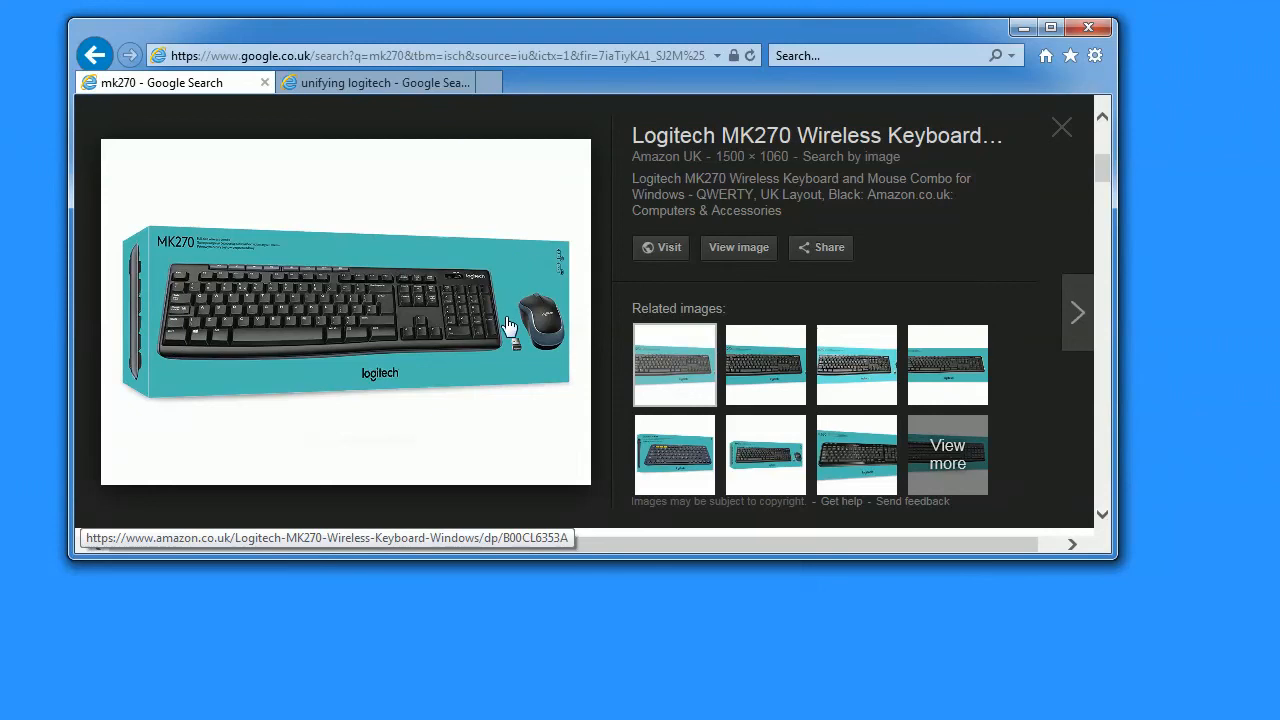
mouse_move(512, 355)
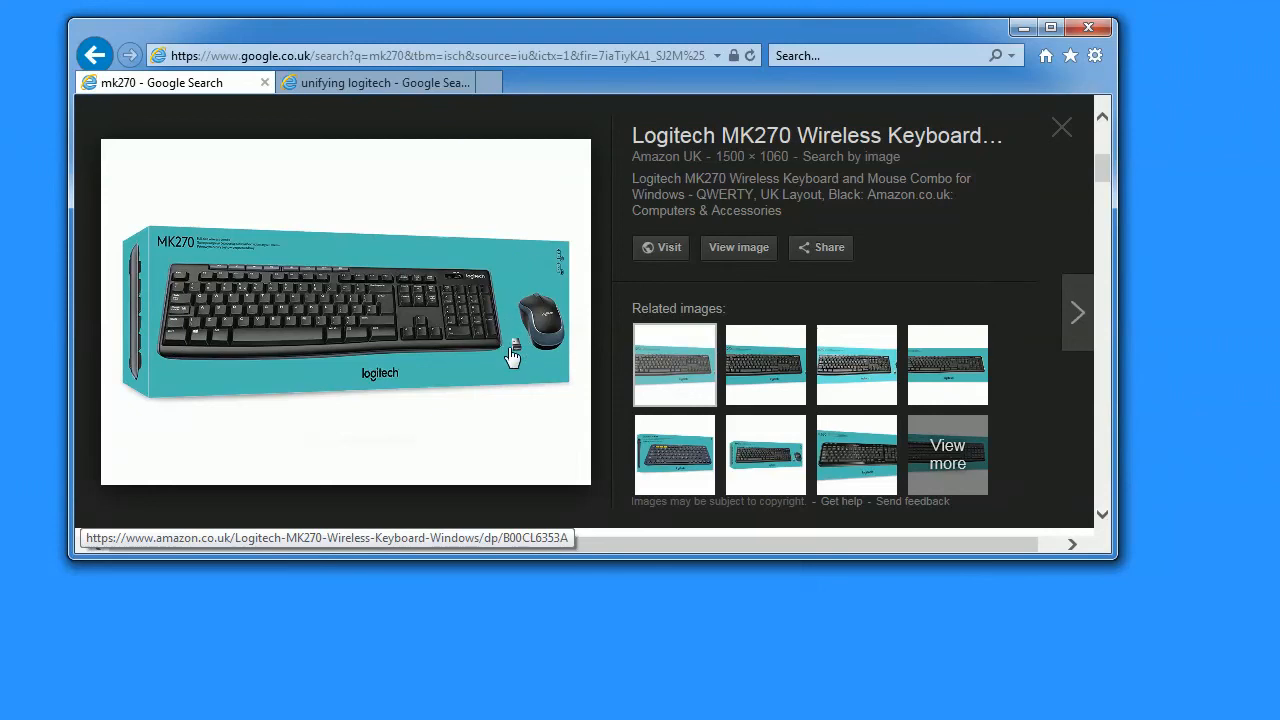
mouse_move(518, 343)
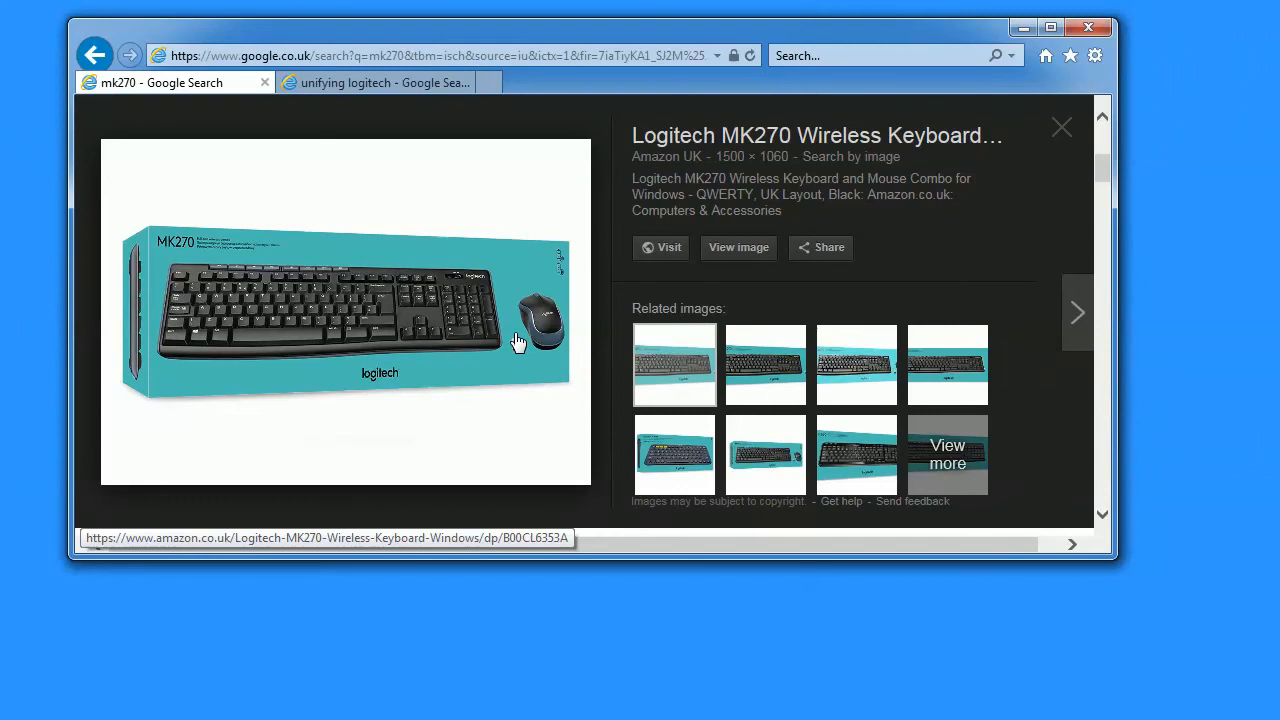
mouse_move(415, 172)
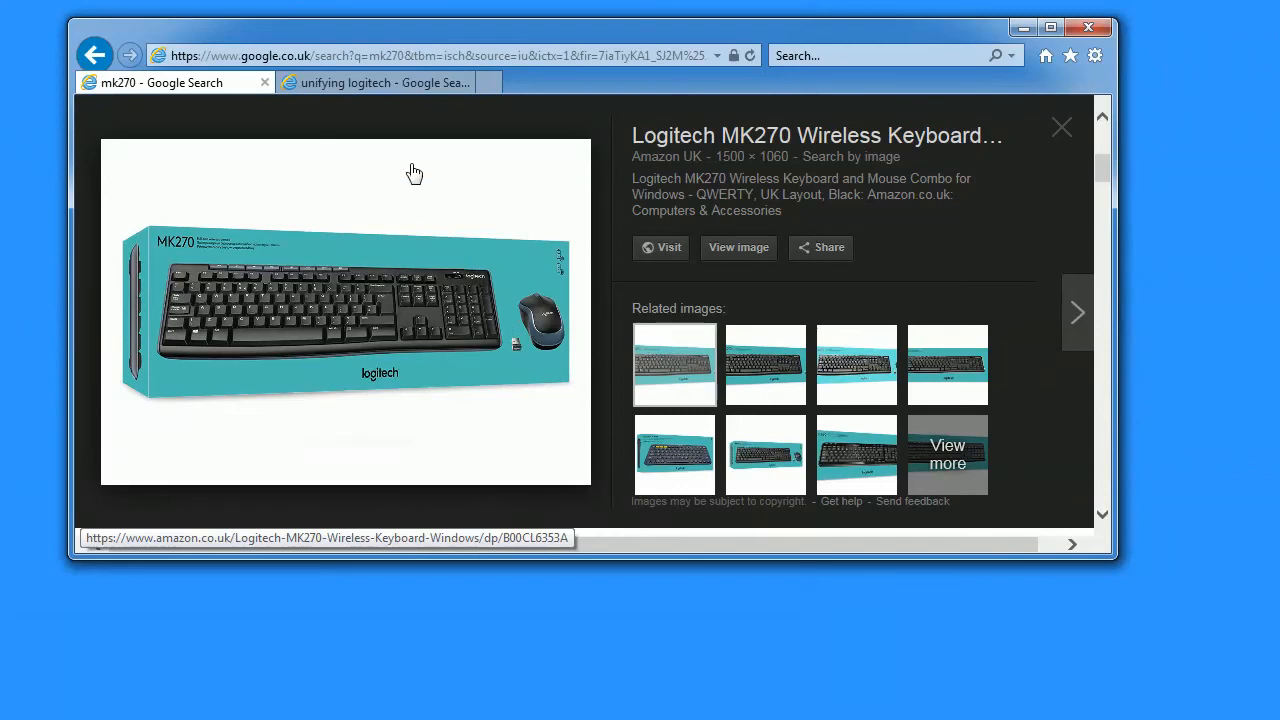
mouse_move(375, 82)
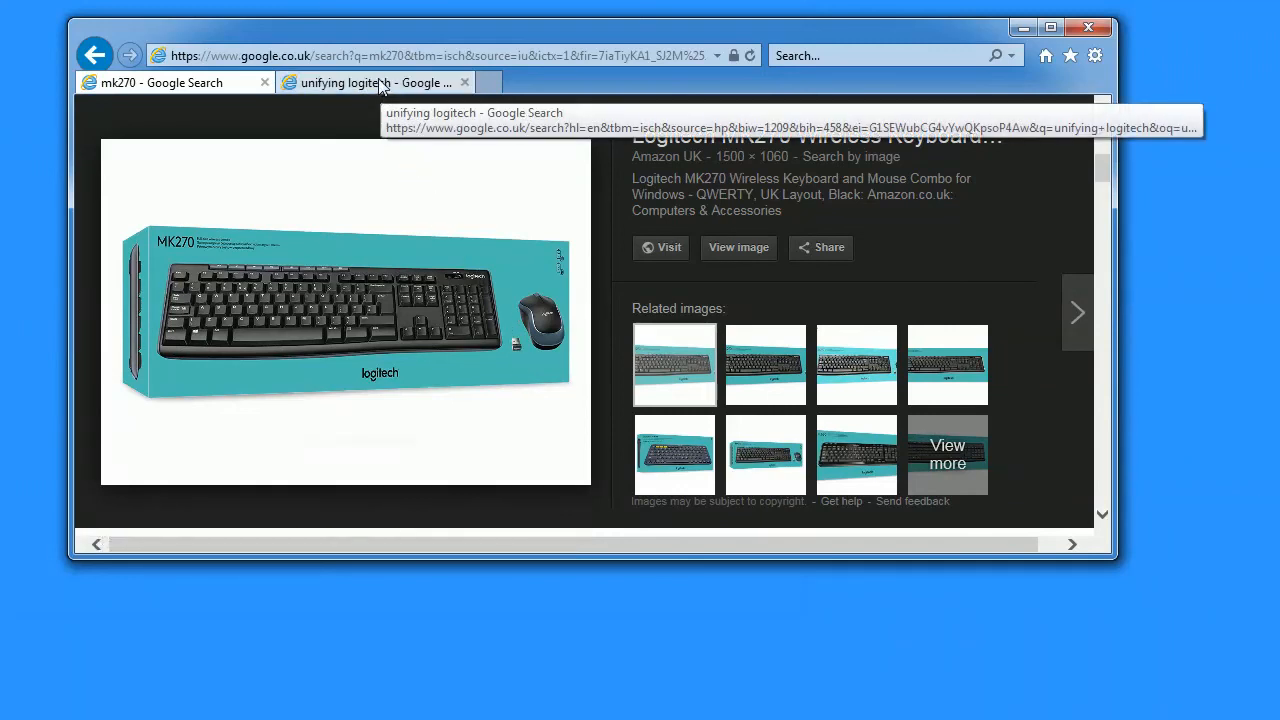
click(370, 82)
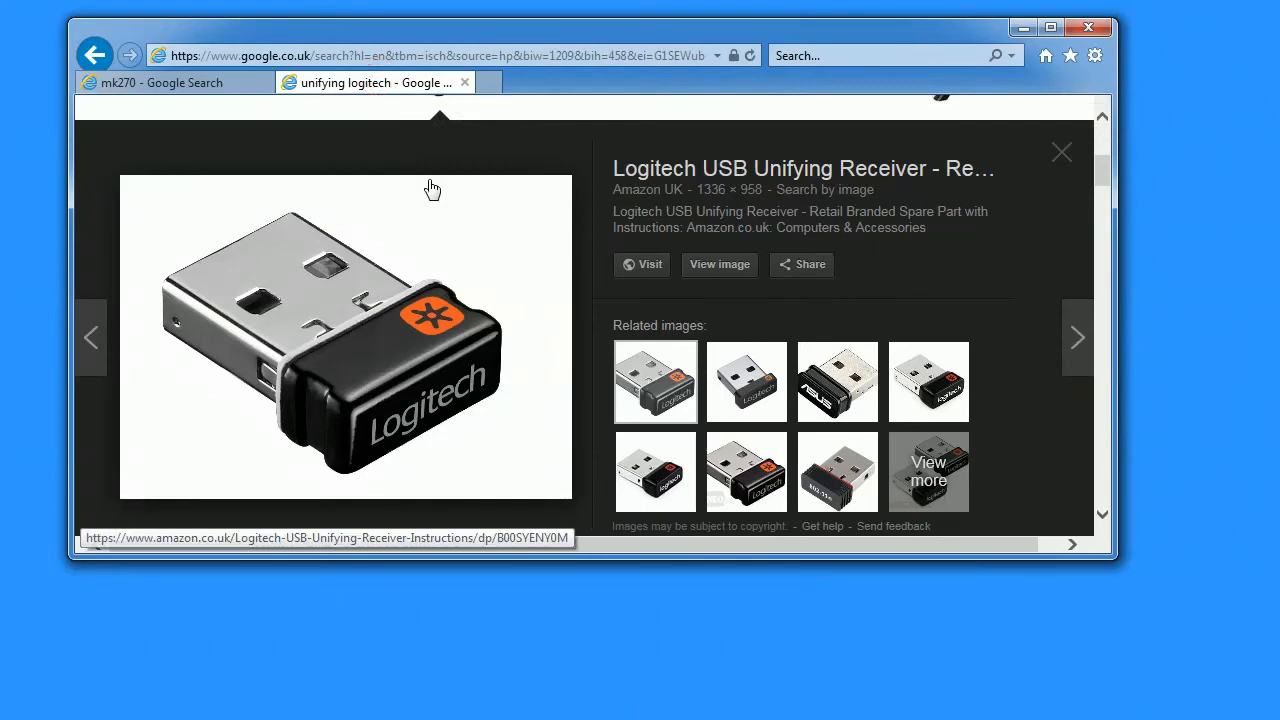
mouse_move(469, 219)
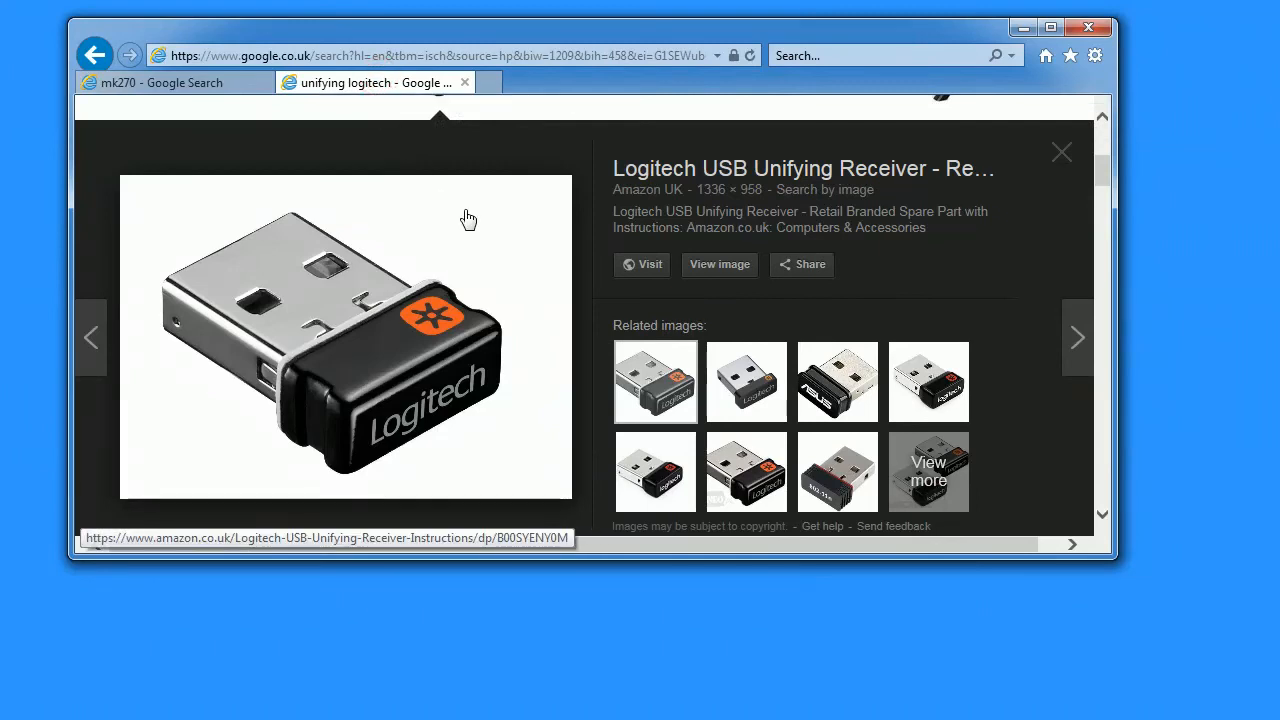
mouse_move(464, 278)
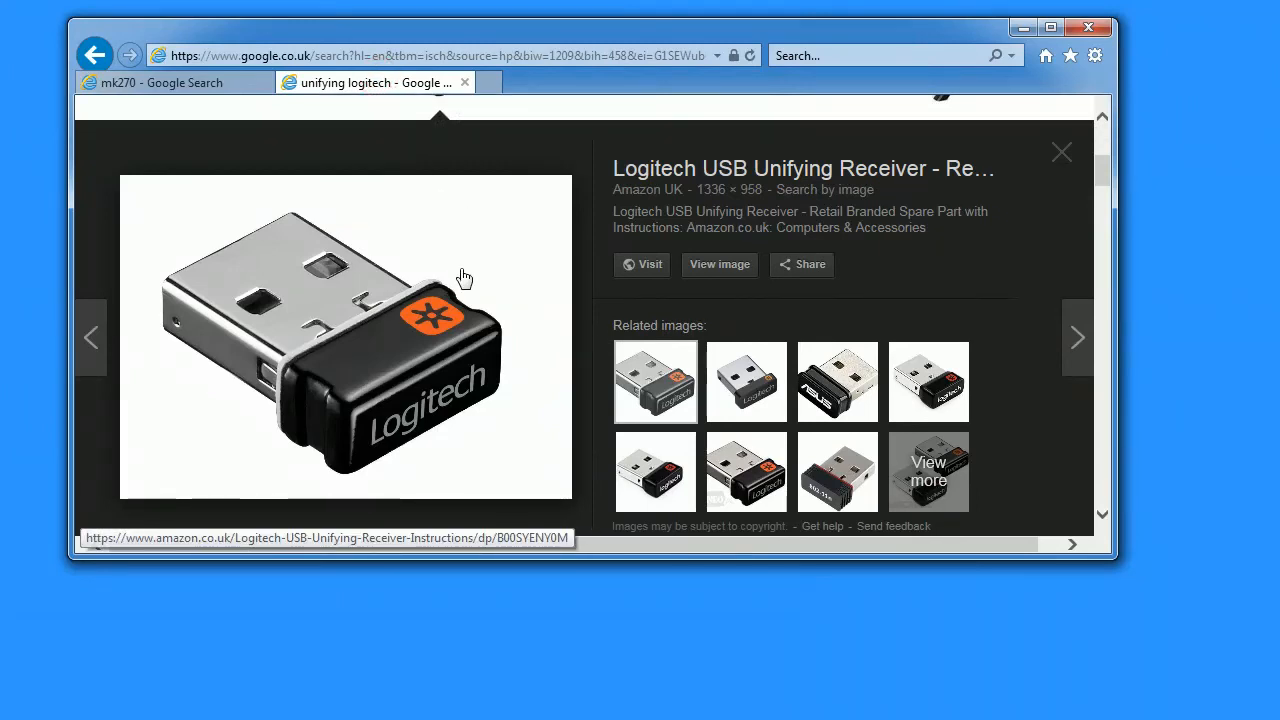
mouse_move(378, 277)
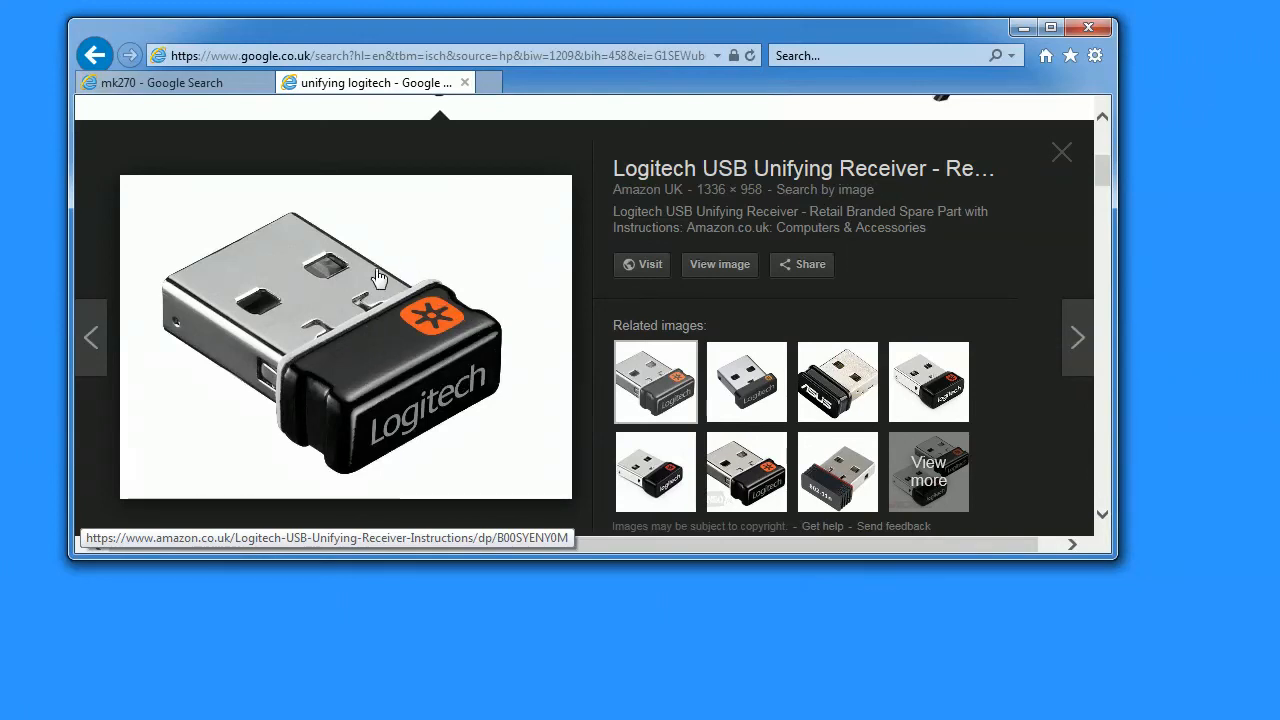
mouse_move(477, 256)
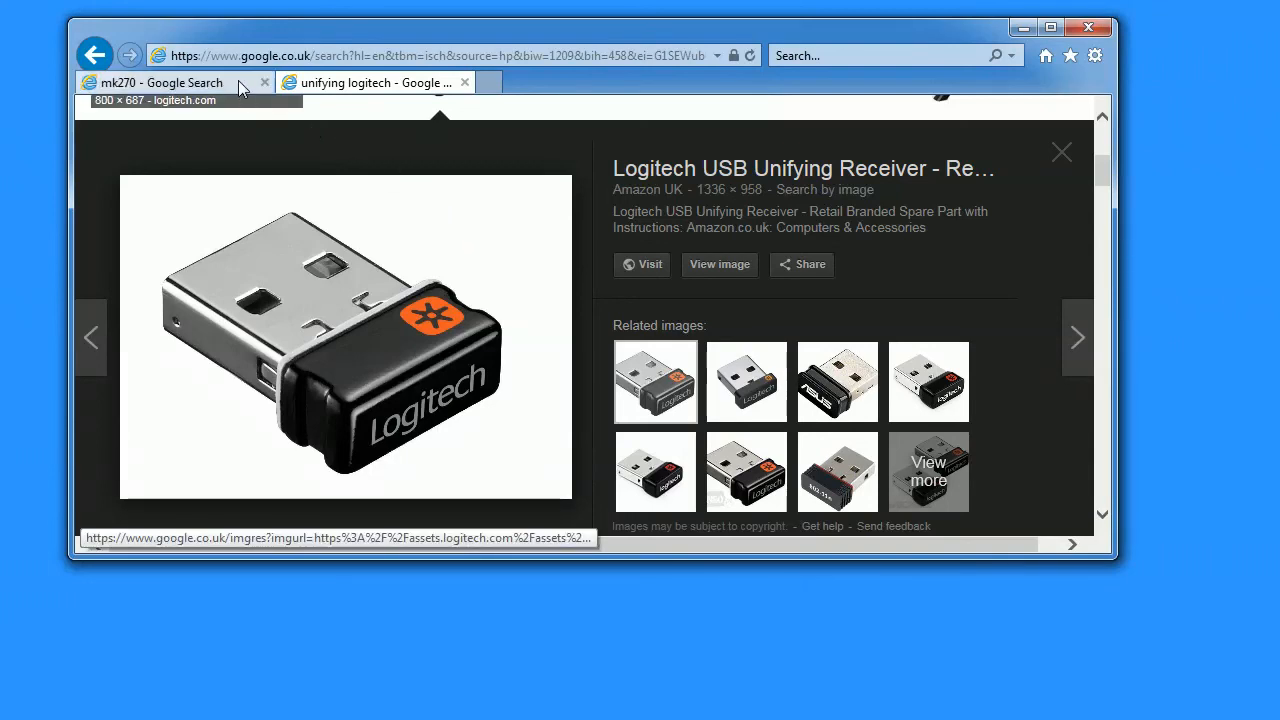
click(160, 82)
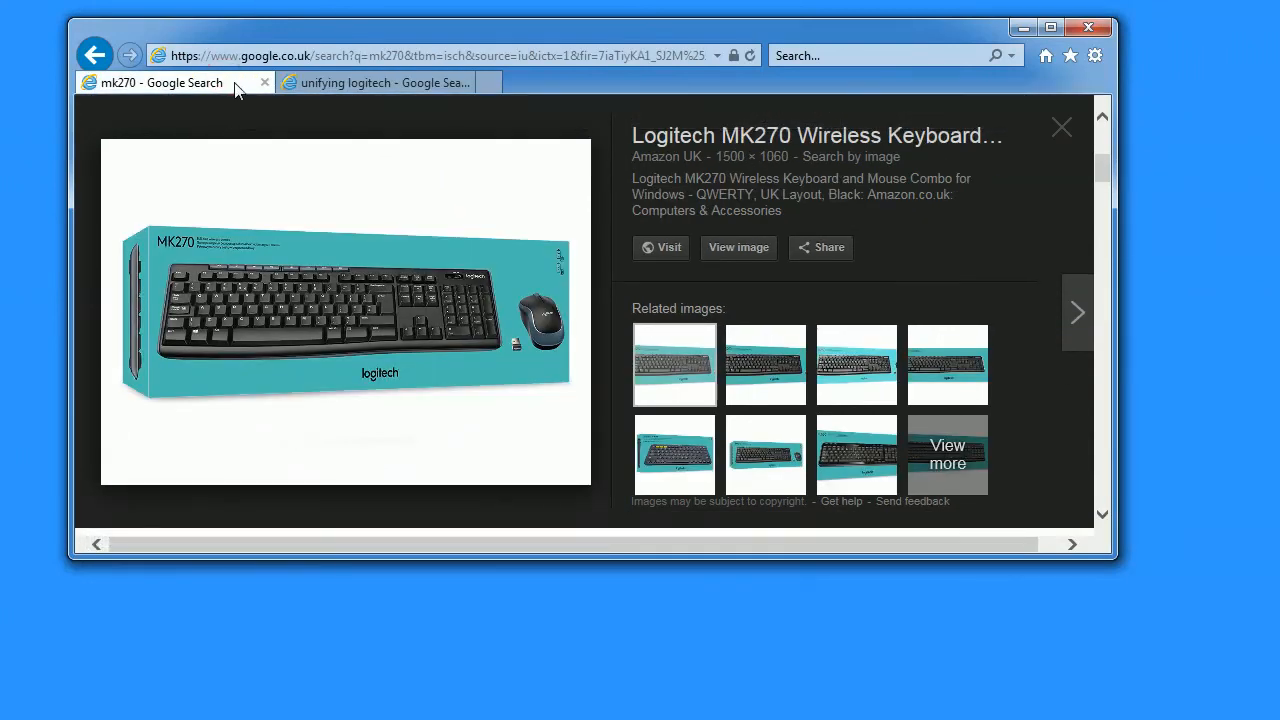
mouse_move(520, 368)
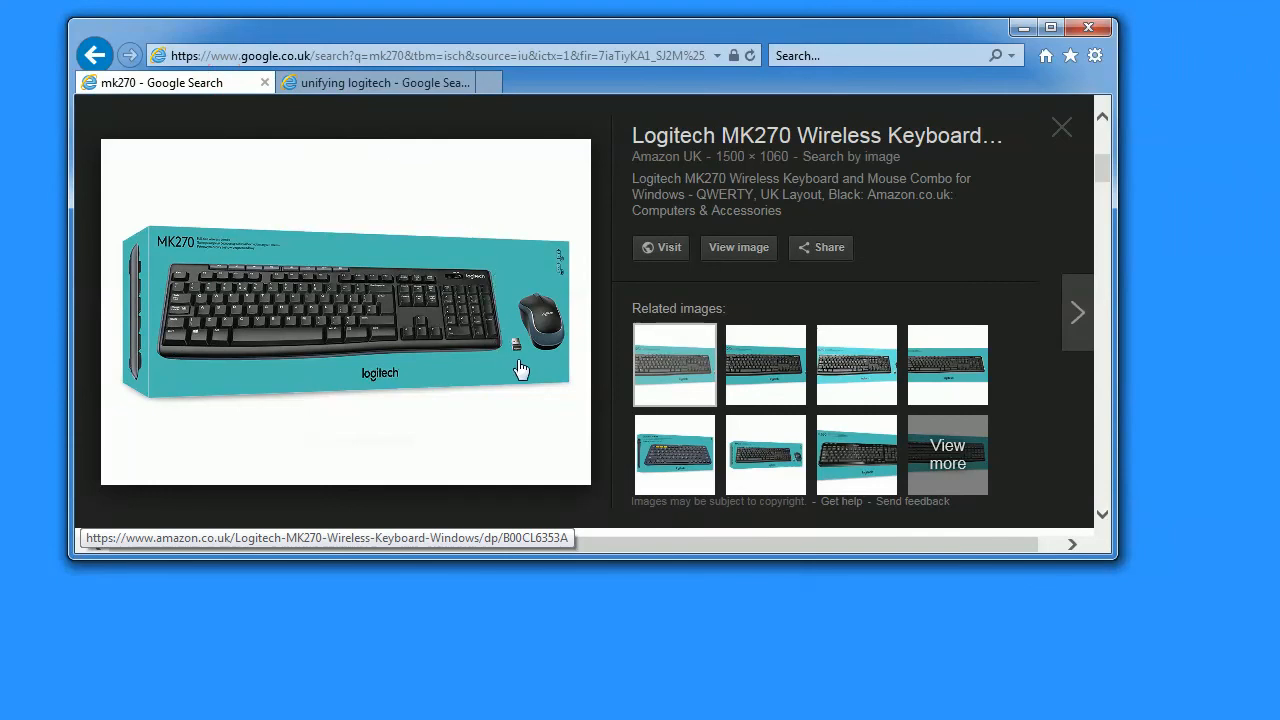
mouse_move(520, 343)
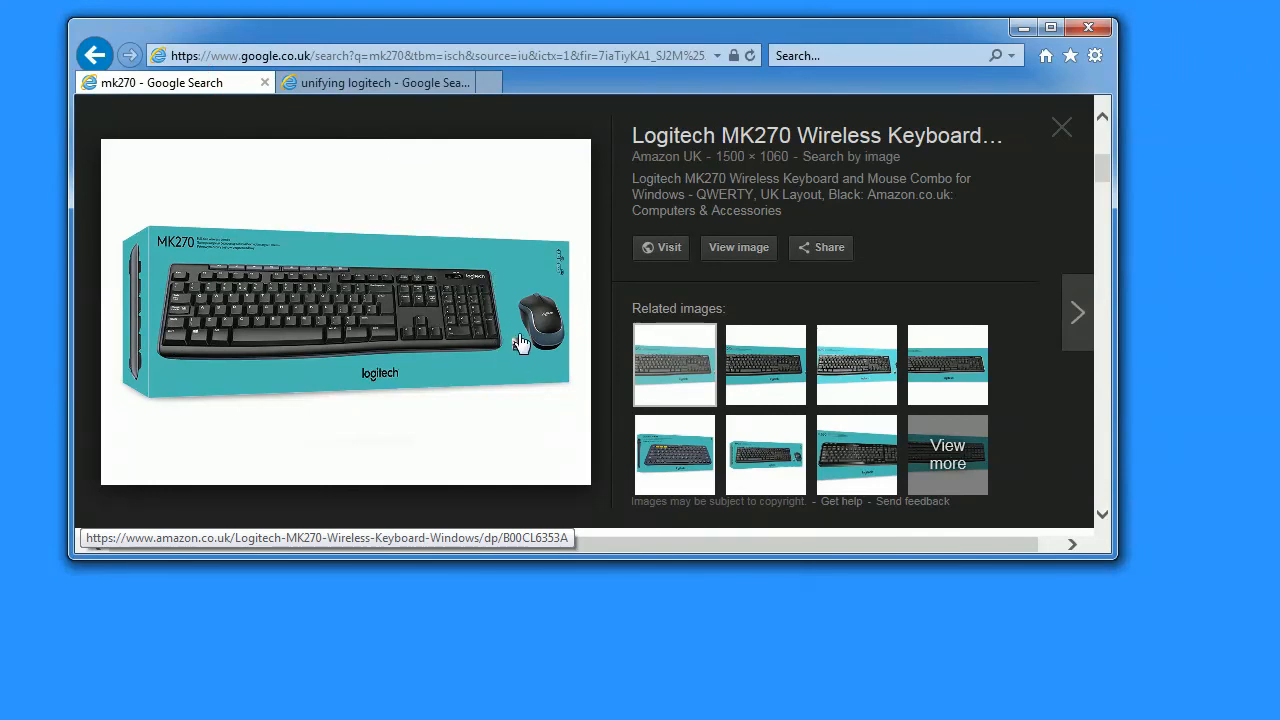